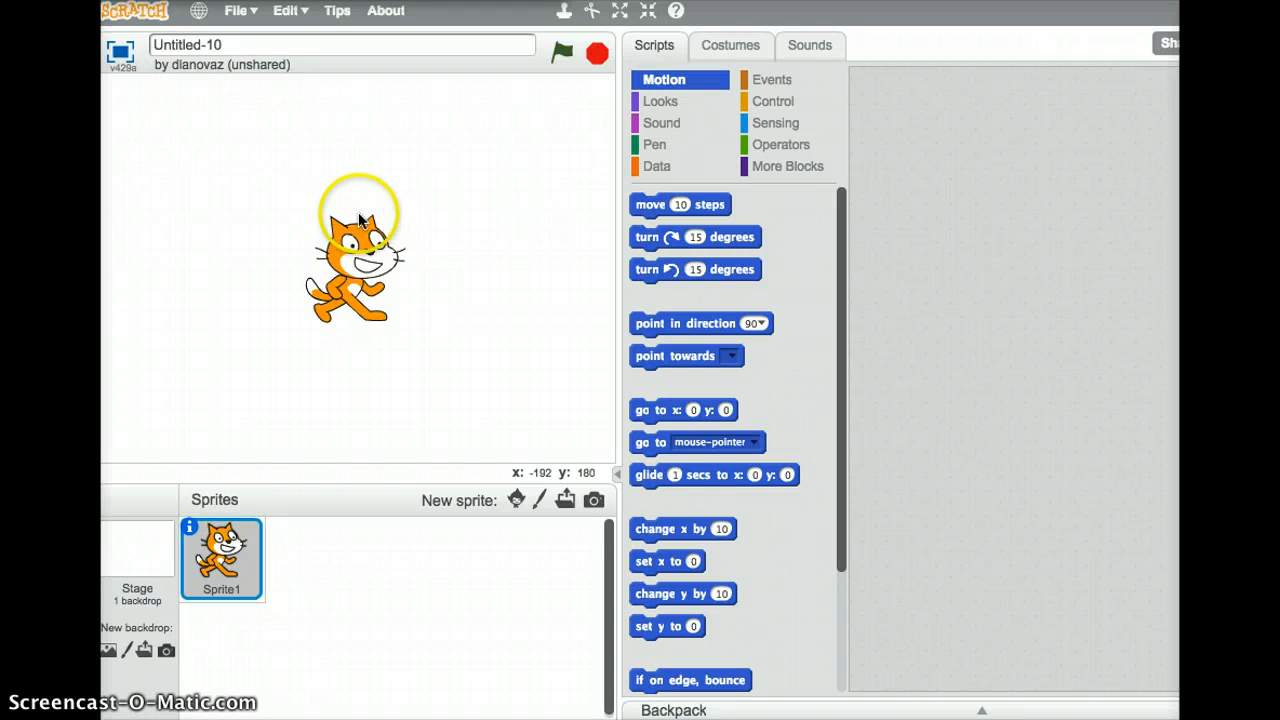
Delete the default cat sprite using its right-click menu
{"action": "right_click", "coordinate": [355, 255]}
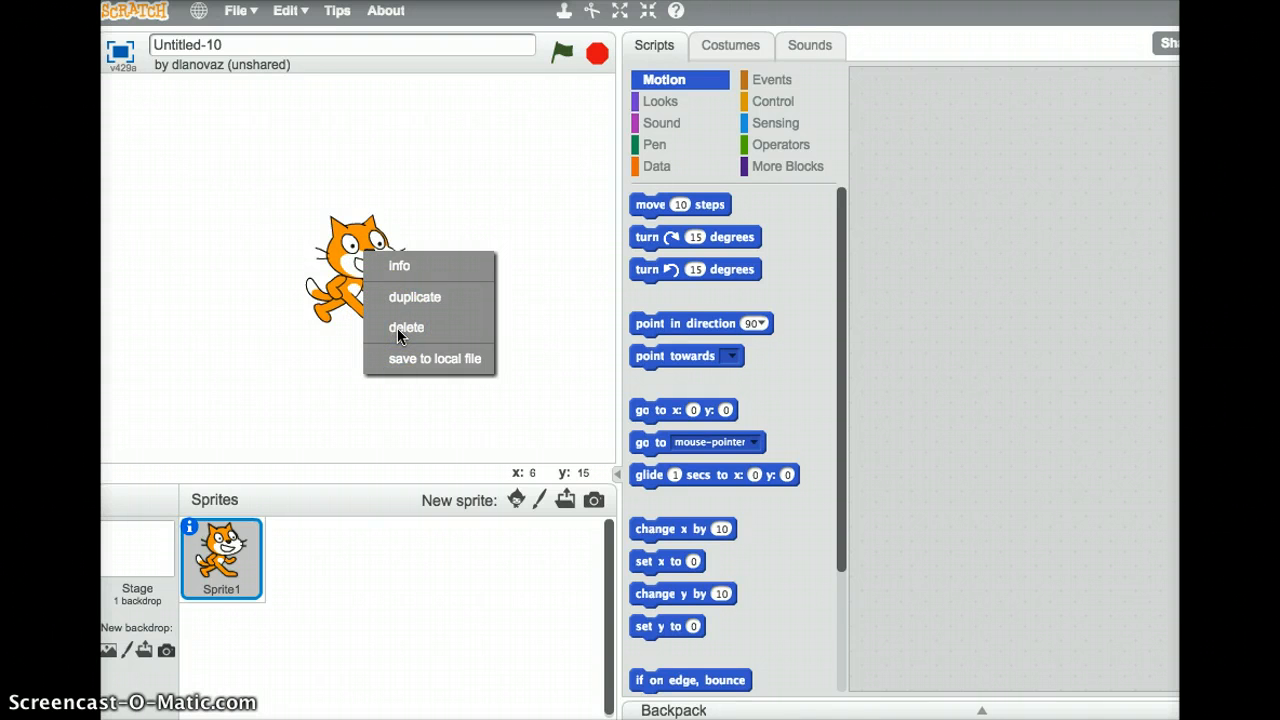
{"action": "left_click", "coordinate": [405, 327]}
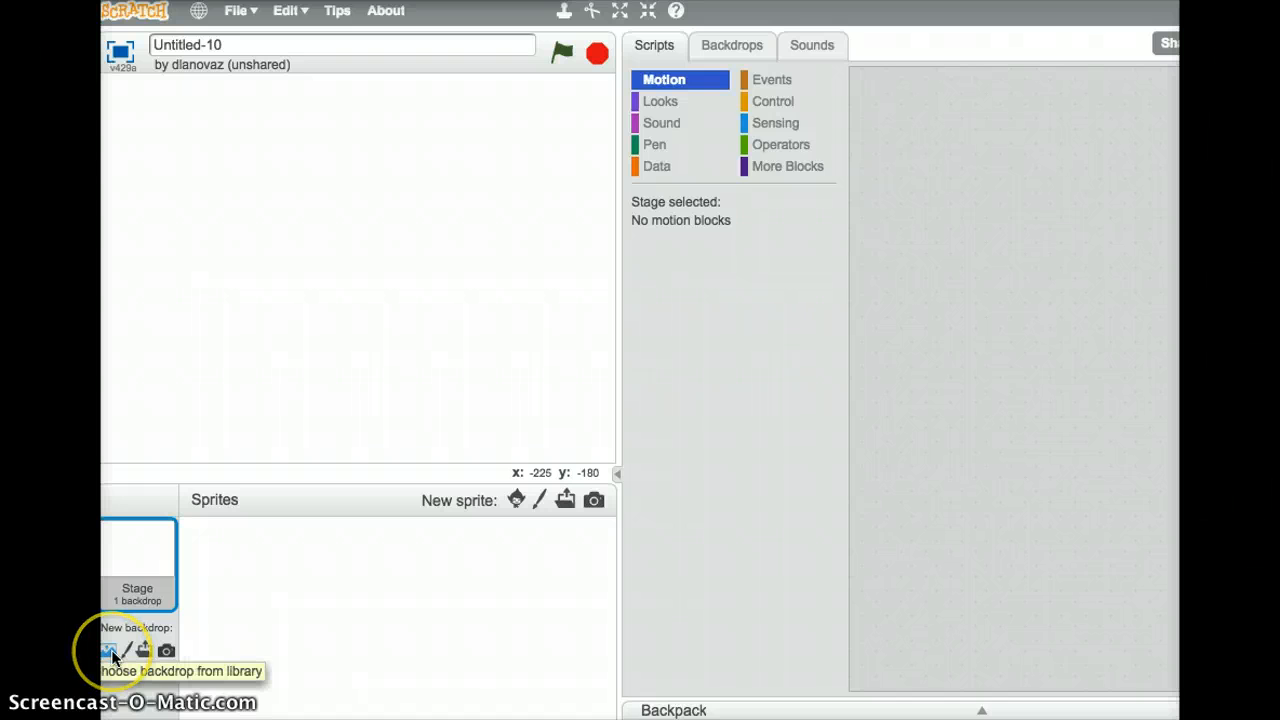
Choose the gingerbread house backdrop from the Holiday backdrop library
{"action": "left_click", "coordinate": [103, 650]}
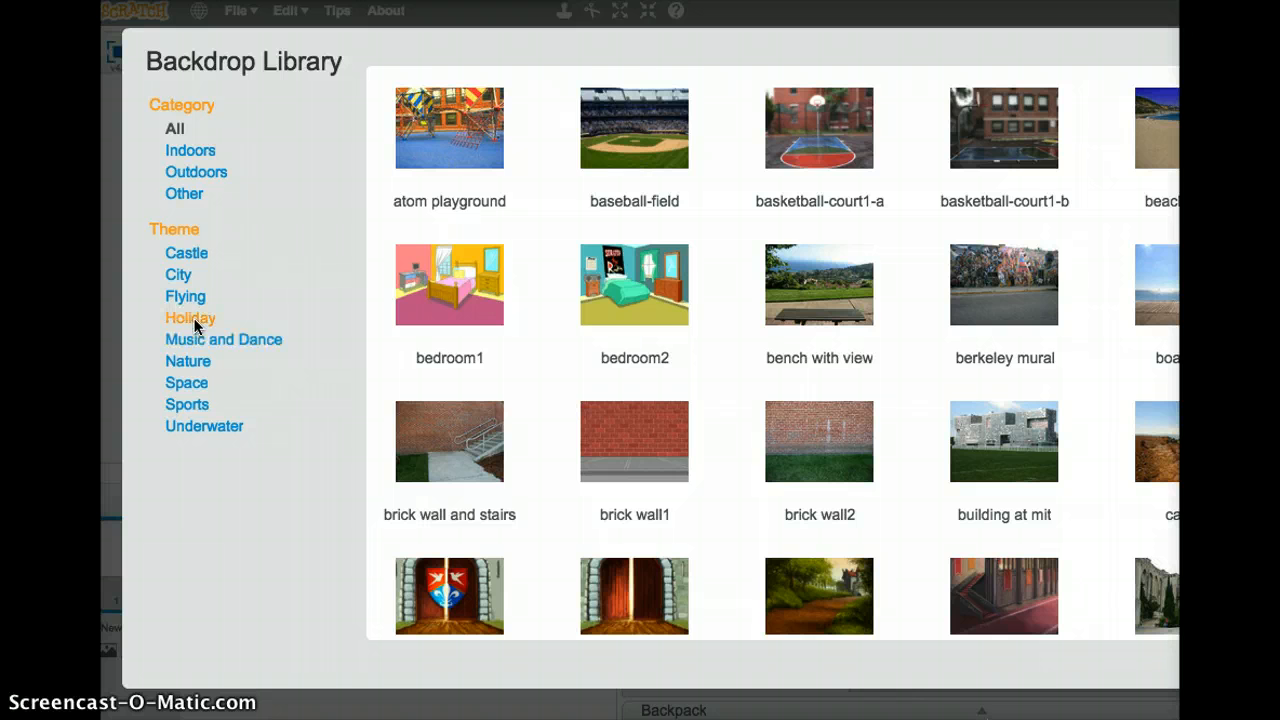
{"action": "left_click", "coordinate": [190, 317]}
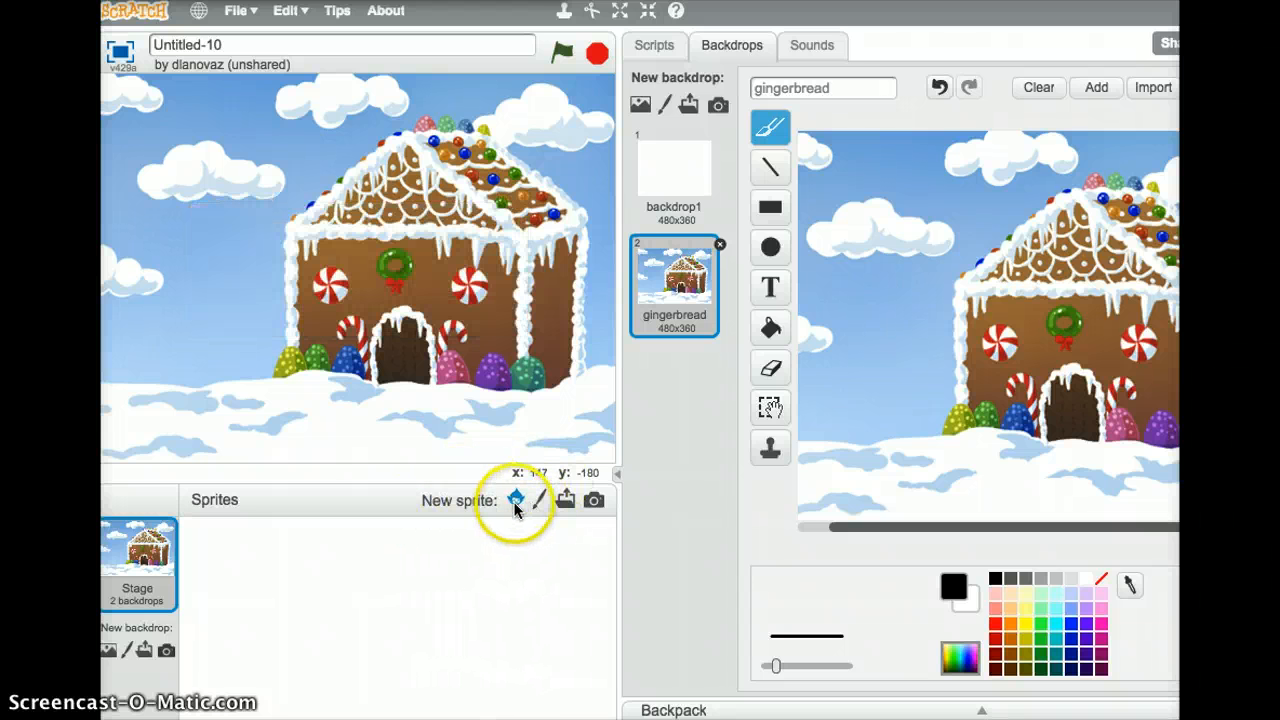
{"action": "mouse_move", "coordinate": [515, 500]}
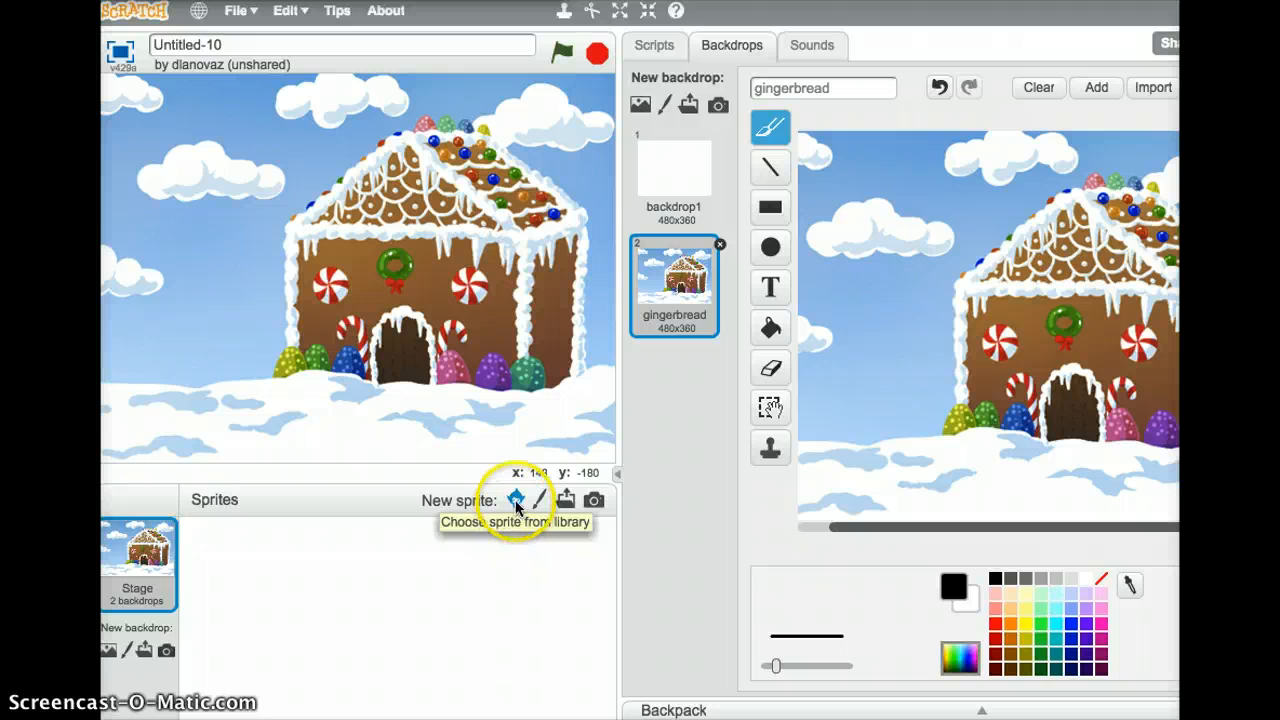
Add the Holiday Snowman sprite and drag it to the left of the house
{"action": "left_click", "coordinate": [512, 500]}
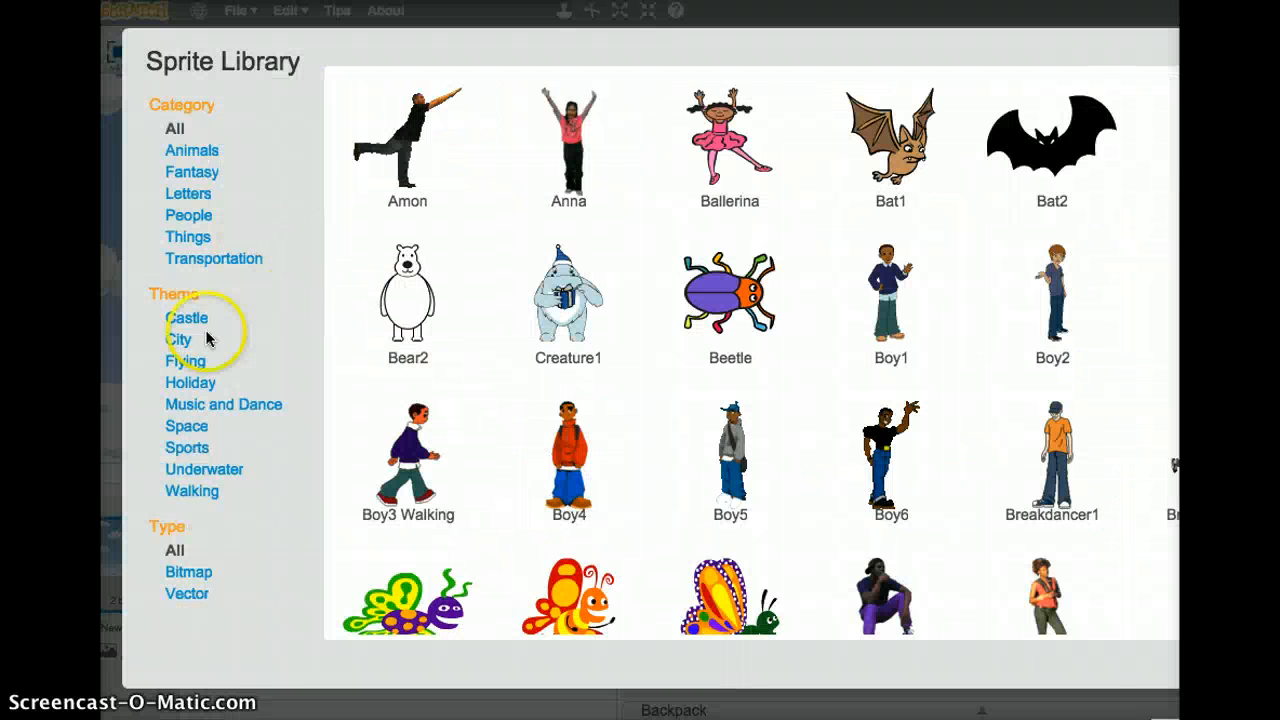
{"action": "mouse_move", "coordinate": [190, 383]}
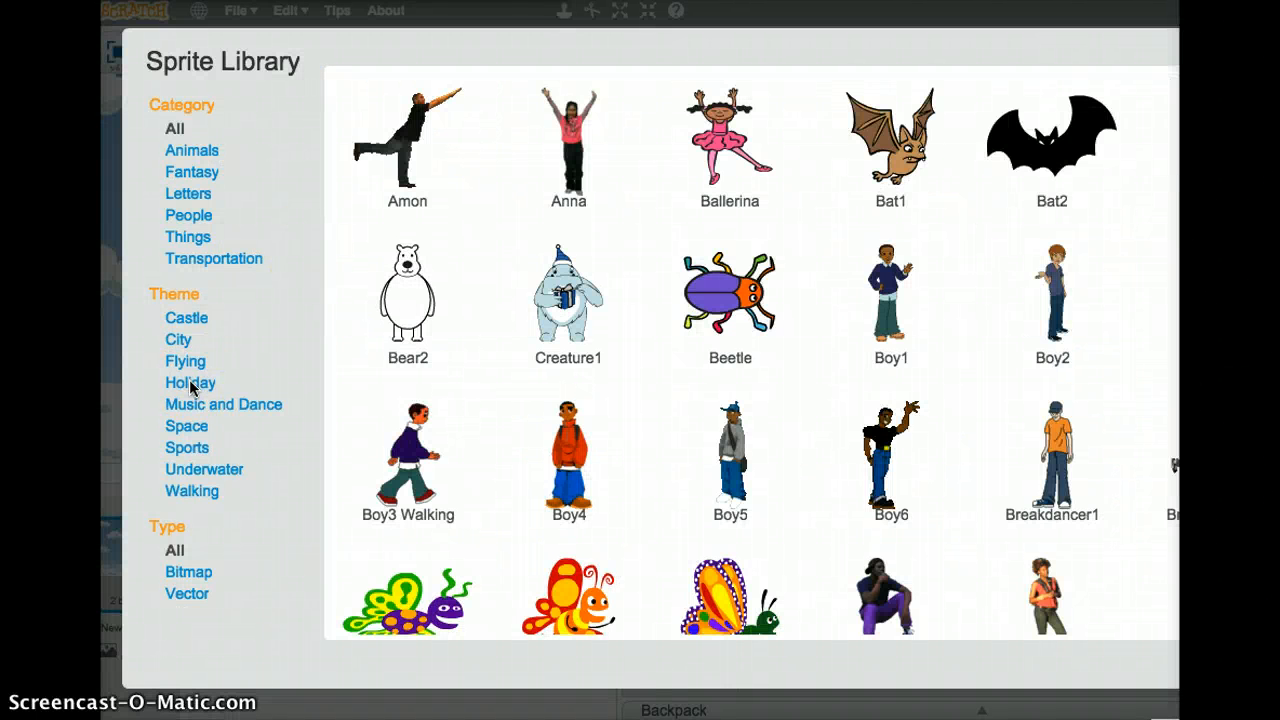
{"action": "left_click", "coordinate": [190, 382]}
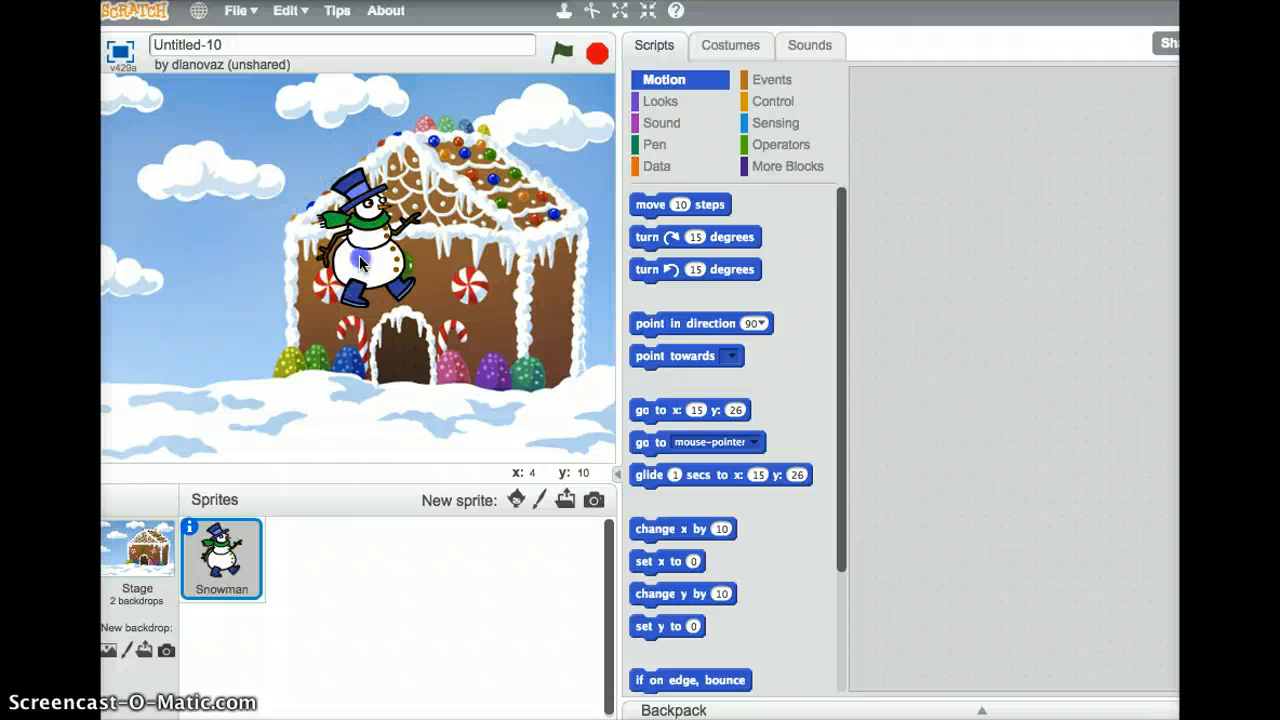
{"action": "left_click_drag", "start_coordinate": [360, 260], "coordinate": [225, 375]}
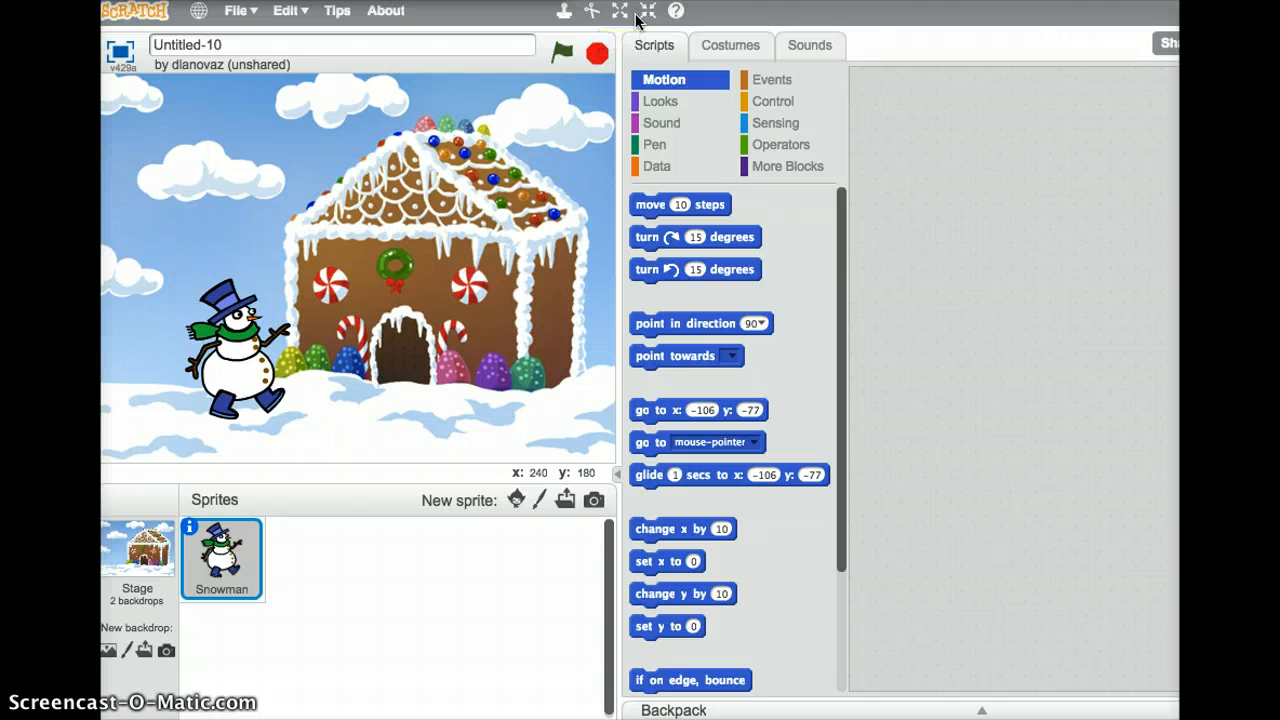
{"action": "mouse_move", "coordinate": [640, 11]}
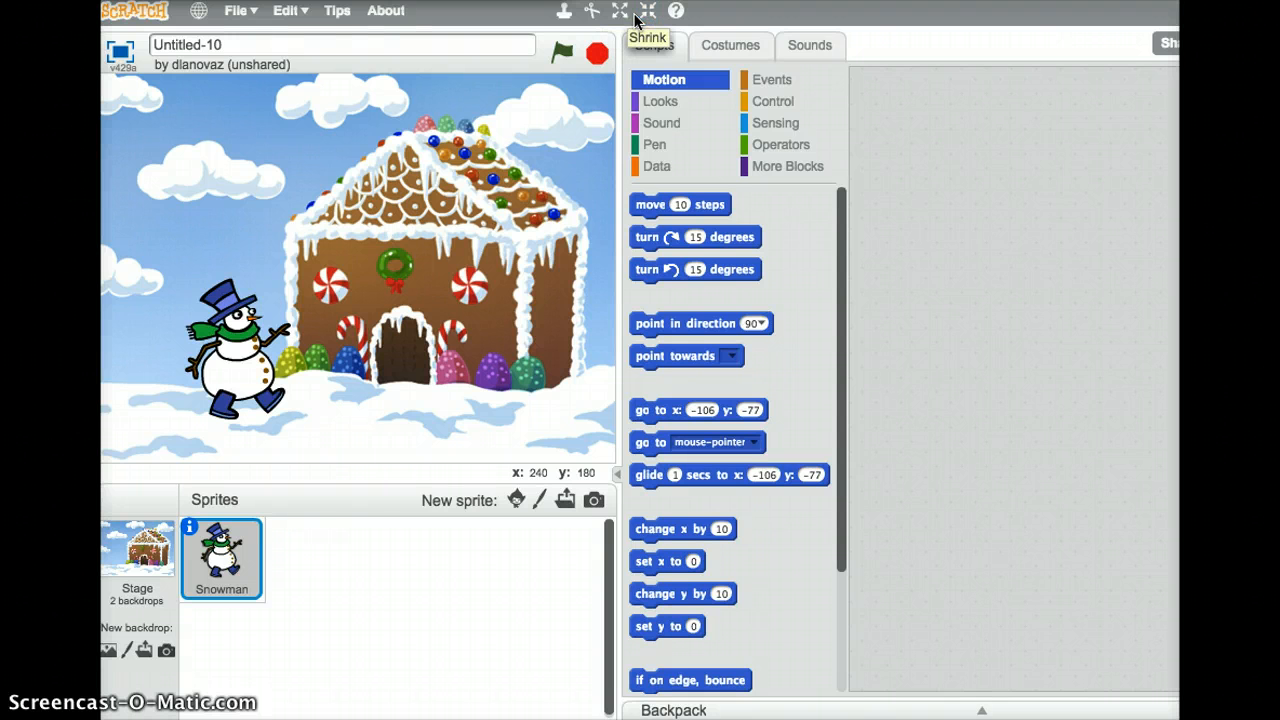
{"action": "mouse_move", "coordinate": [612, 11]}
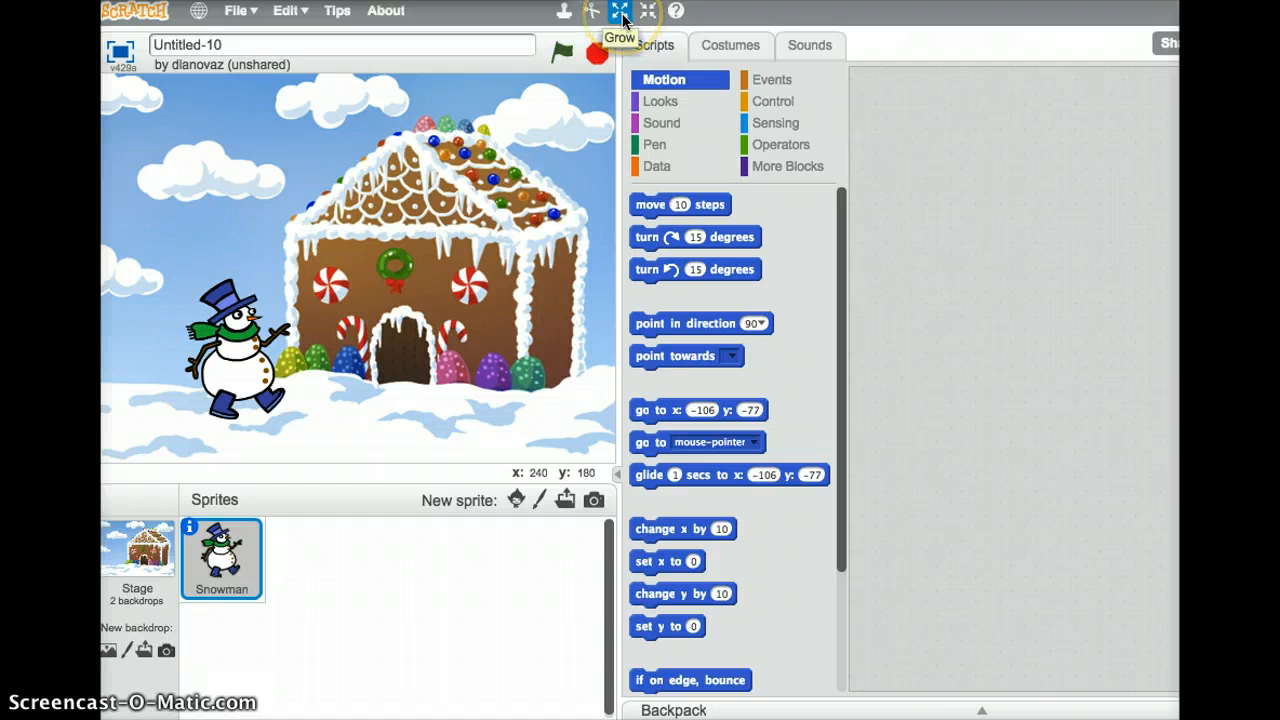
{"action": "mouse_move", "coordinate": [644, 13]}
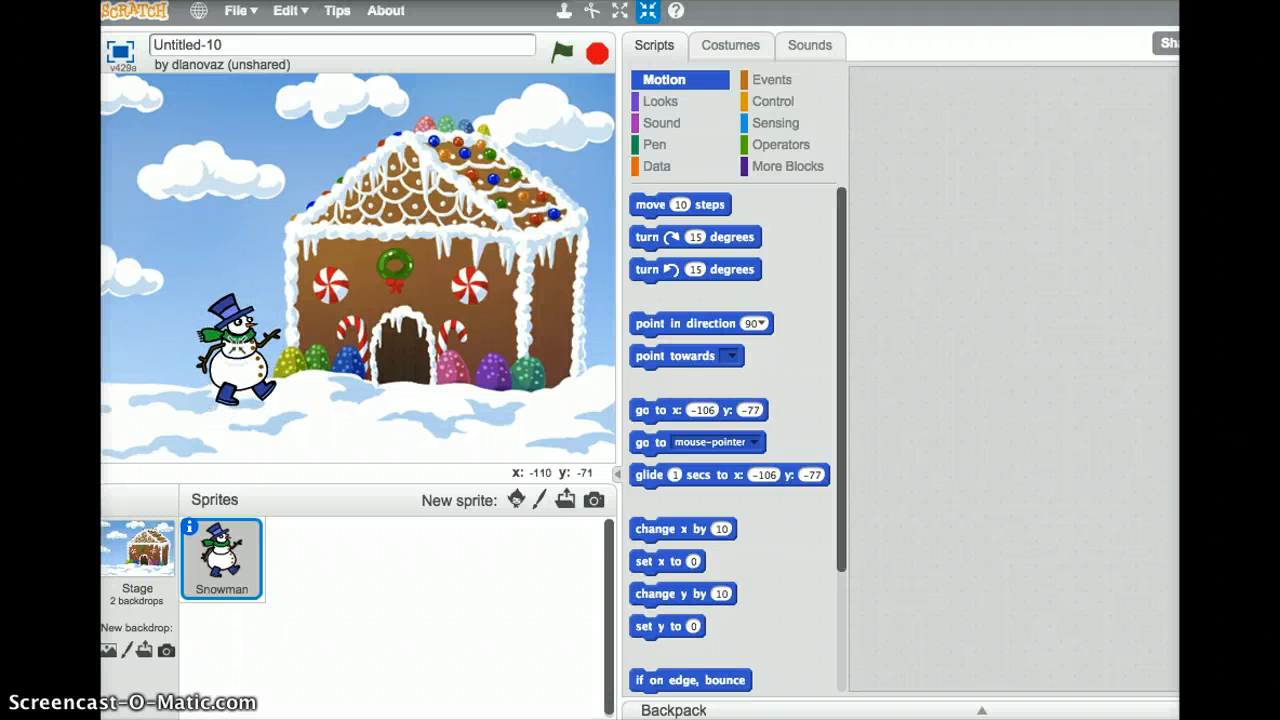
Shrink the Snowman and drag it down onto the lower-left snow
{"action": "left_click", "coordinate": [235, 350]}
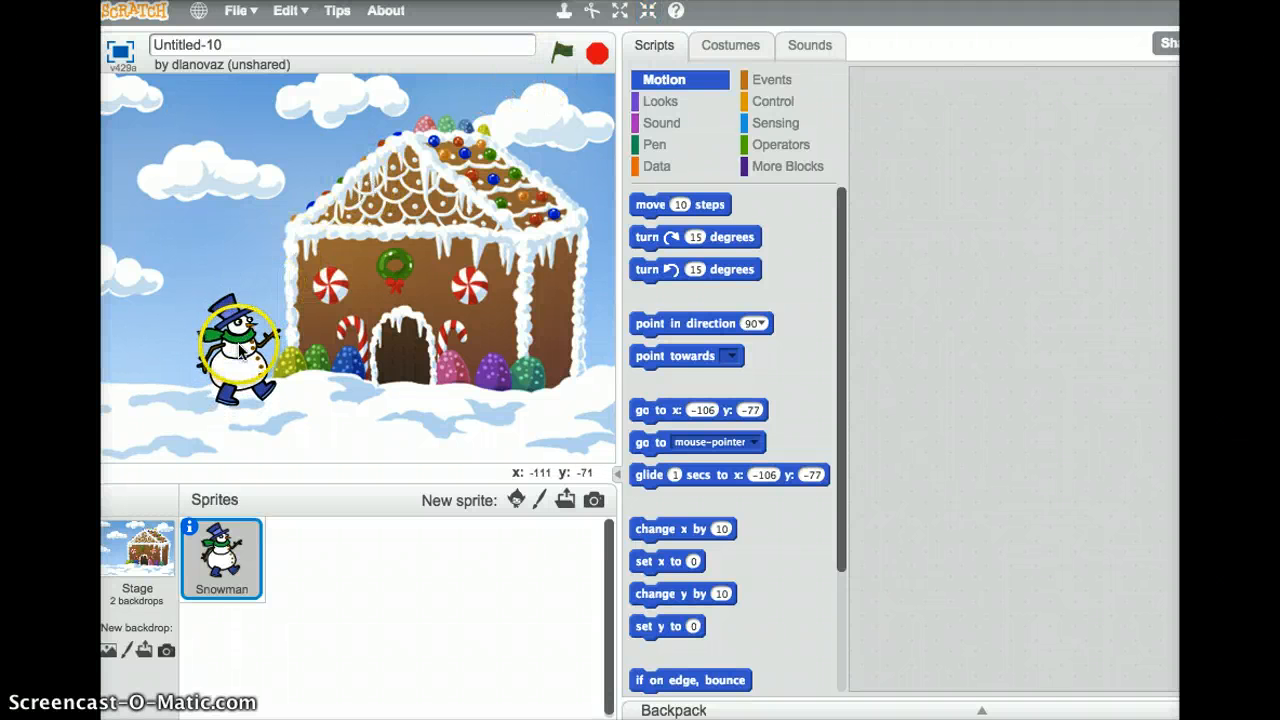
{"action": "left_click_drag", "start_coordinate": [238, 350], "coordinate": [185, 385]}
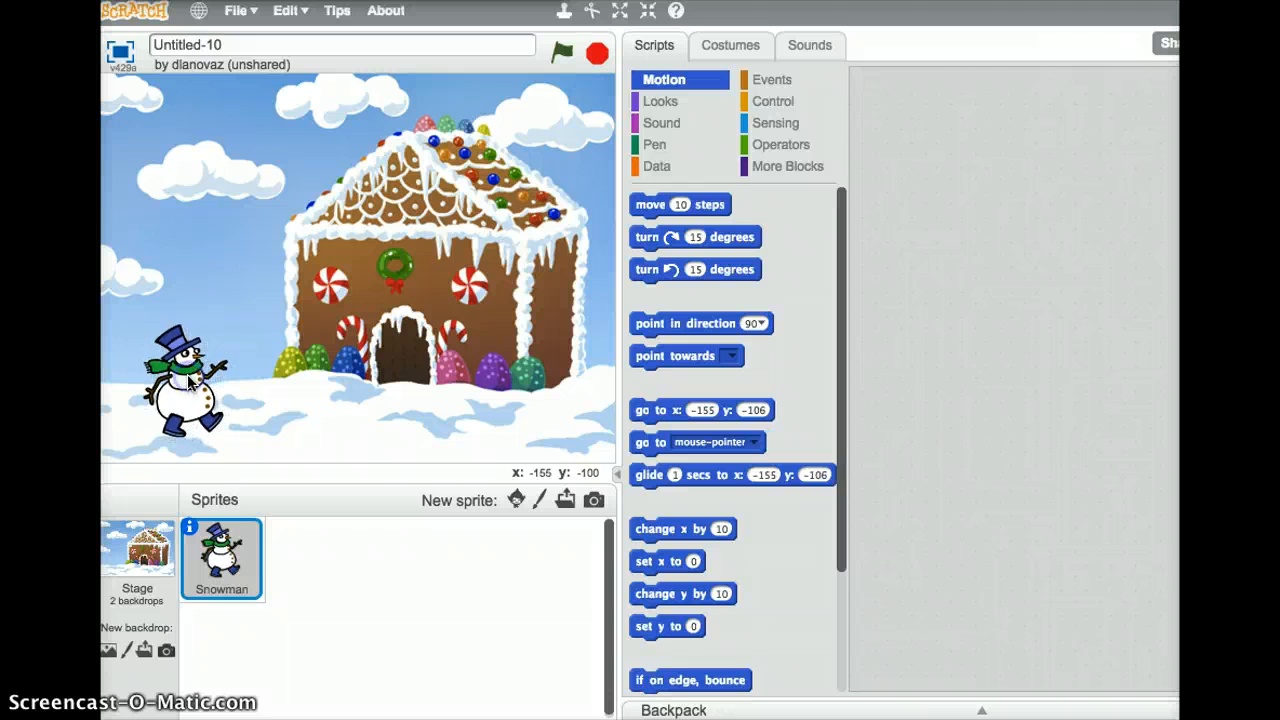
Place a 'when green flag clicked' block with an empty forever loop beneath it
{"action": "left_click", "coordinate": [773, 79]}
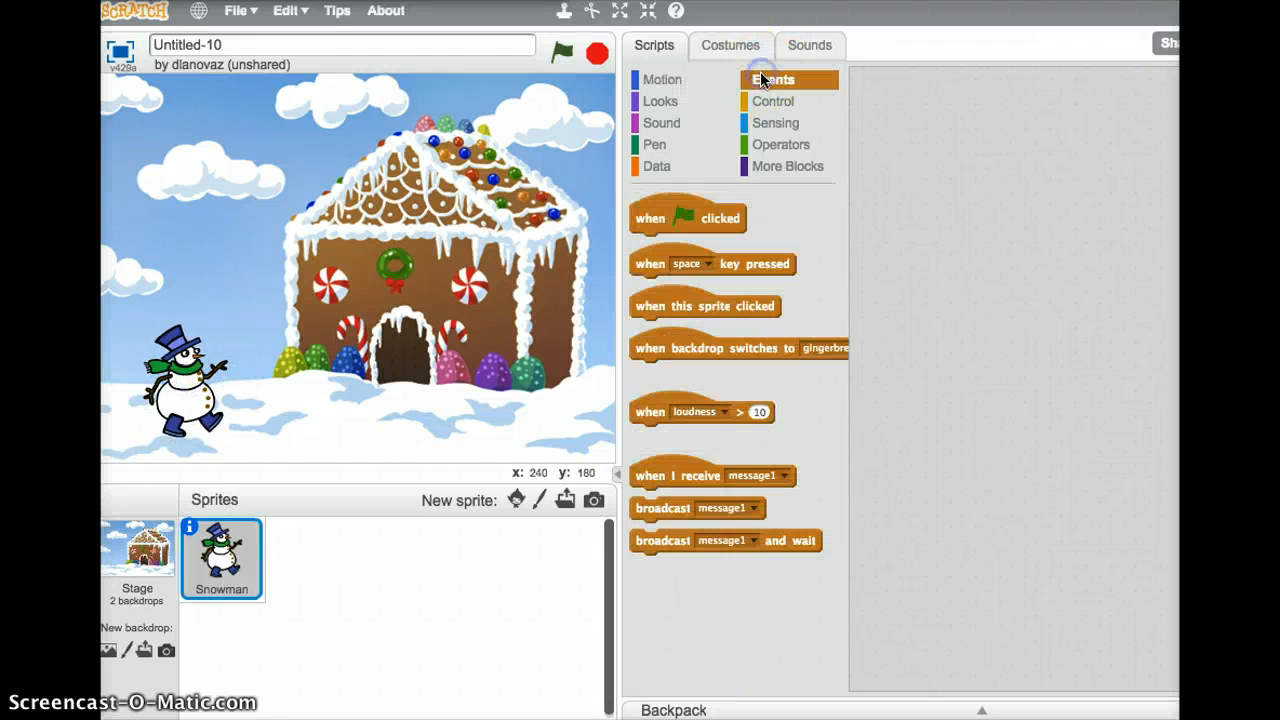
{"action": "left_click_drag", "start_coordinate": [687, 218], "coordinate": [968, 124]}
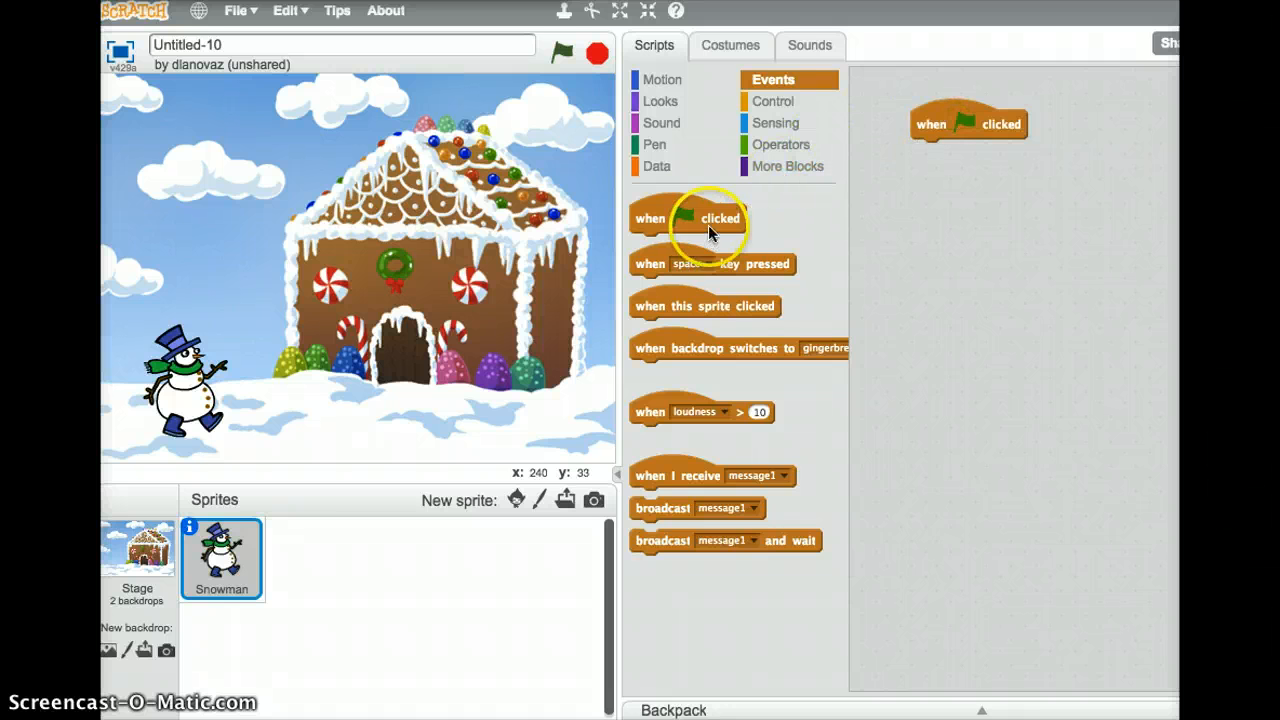
{"action": "mouse_move", "coordinate": [775, 108]}
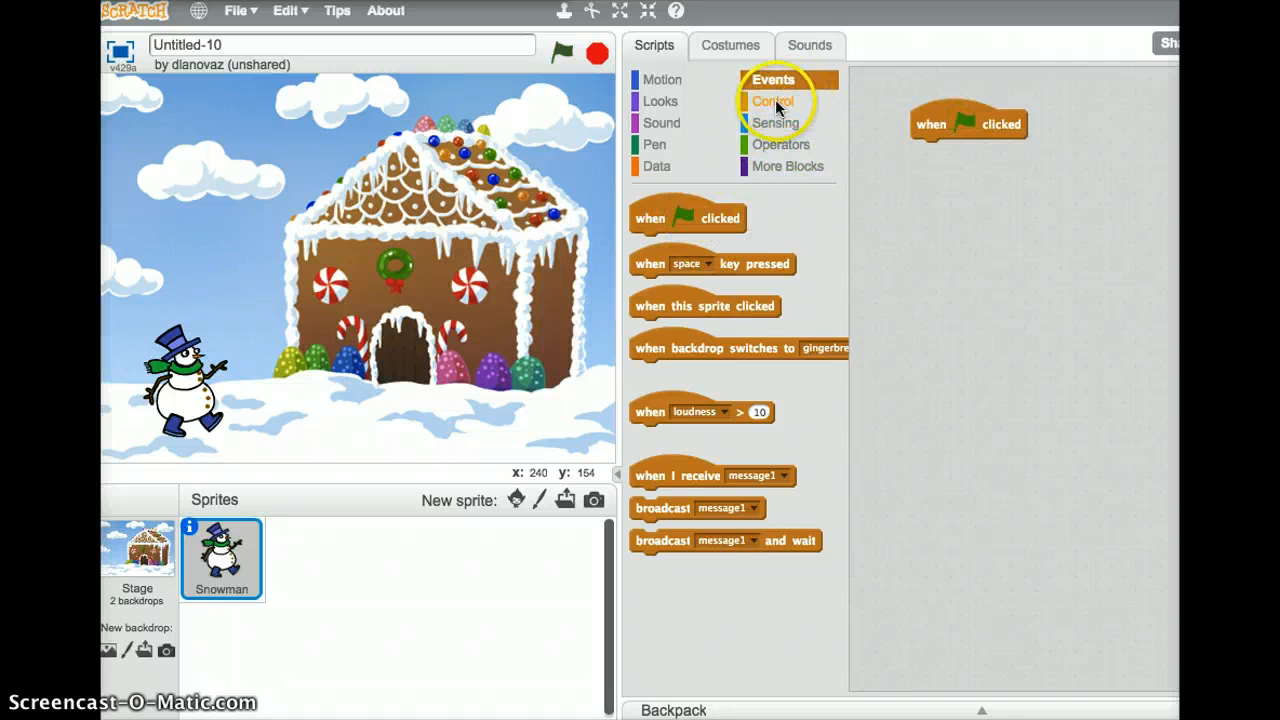
{"action": "left_click", "coordinate": [777, 101]}
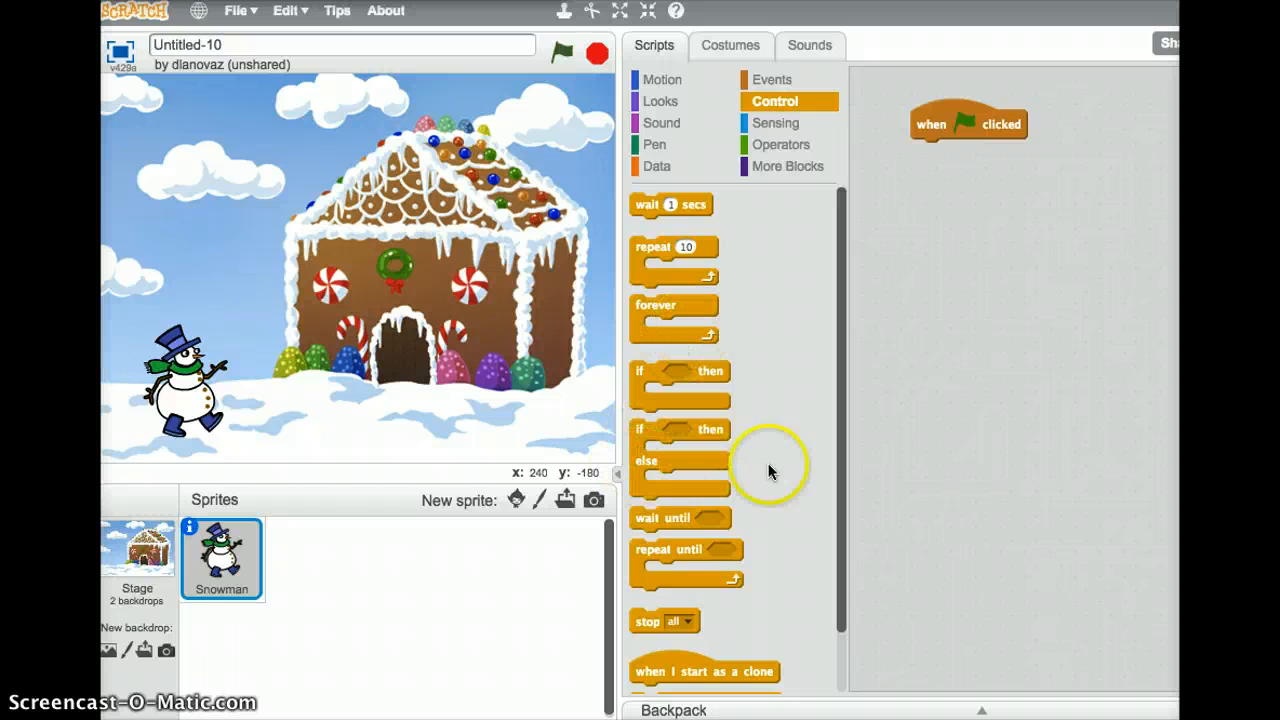
{"action": "mouse_move", "coordinate": [650, 318]}
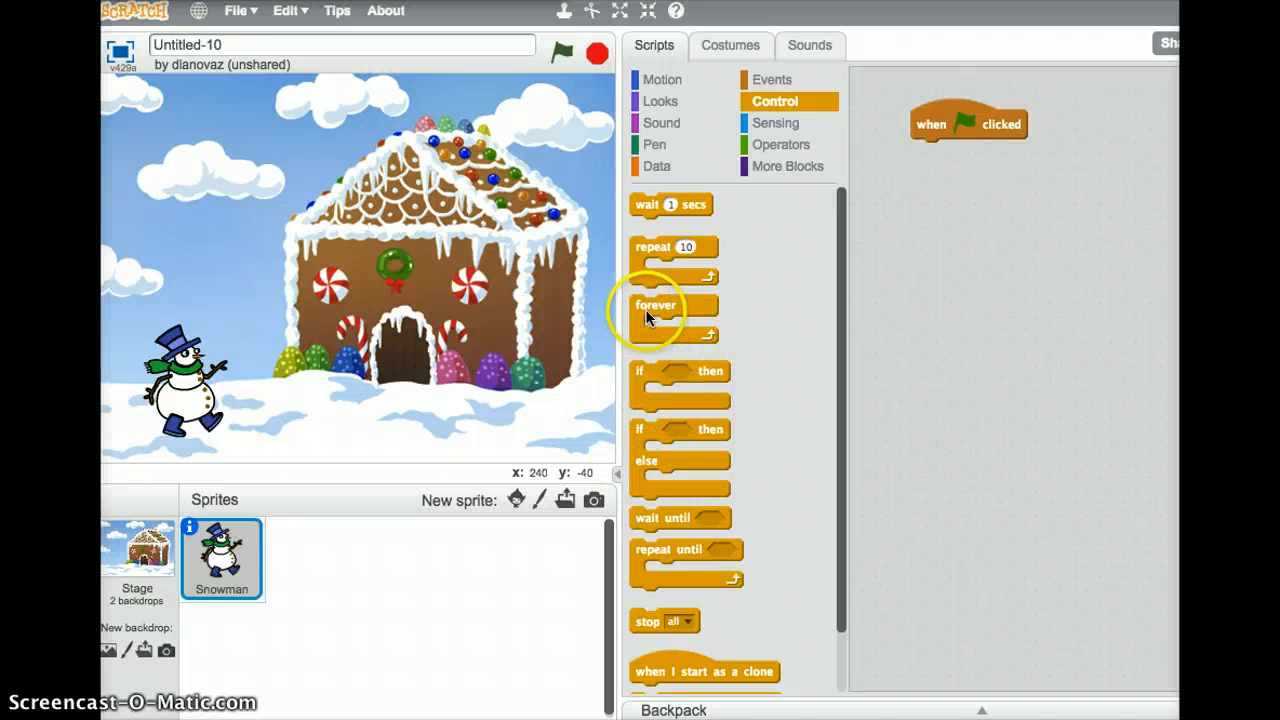
{"action": "left_click_drag", "start_coordinate": [655, 305], "coordinate": [960, 150]}
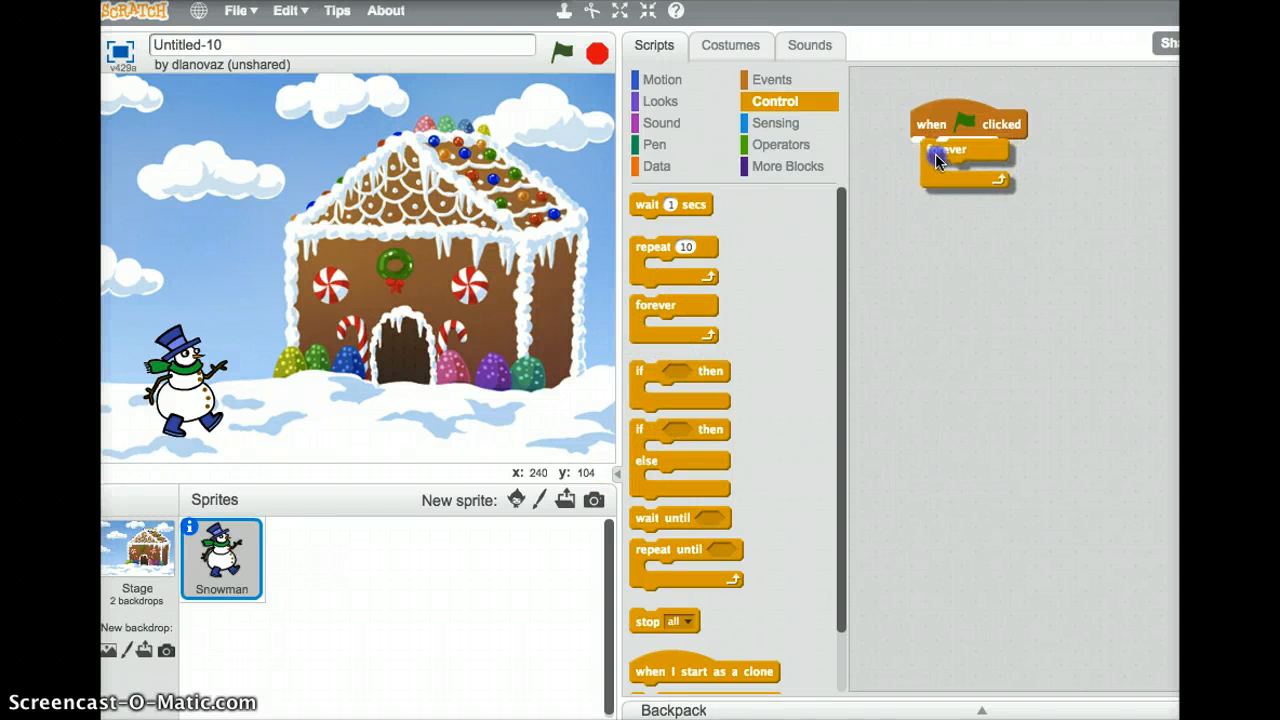
{"action": "left_click_drag", "start_coordinate": [960, 150], "coordinate": [935, 150]}
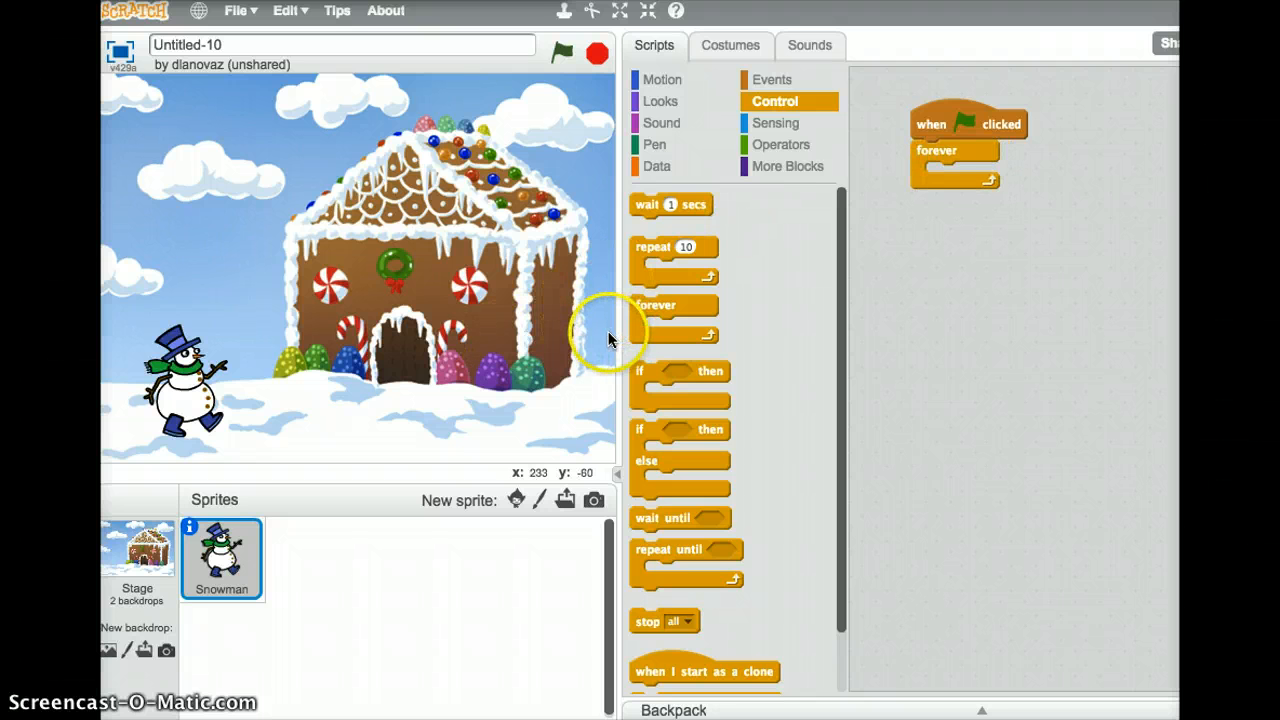
{"action": "mouse_move", "coordinate": [613, 343]}
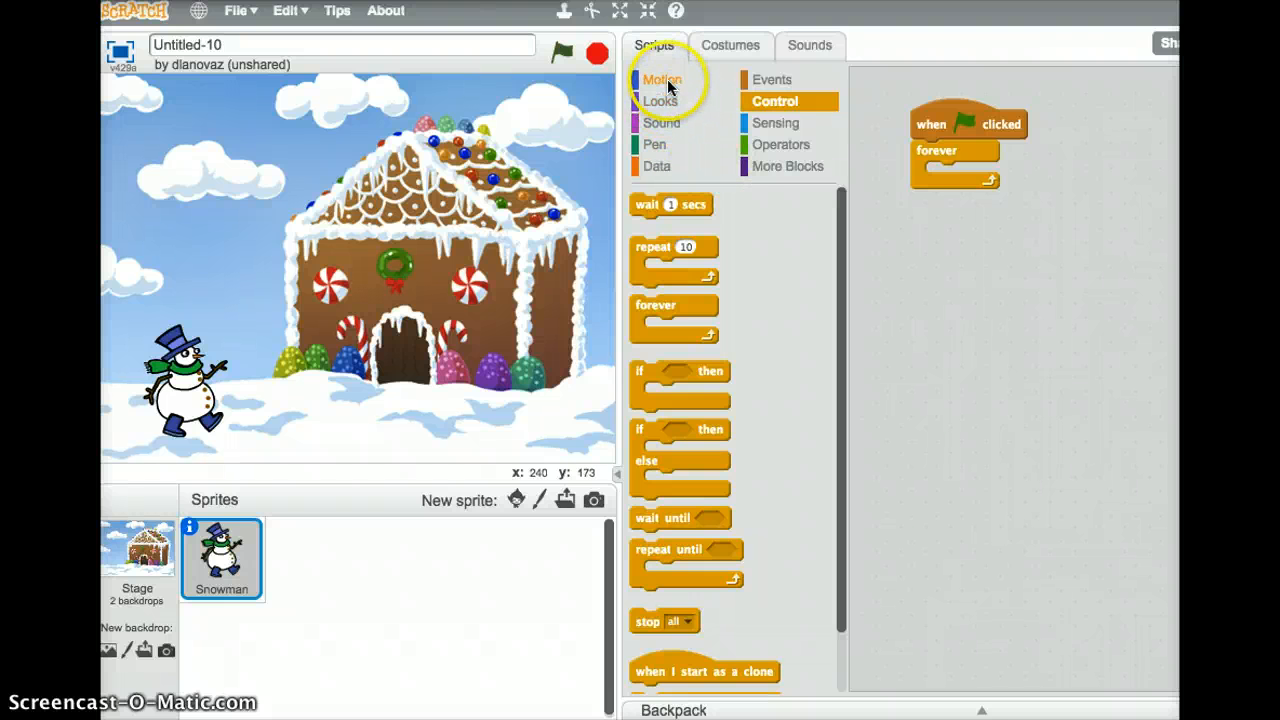
Fill the loop with 'if on edge, bounce', left-right rotation style, and move 80 steps
{"action": "left_click", "coordinate": [664, 79]}
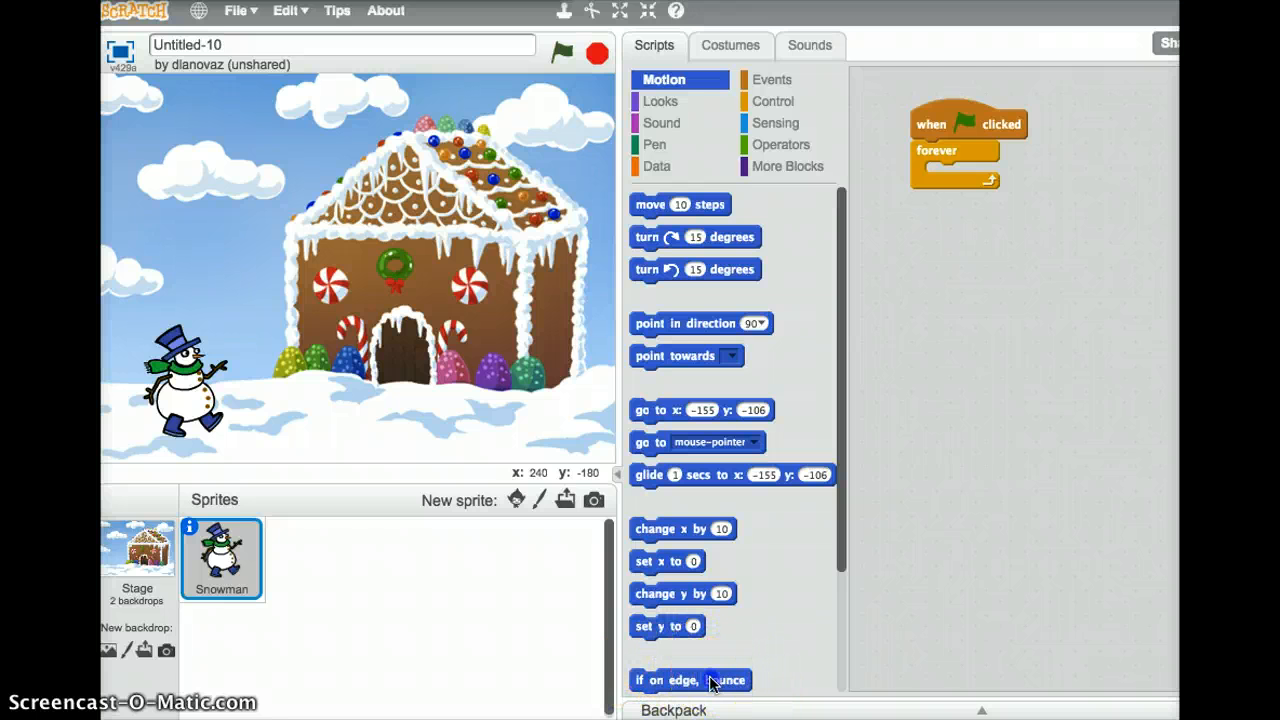
{"action": "left_click_drag", "start_coordinate": [690, 680], "coordinate": [985, 180]}
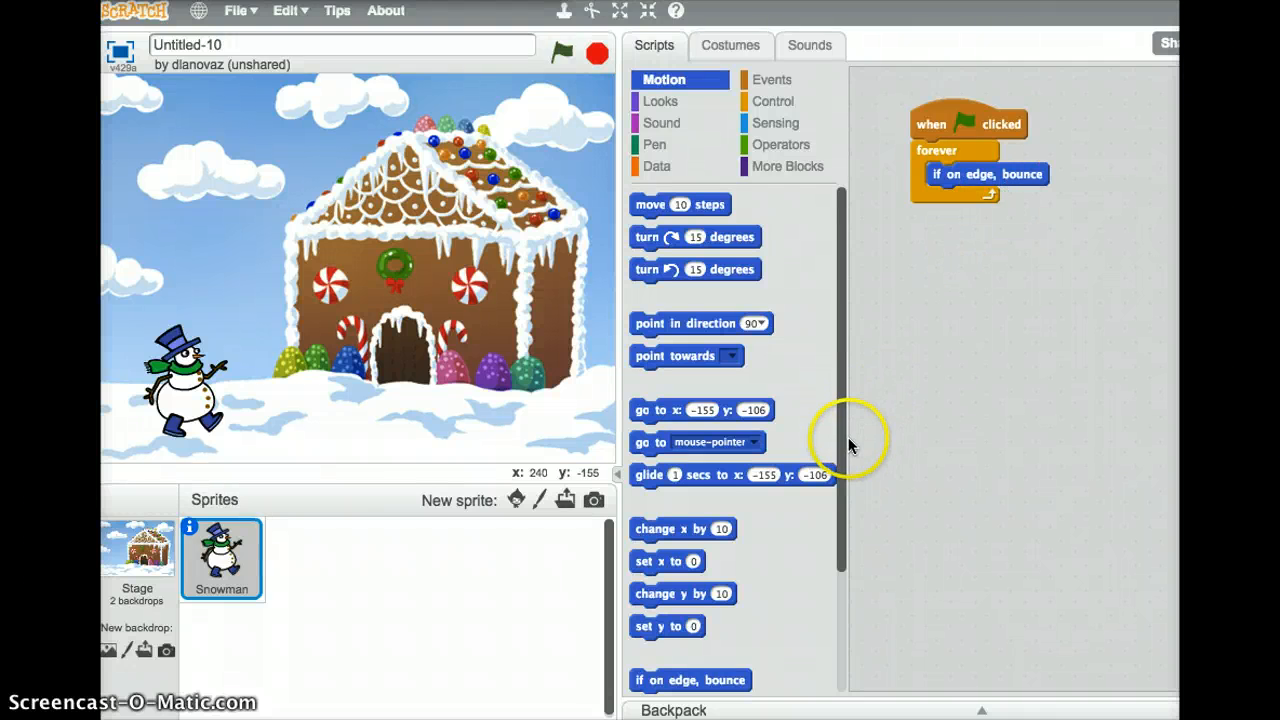
{"action": "scroll", "scroll_direction": "down", "scroll_amount": 3}
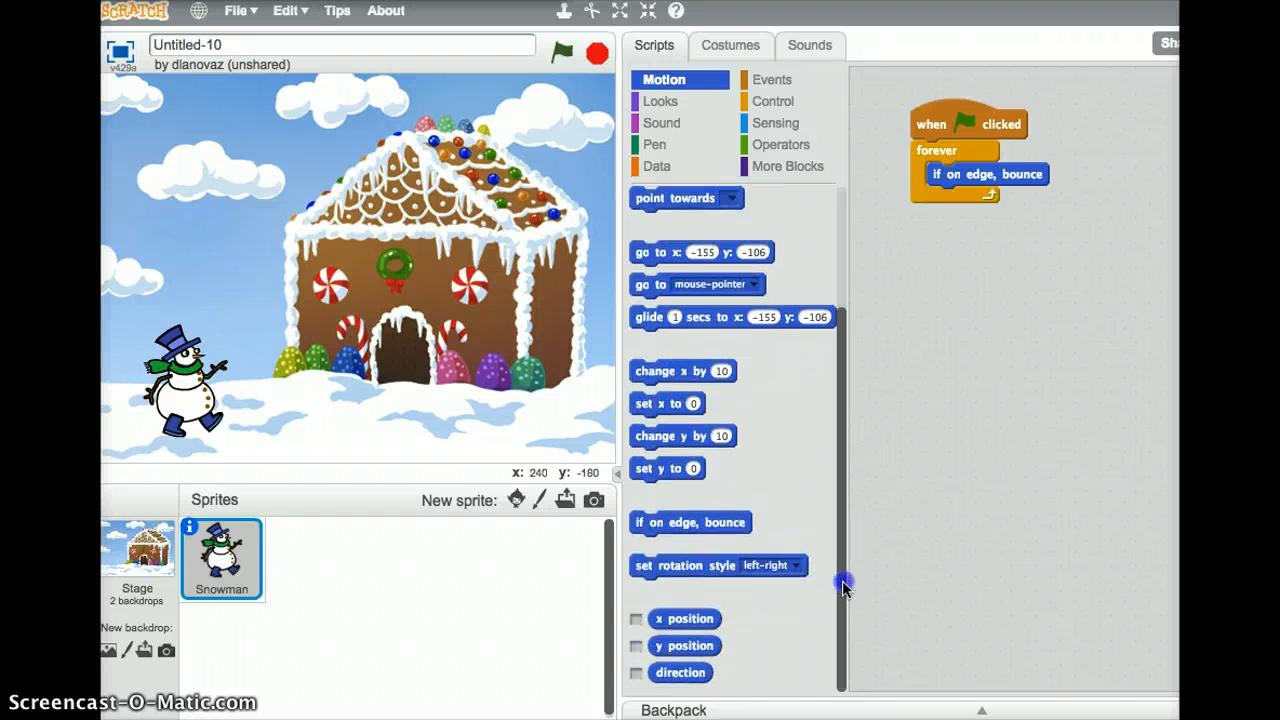
{"action": "left_click_drag", "start_coordinate": [718, 565], "coordinate": [988, 245]}
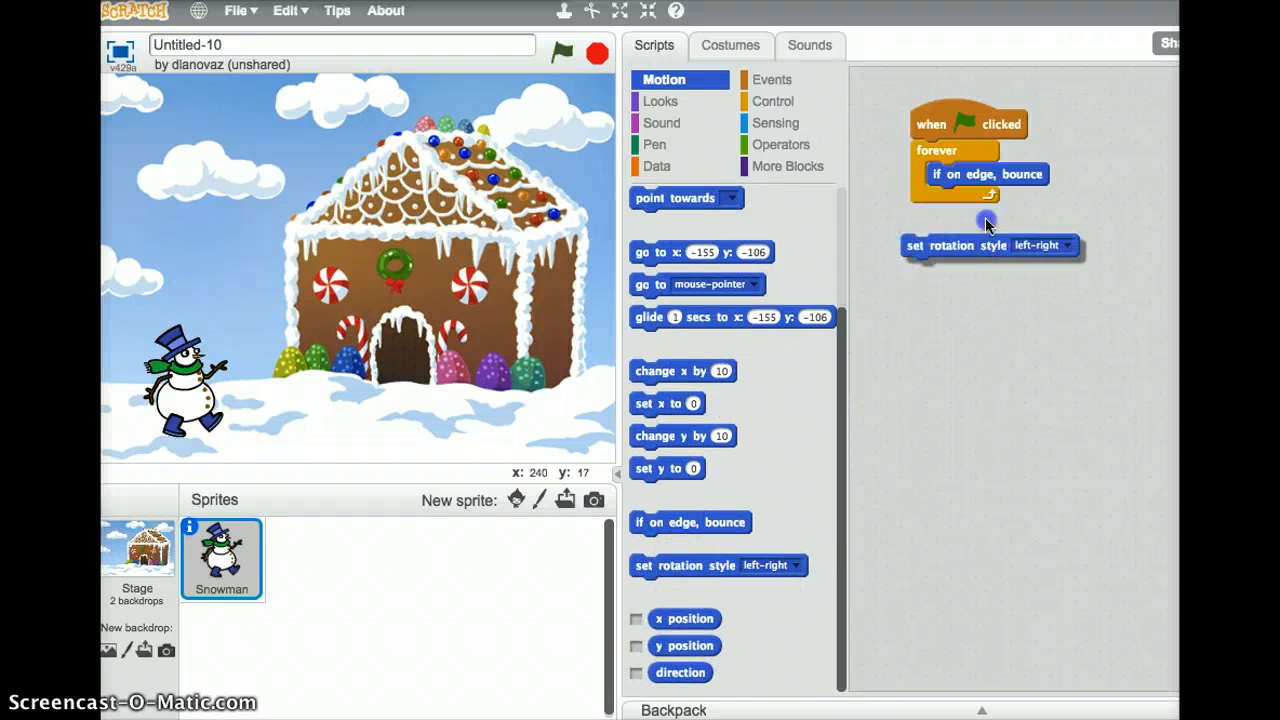
{"action": "left_click_drag", "start_coordinate": [990, 245], "coordinate": [1010, 197]}
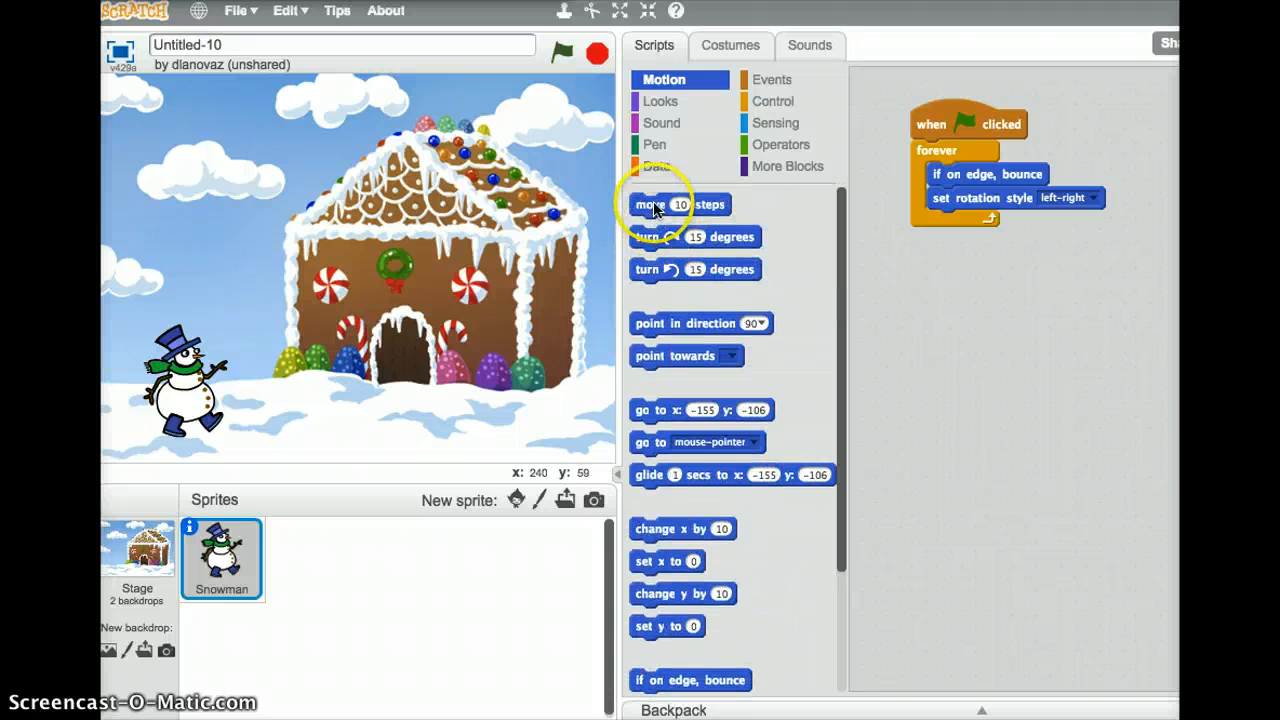
{"action": "left_click_drag", "start_coordinate": [650, 204], "coordinate": [990, 217]}
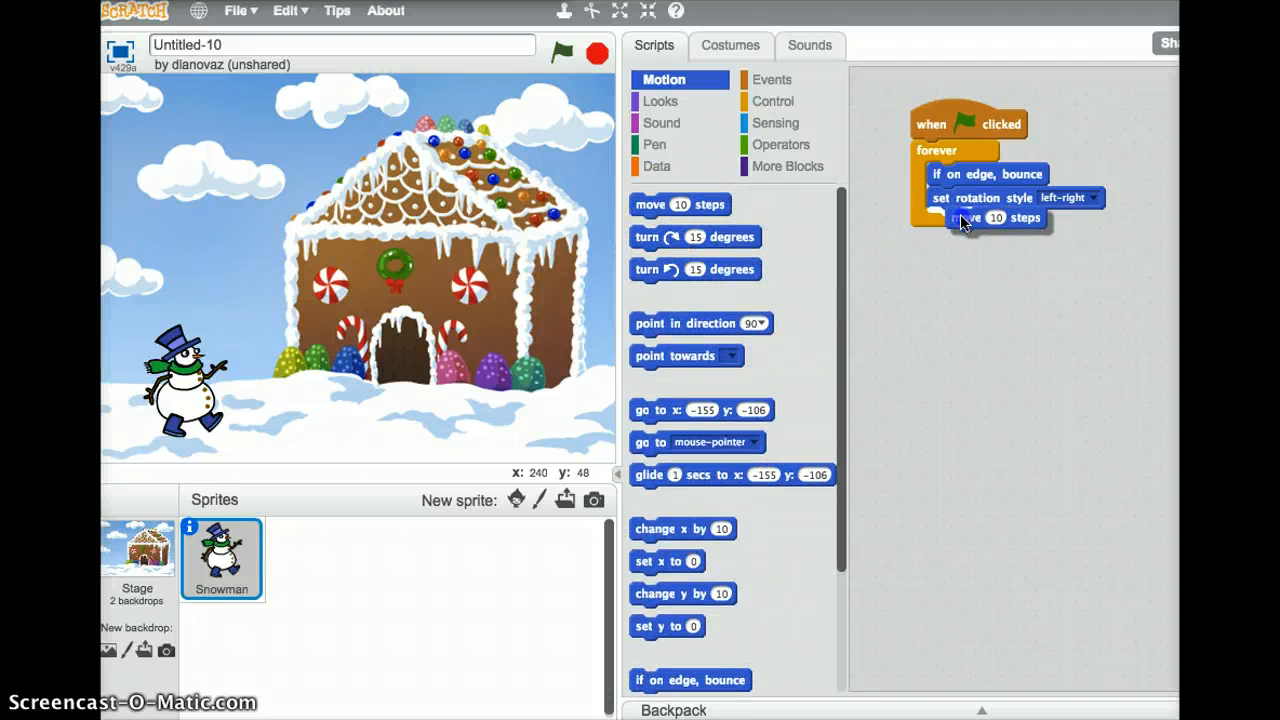
{"action": "left_click_drag", "start_coordinate": [995, 217], "coordinate": [975, 221]}
{"action": "type", "text": "80"}
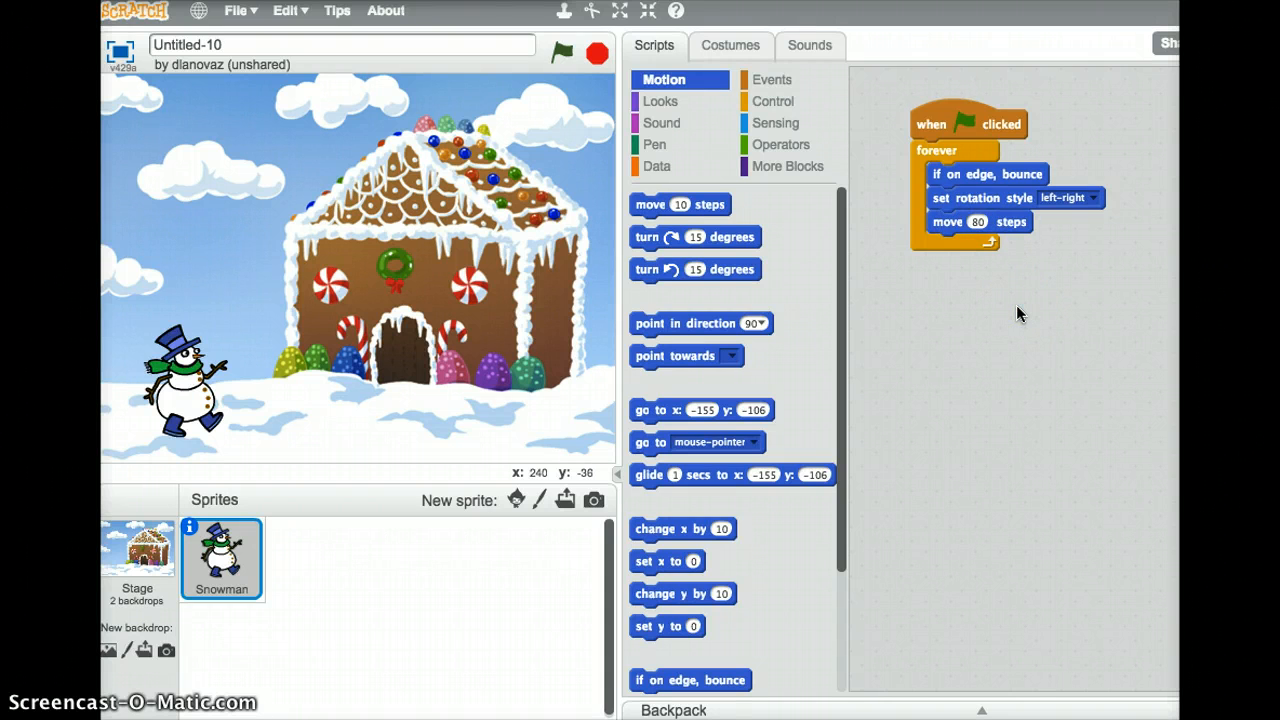
{"action": "mouse_move", "coordinate": [668, 101]}
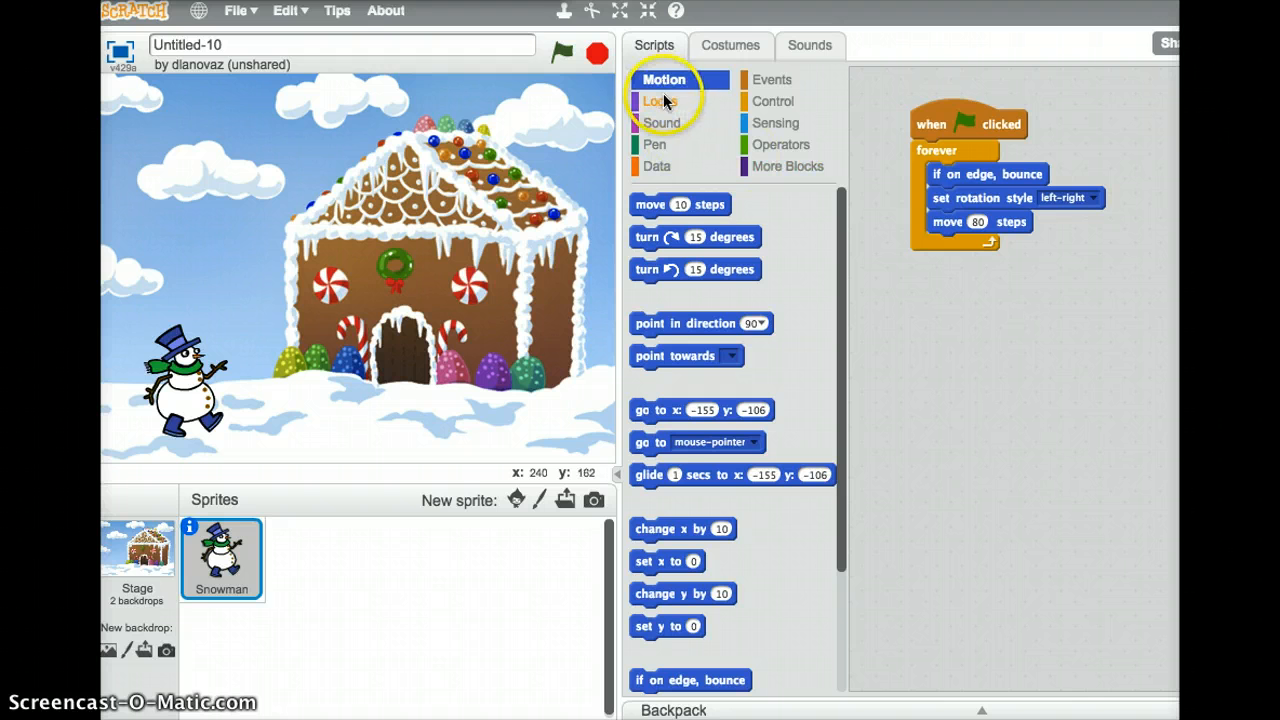
Add a 'say Happy Holidays for 1 secs' block inside the Snowman's loop
{"action": "left_click", "coordinate": [657, 101]}
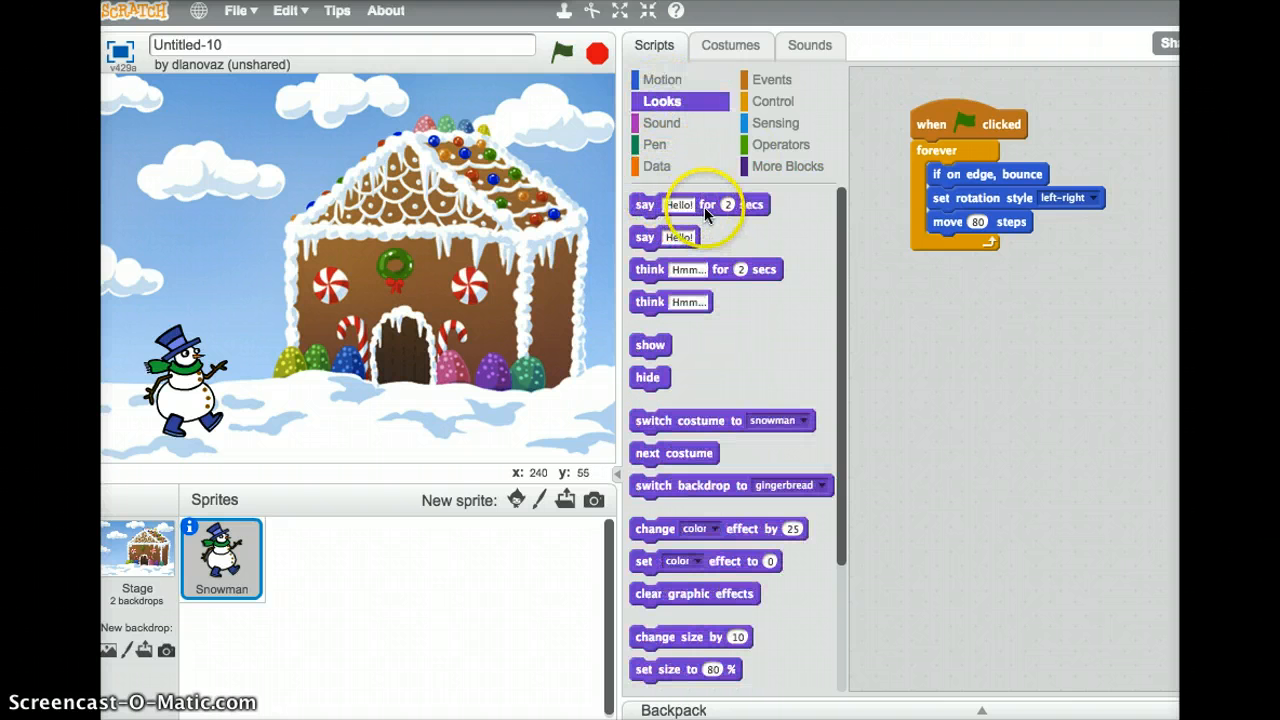
{"action": "left_click_drag", "start_coordinate": [700, 204], "coordinate": [990, 244]}
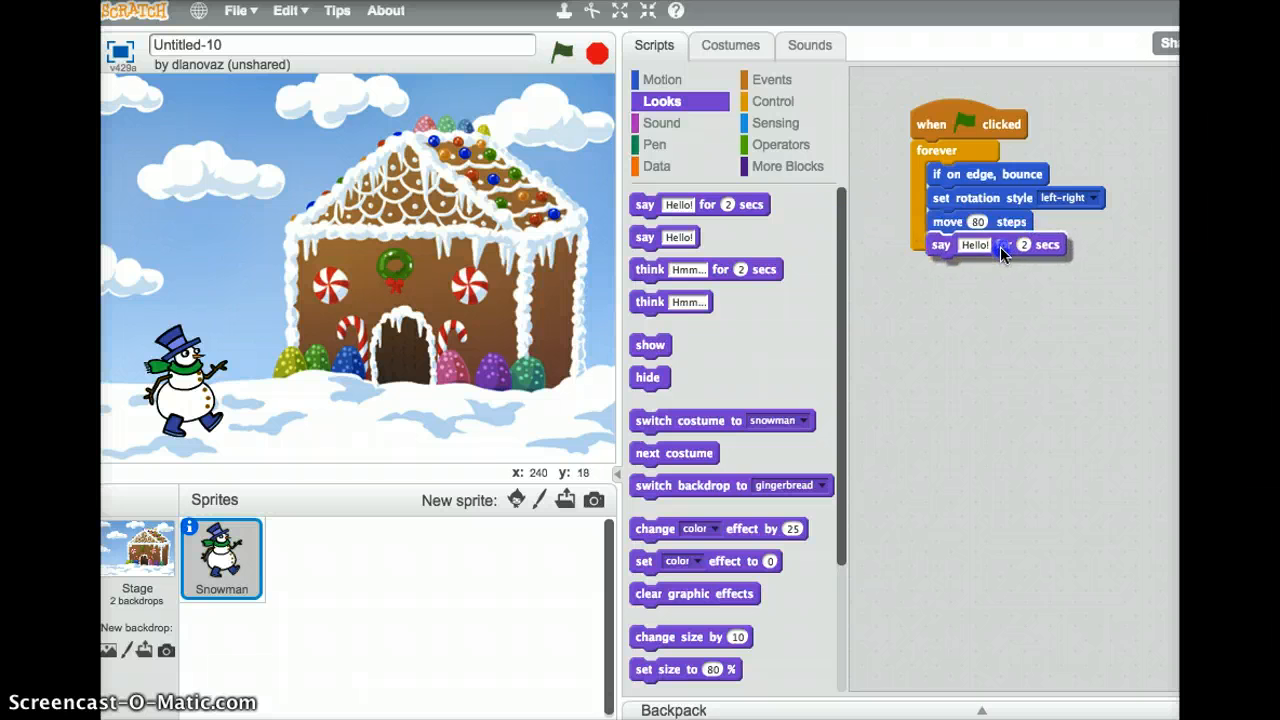
{"action": "left_click", "coordinate": [974, 245]}
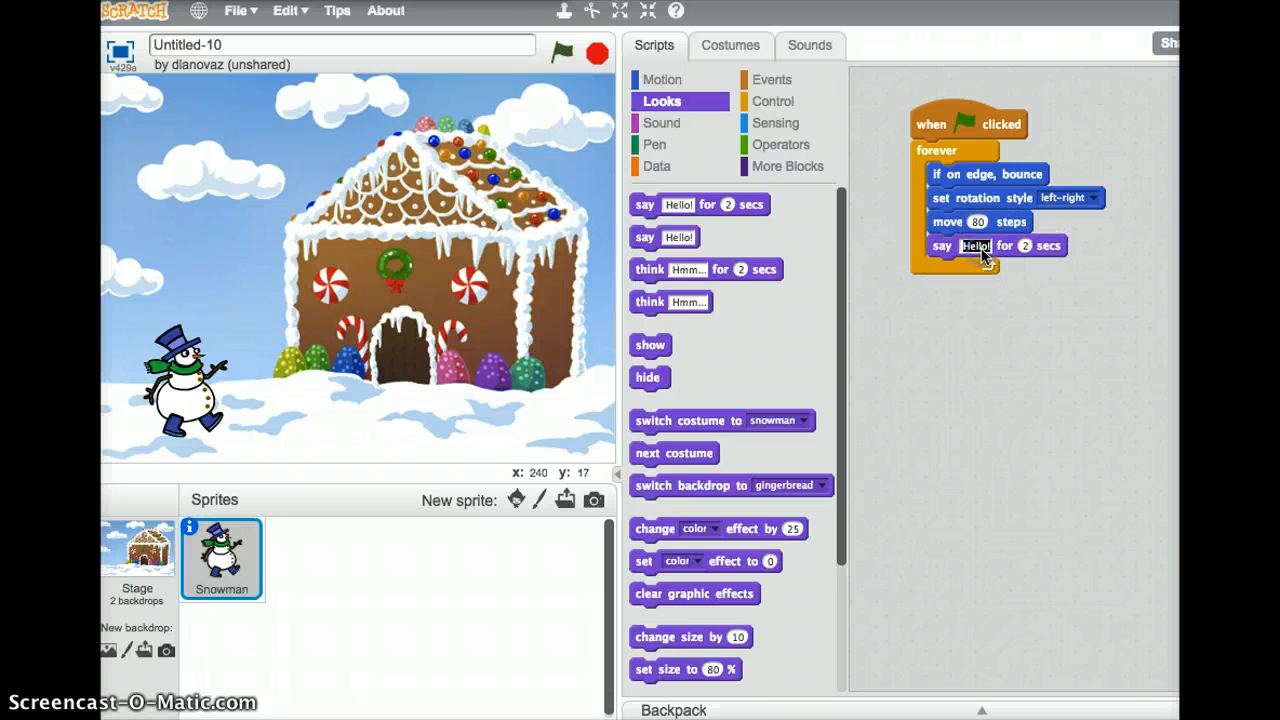
{"action": "type", "text": "Happy"}
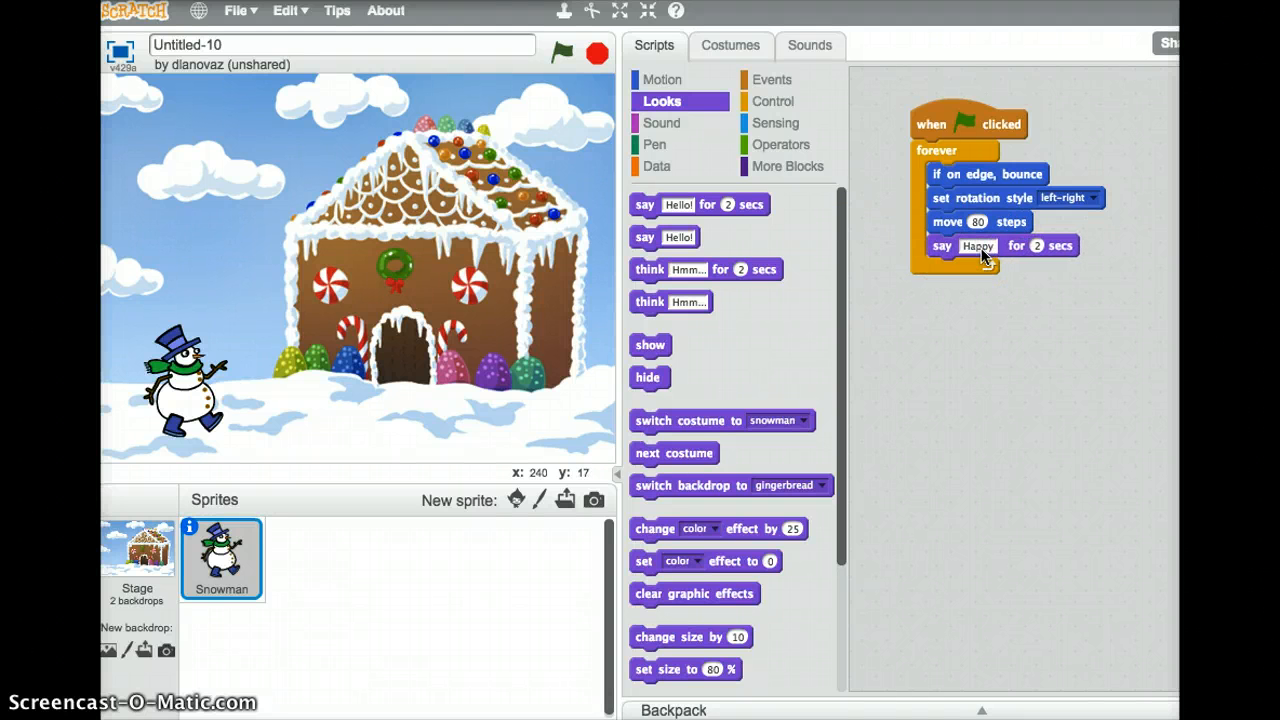
{"action": "type", "text": "H"}
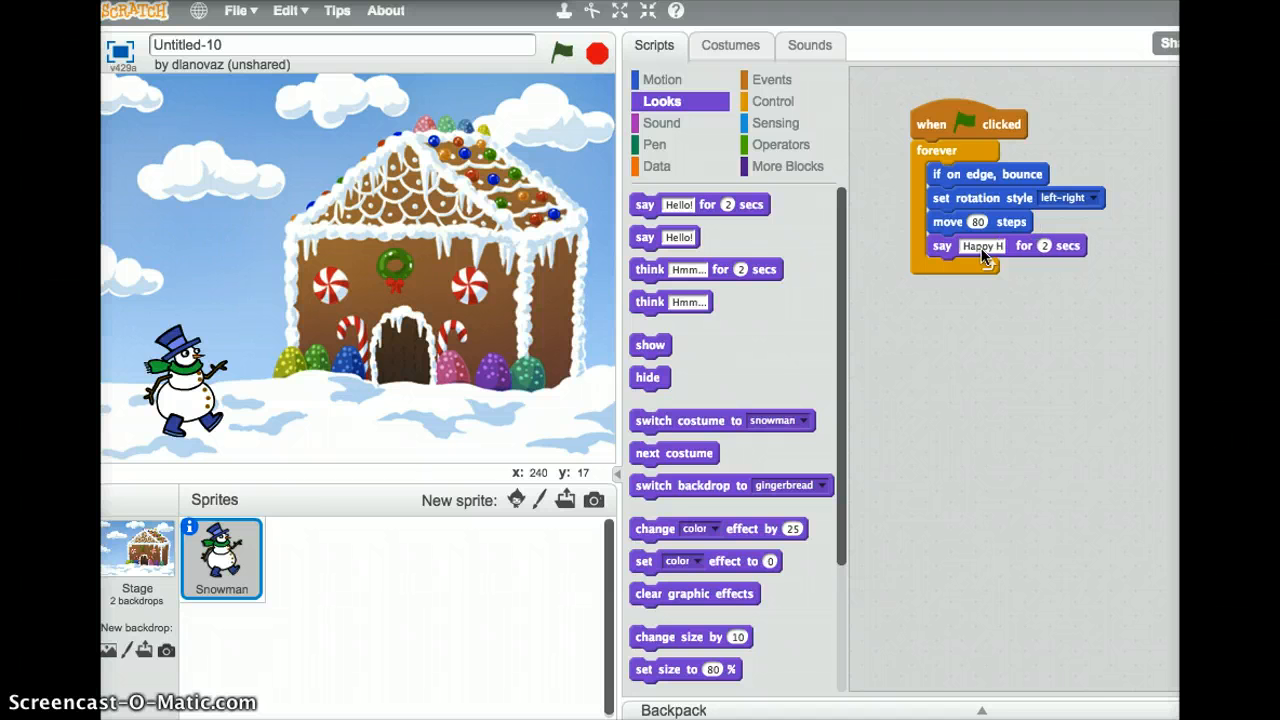
{"action": "type", "text": "Happy Holidays"}
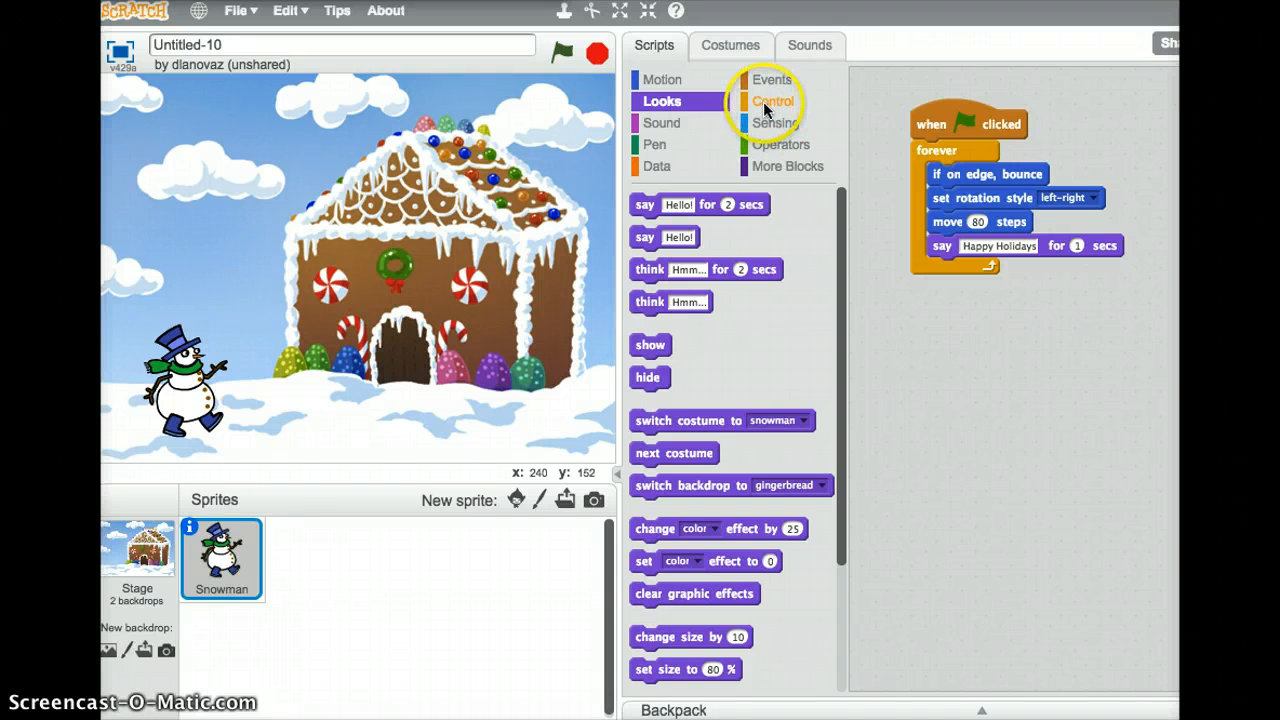
Add 'wait 2 secs' after the speech block and start the project
{"action": "left_click", "coordinate": [776, 100]}
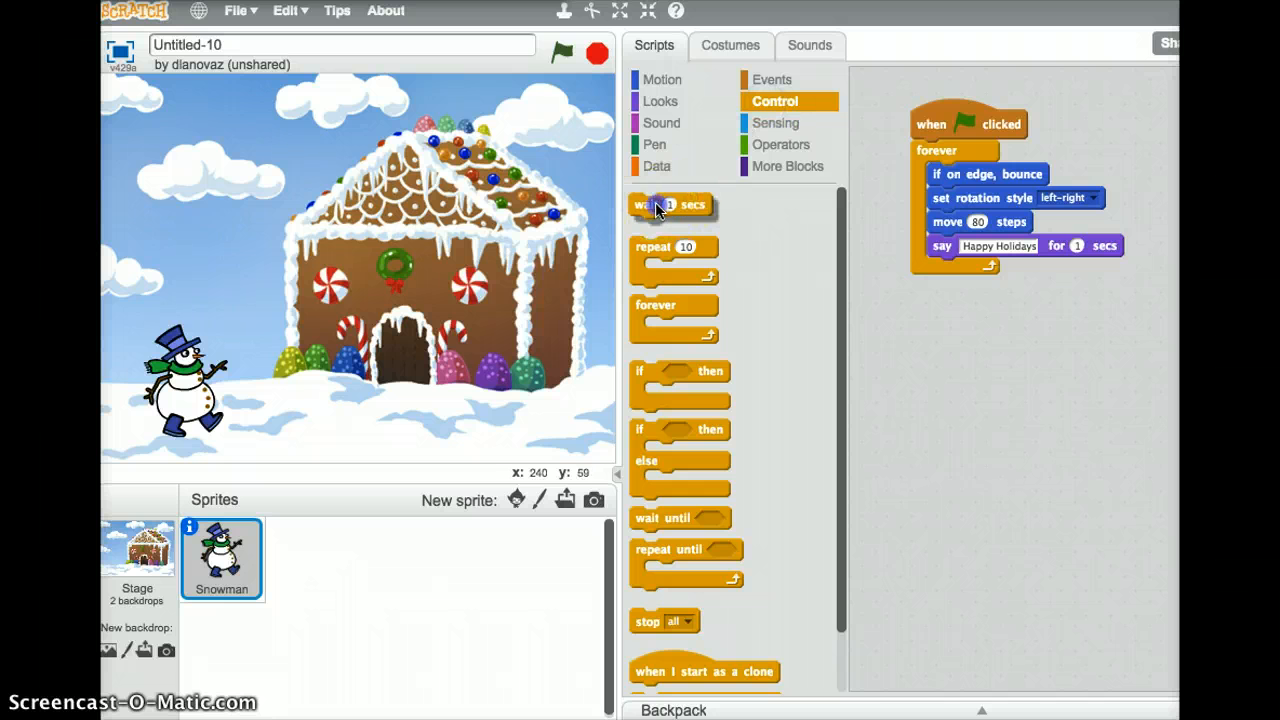
{"action": "left_click_drag", "start_coordinate": [670, 205], "coordinate": [960, 270]}
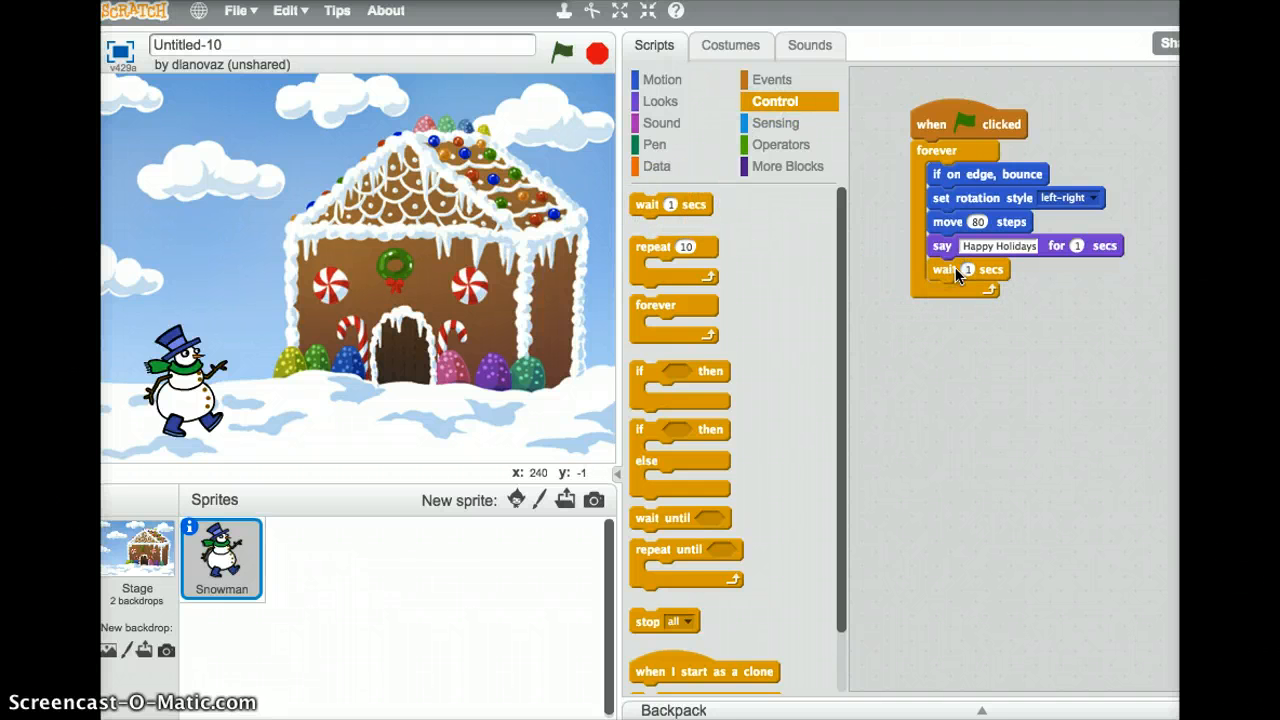
{"action": "left_click", "coordinate": [557, 52]}
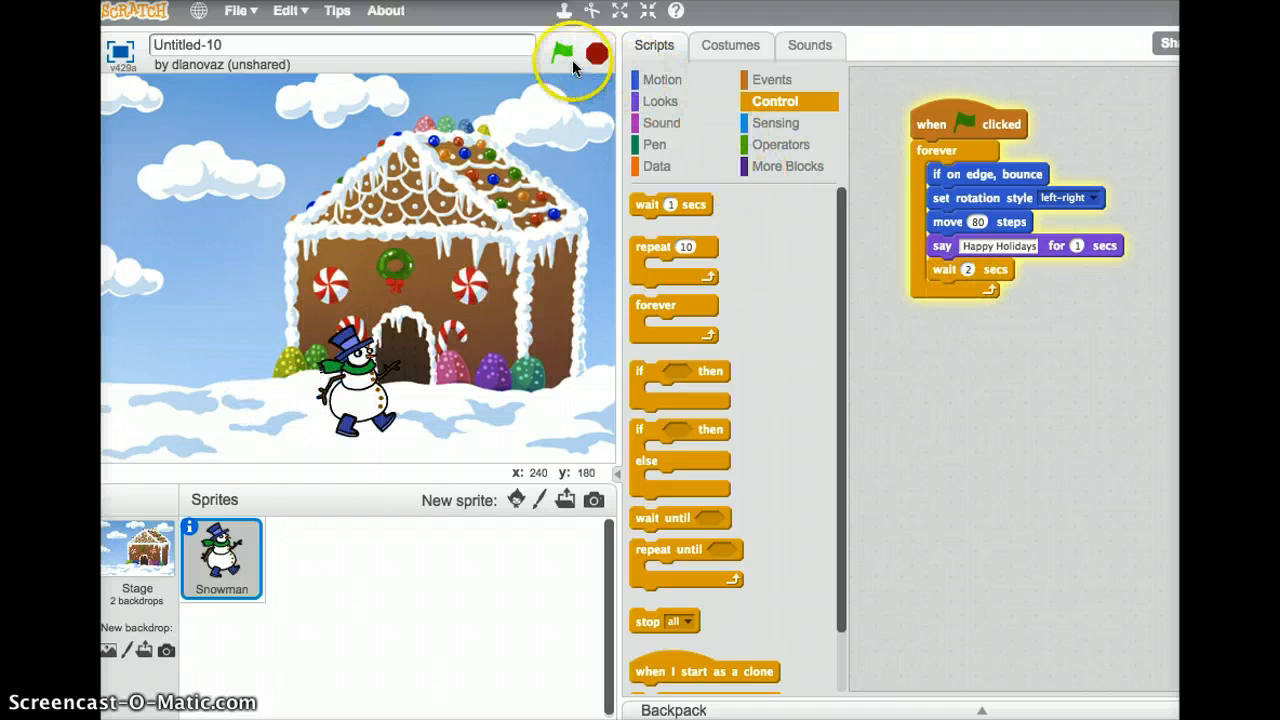
Run the project with the green flag repeatedly to watch the Snowman walk
{"action": "left_click", "coordinate": [559, 52]}
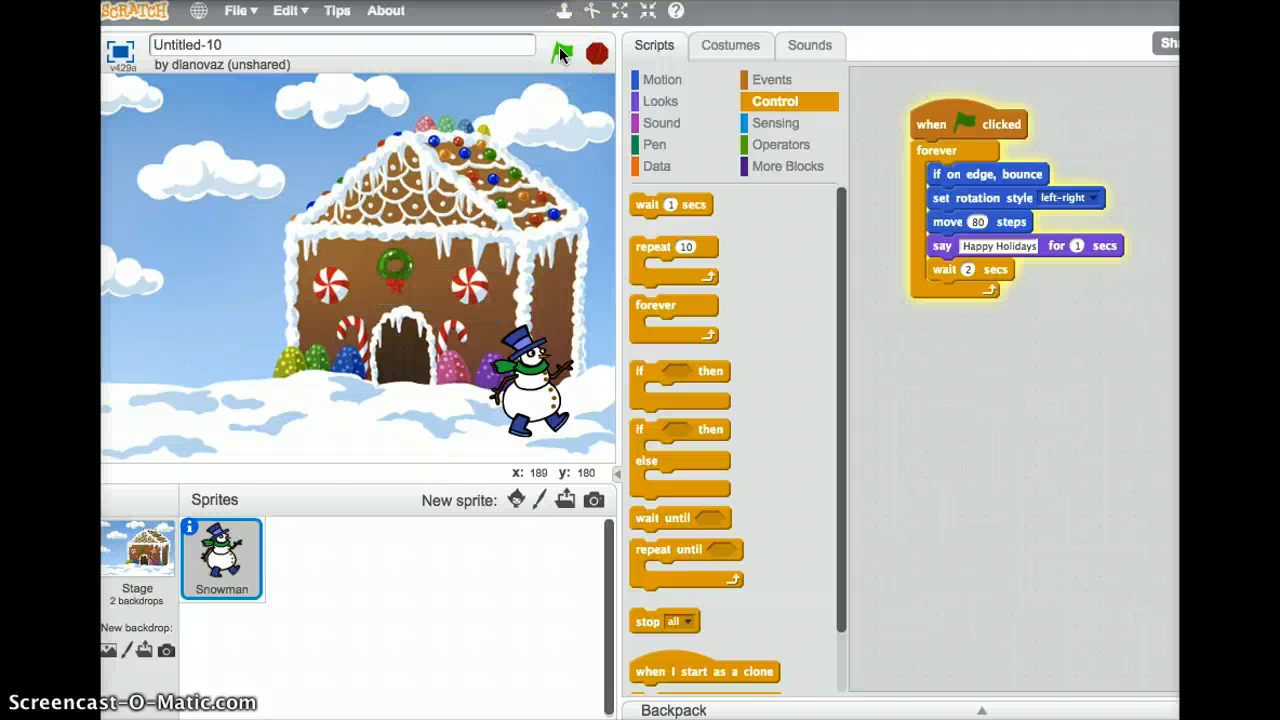
{"action": "left_click", "coordinate": [562, 52]}
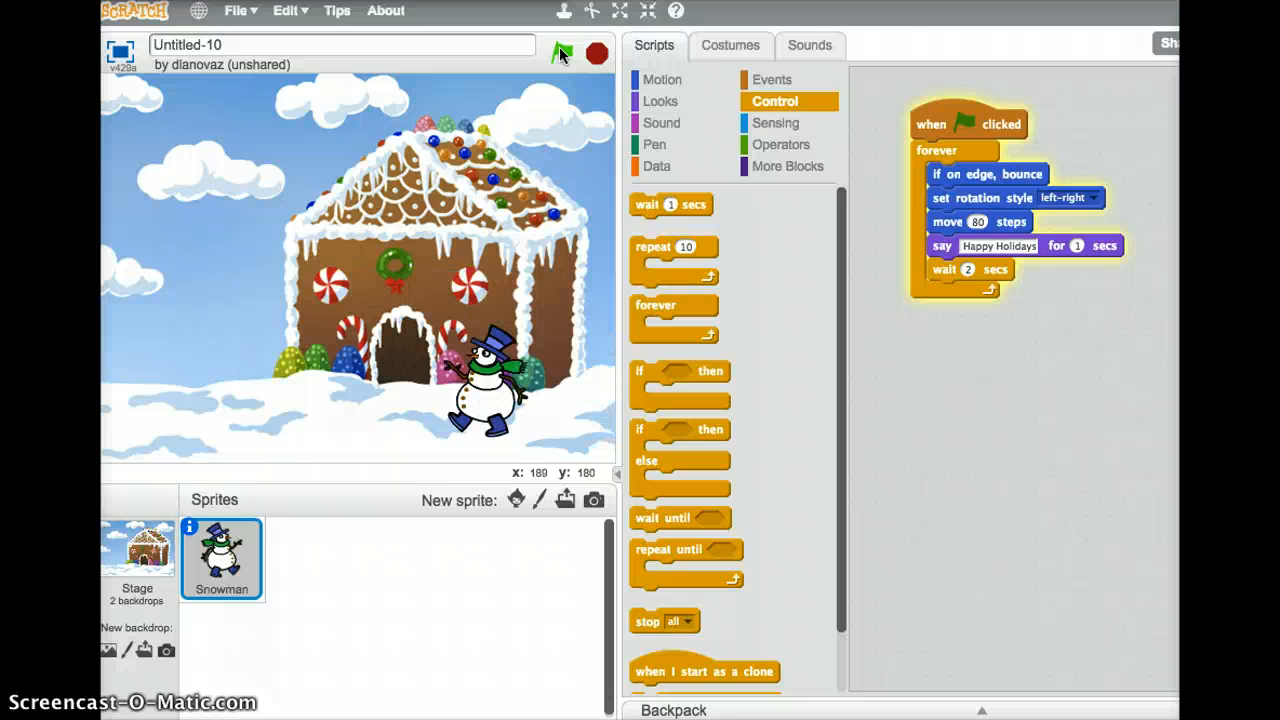
{"action": "left_click", "coordinate": [563, 53]}
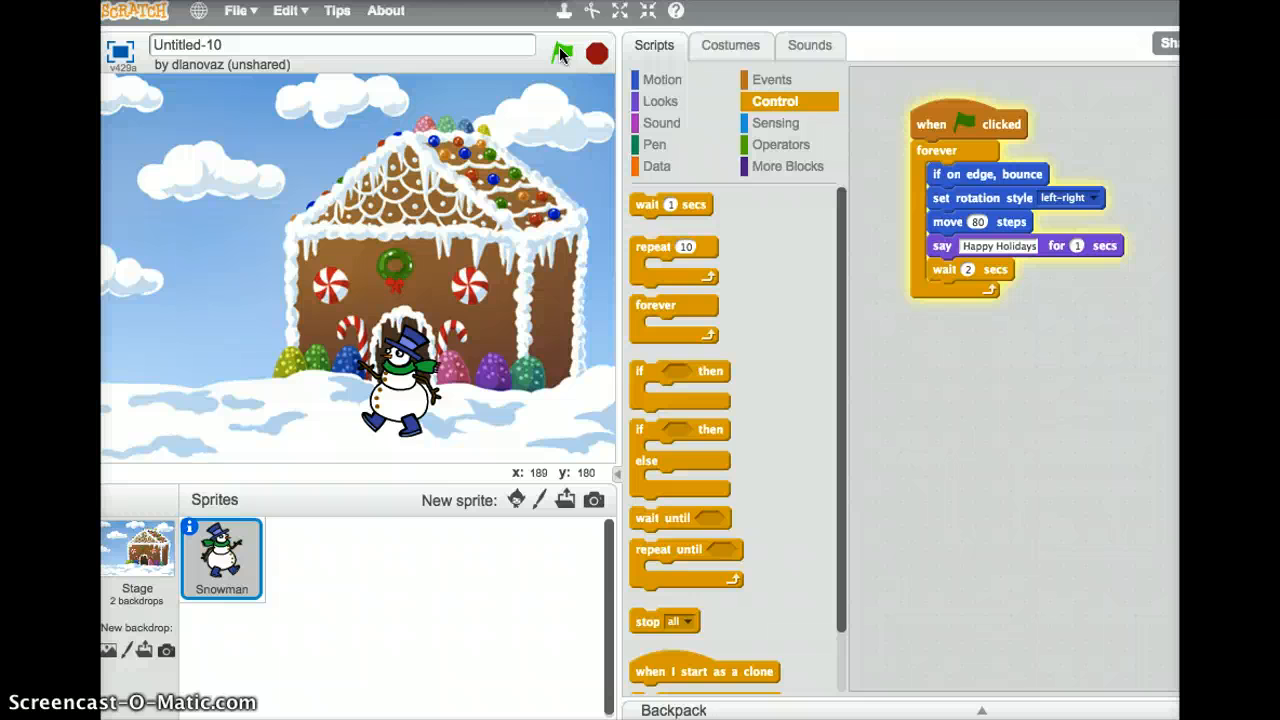
{"action": "left_click", "coordinate": [558, 50]}
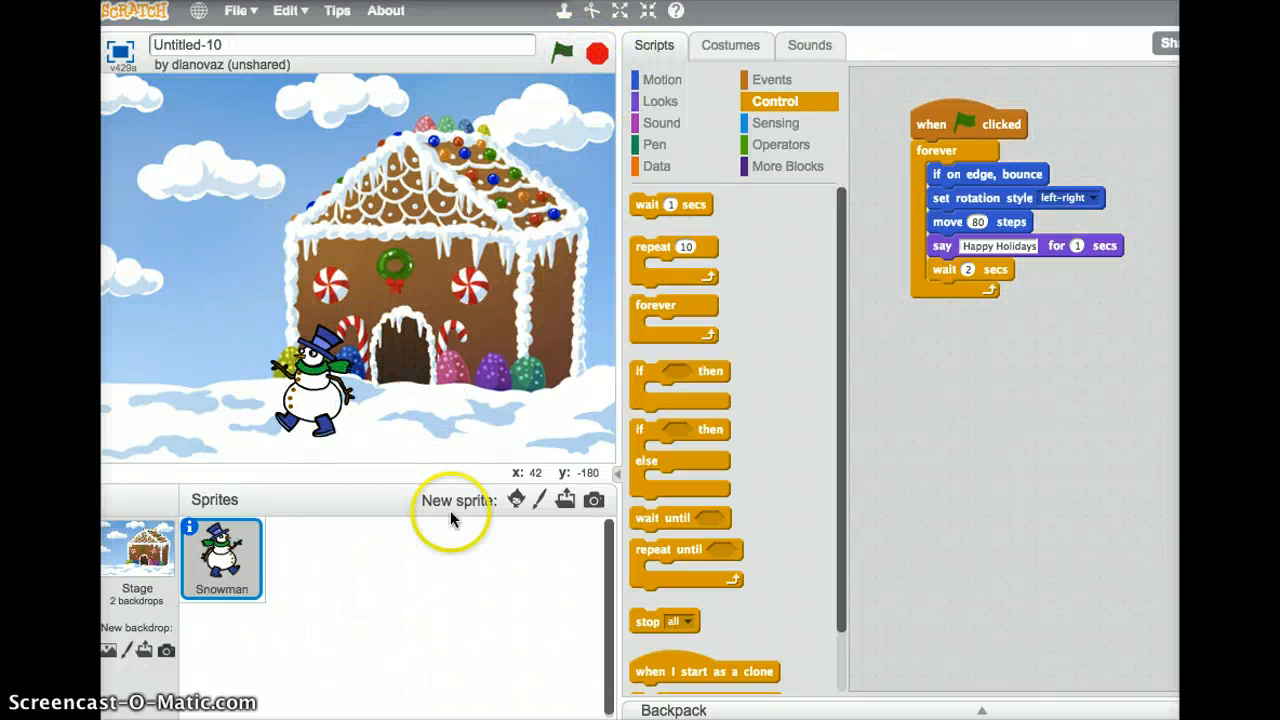
{"action": "mouse_move", "coordinate": [516, 500]}
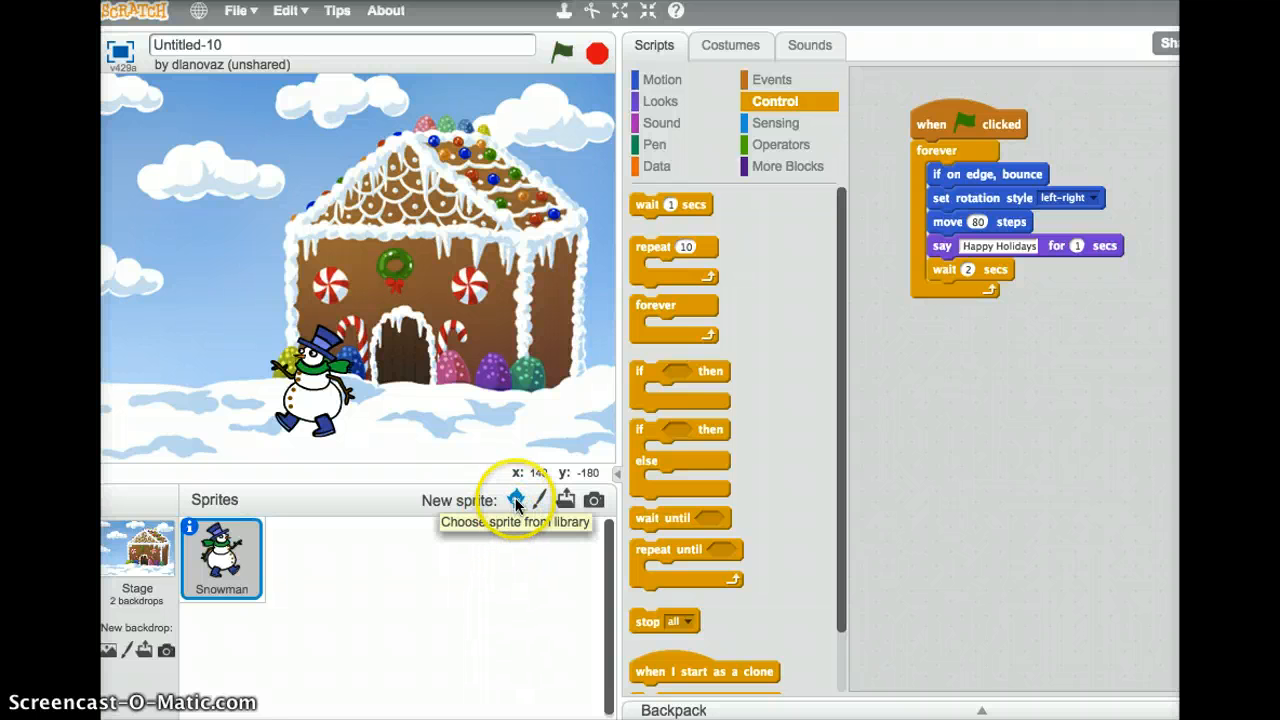
Add the Snowflake sprite from the Holiday sprite library
{"action": "left_click", "coordinate": [513, 500]}
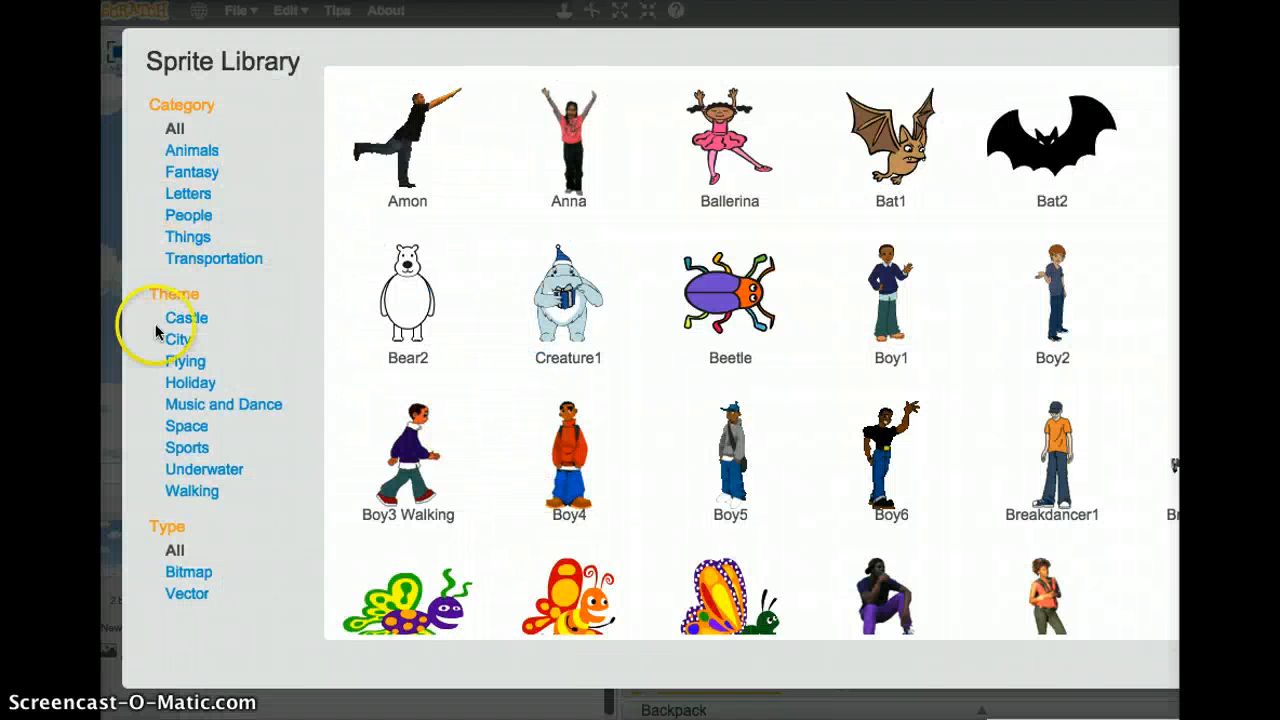
{"action": "left_click", "coordinate": [191, 382]}
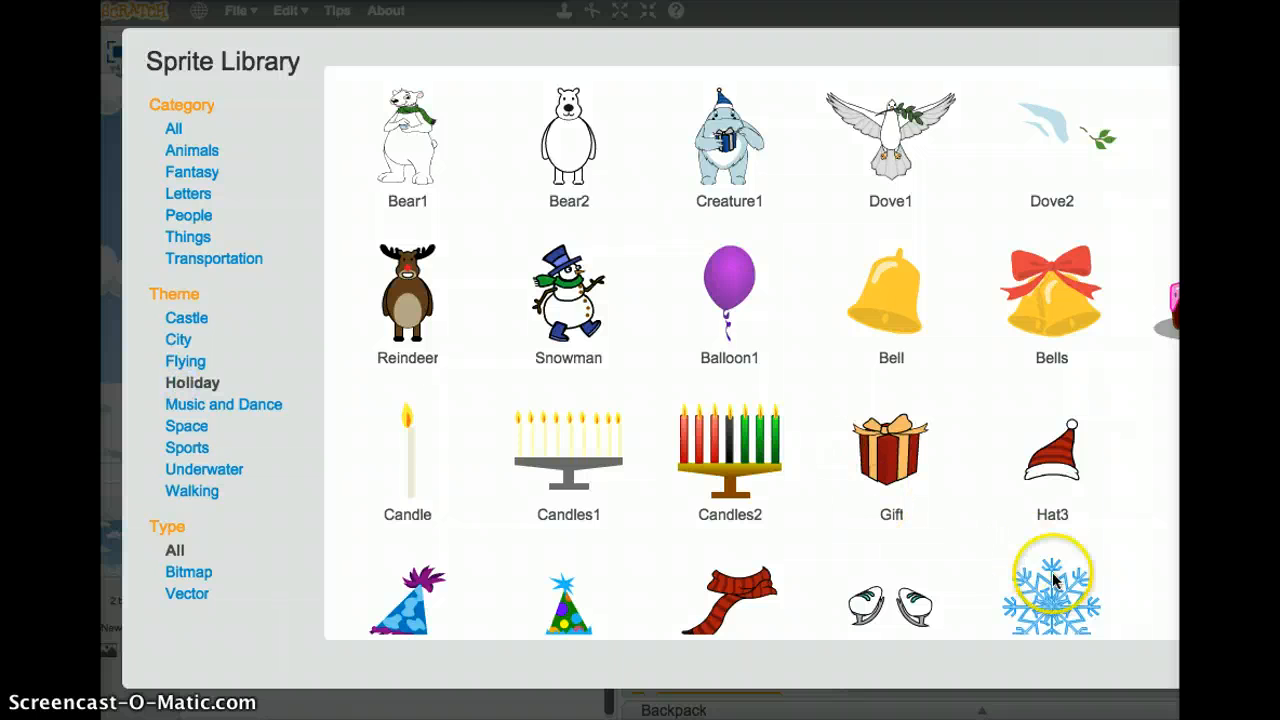
{"action": "left_click", "coordinate": [1050, 594]}
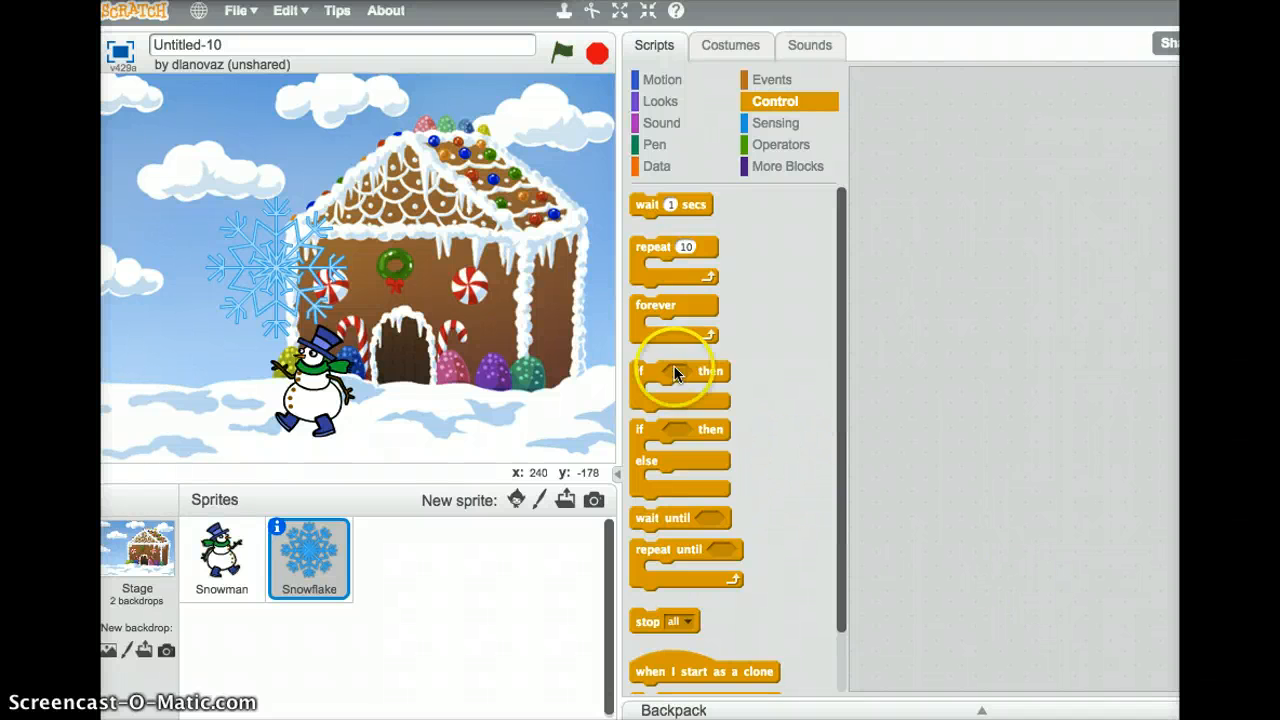
{"action": "mouse_move", "coordinate": [495, 130]}
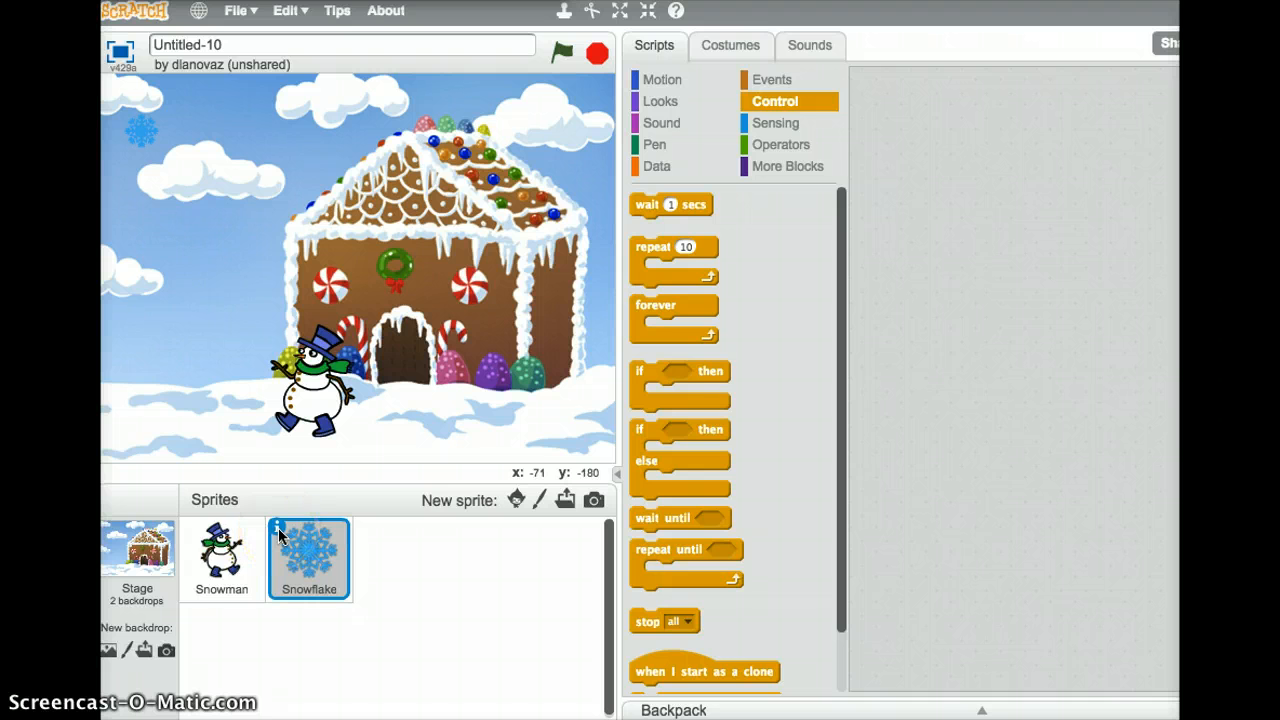
Turn the Snowflake's direction dial to 180° in its info panel
{"action": "left_click", "coordinate": [308, 558]}
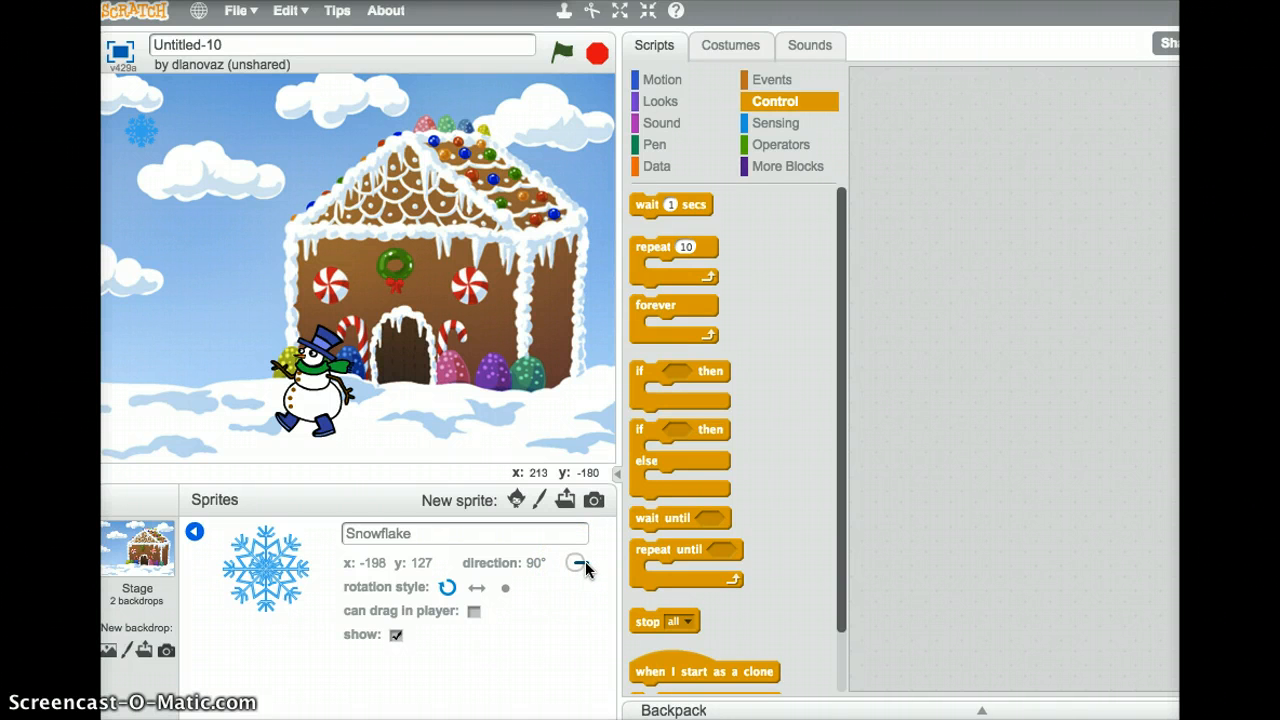
{"action": "left_click_drag", "start_coordinate": [575, 562], "coordinate": [578, 582]}
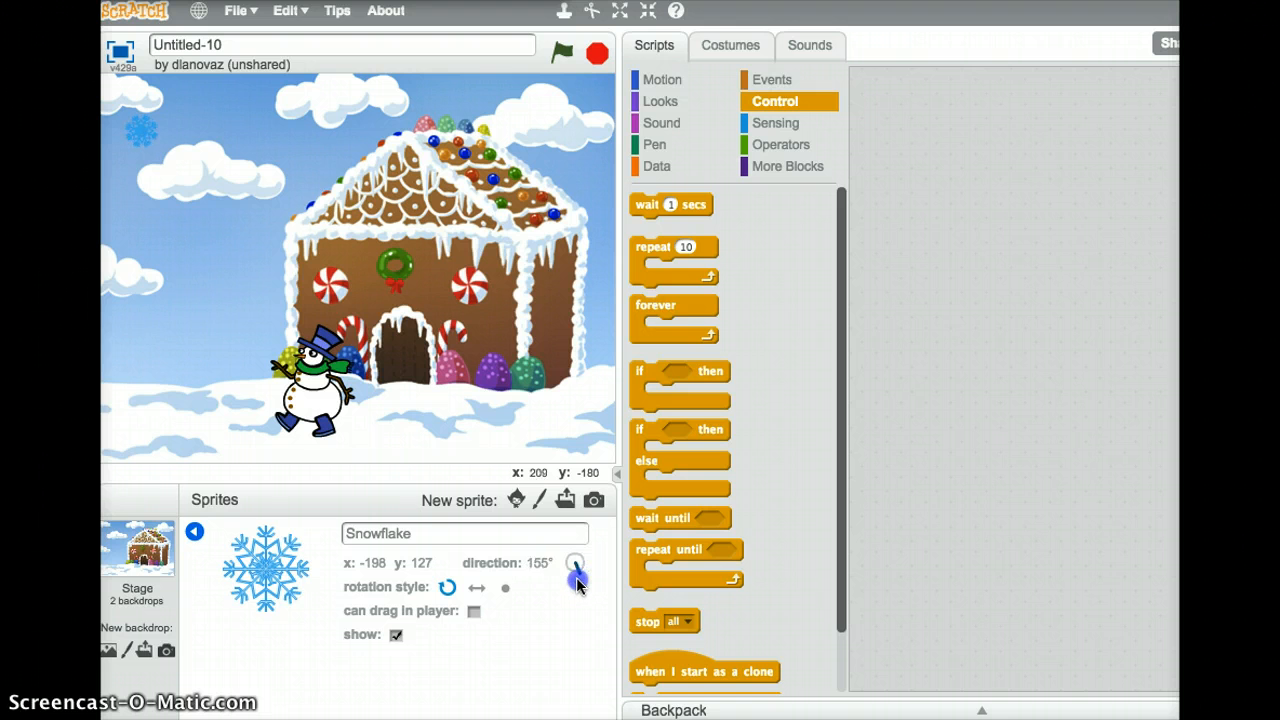
{"action": "left_click_drag", "start_coordinate": [575, 565], "coordinate": [580, 575]}
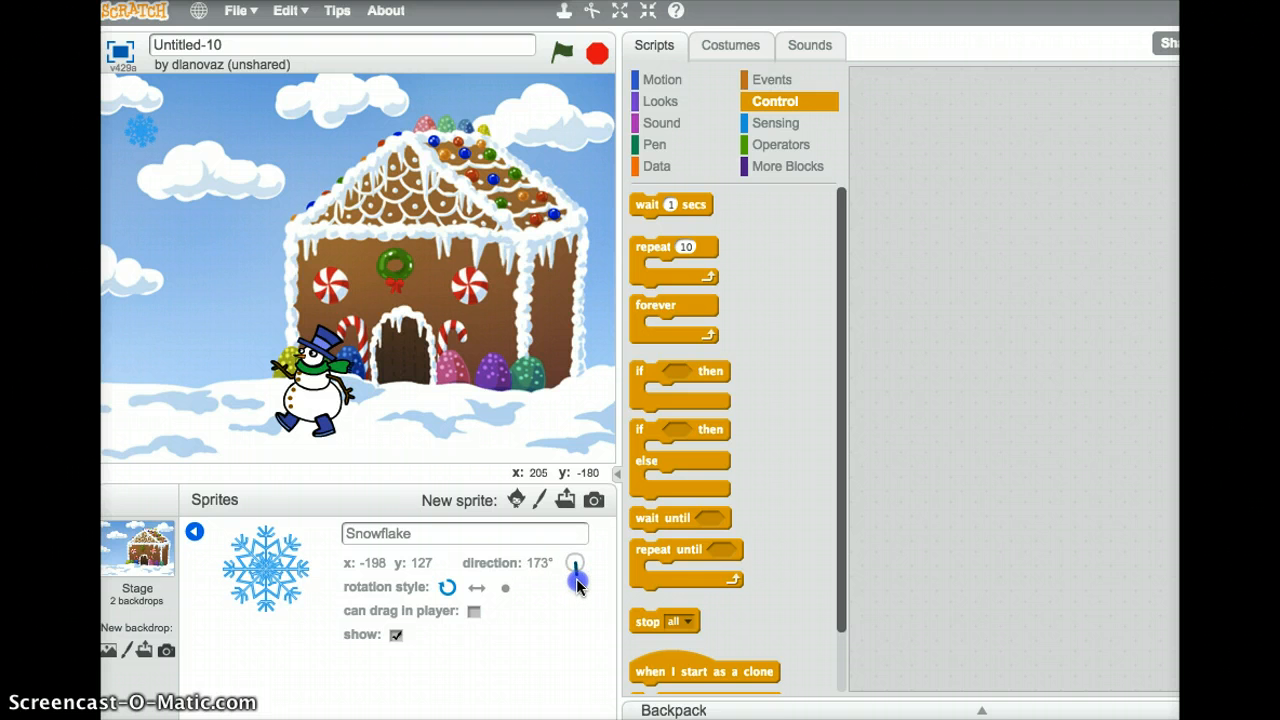
{"action": "left_click_drag", "start_coordinate": [577, 580], "coordinate": [575, 565]}
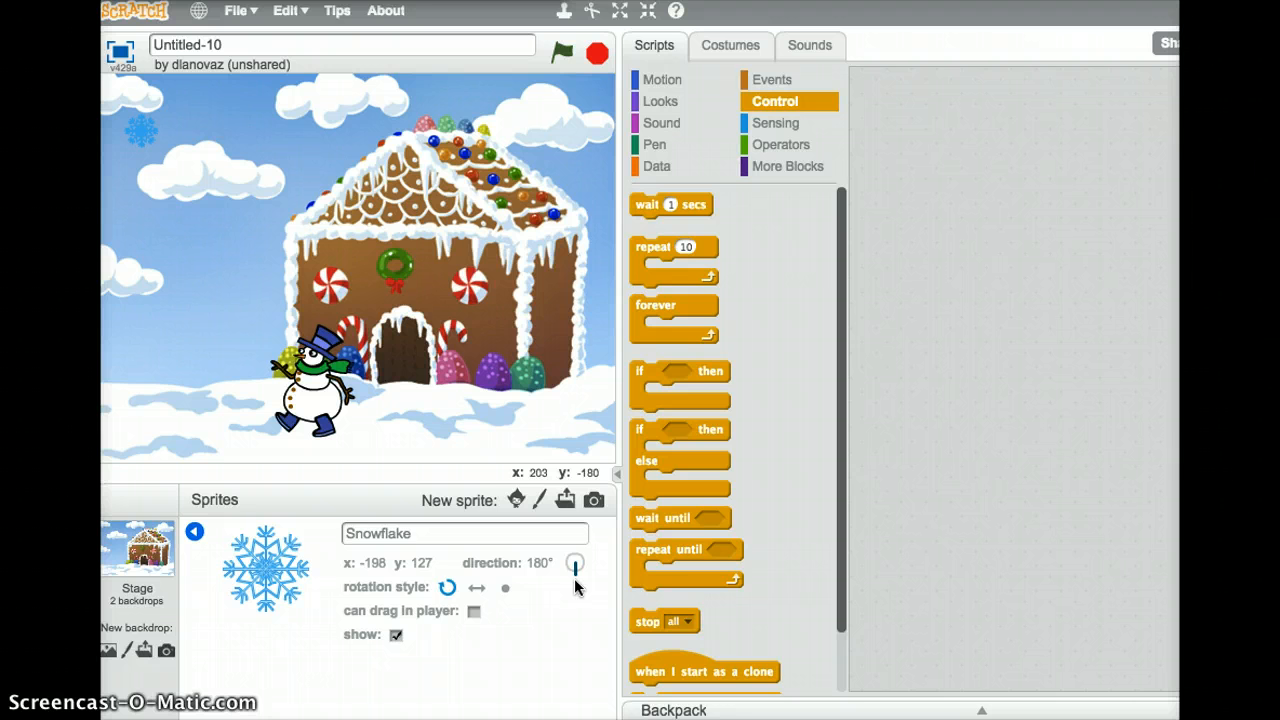
{"action": "left_click", "coordinate": [265, 565]}
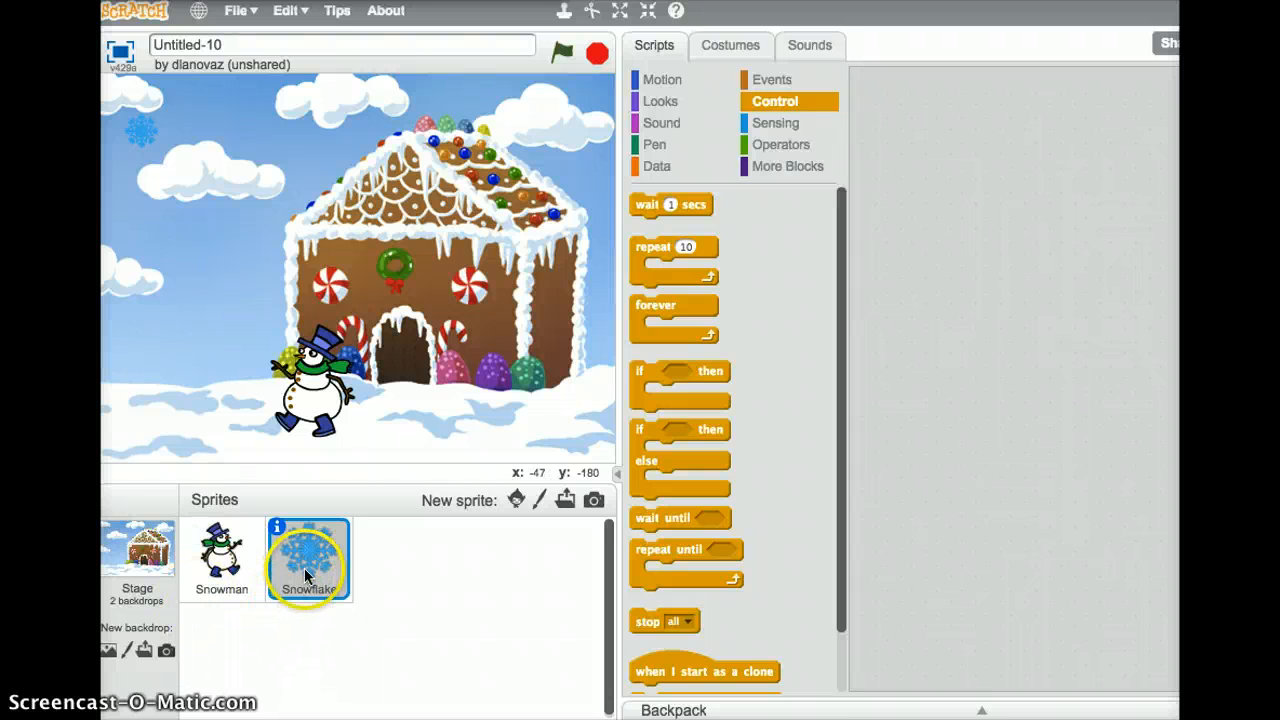
Duplicate the Snowflake sprite three times and move copies to new sky spots near the house
{"action": "right_click", "coordinate": [308, 575]}
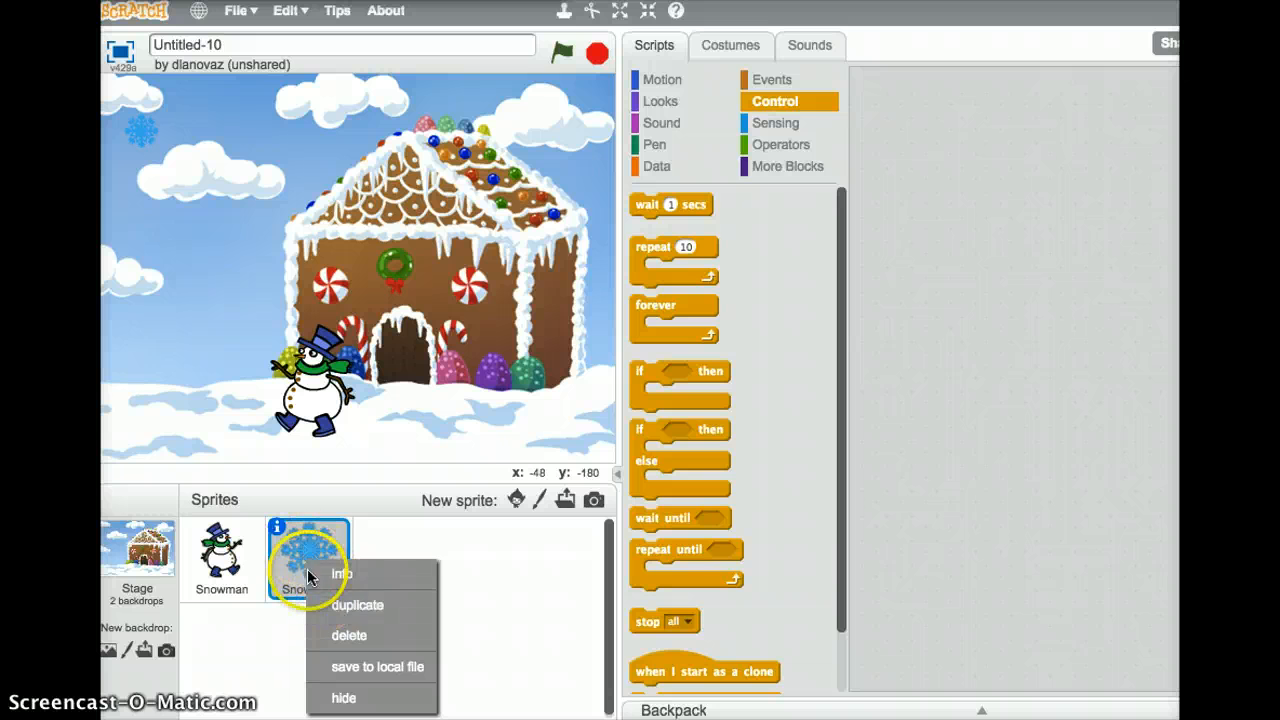
{"action": "left_click", "coordinate": [357, 605]}
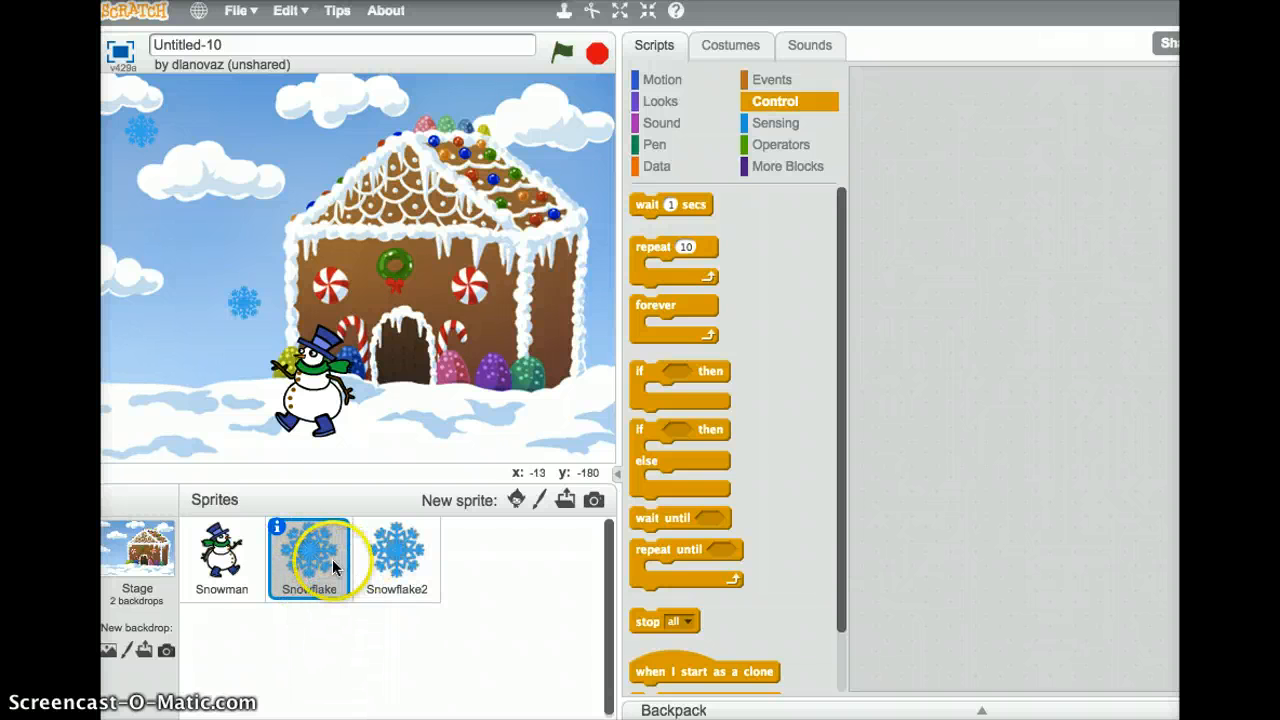
{"action": "right_click", "coordinate": [320, 560]}
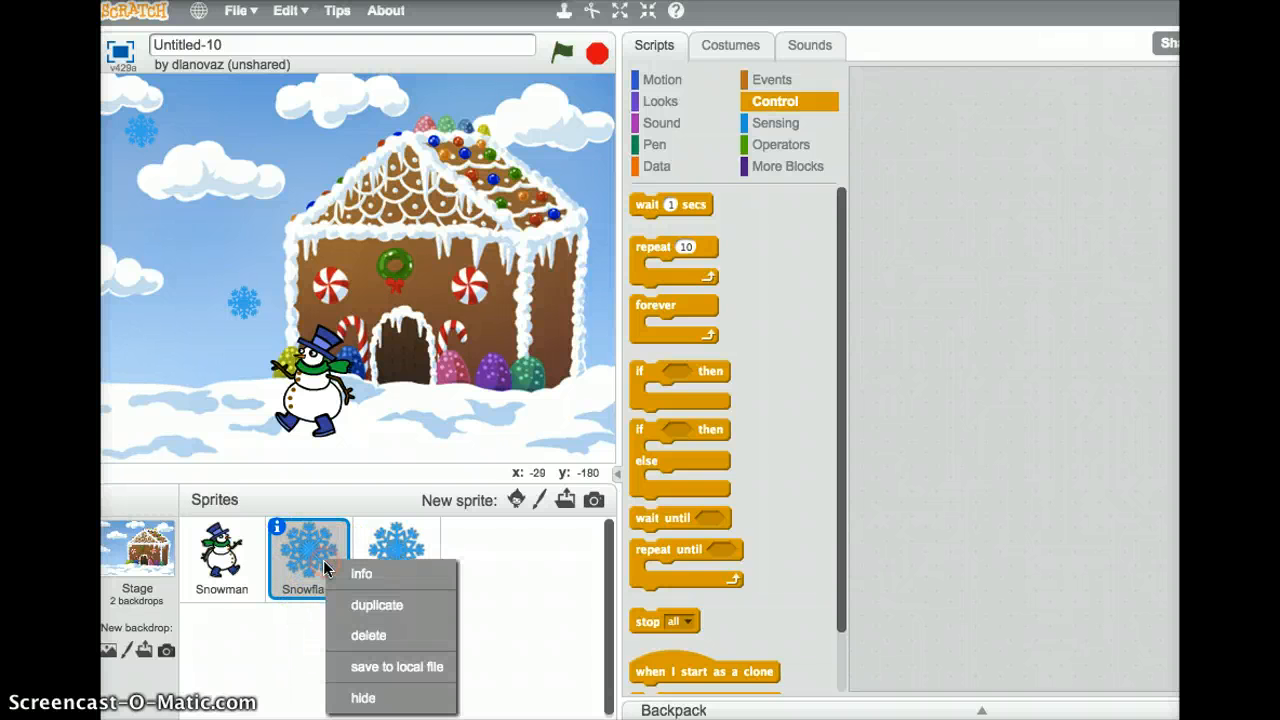
{"action": "left_click", "coordinate": [375, 605]}
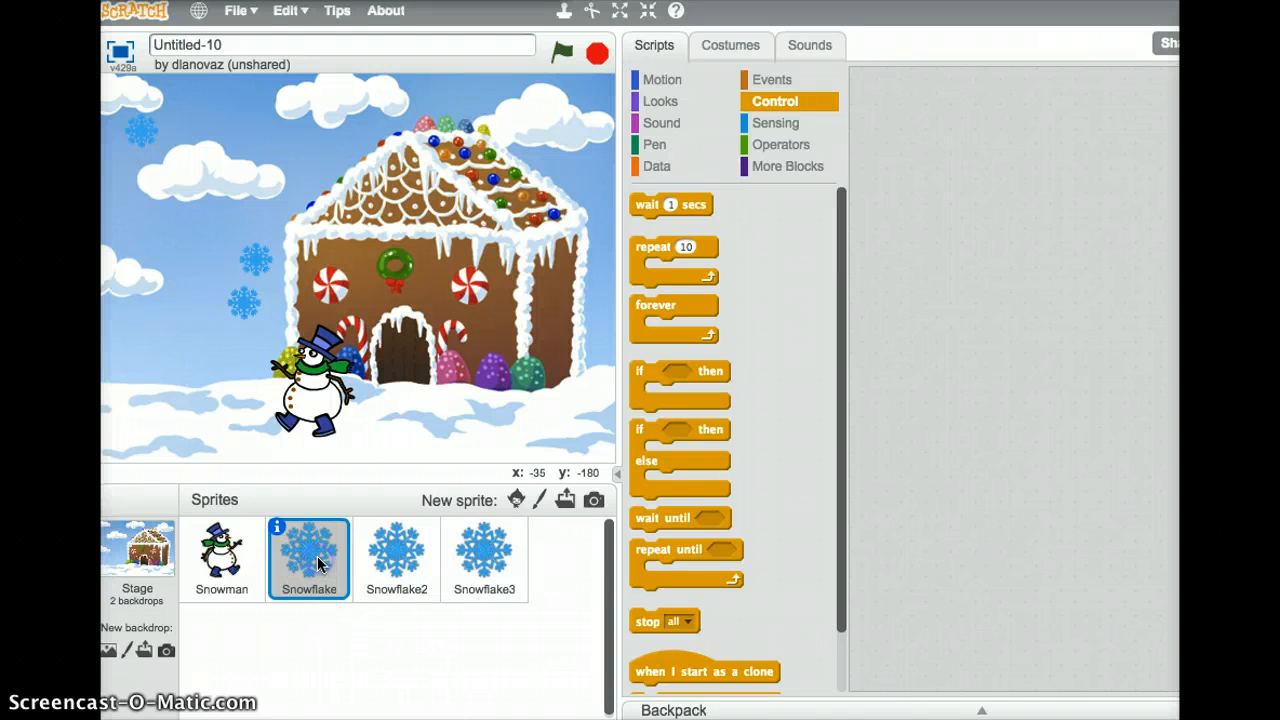
{"action": "right_click", "coordinate": [310, 557]}
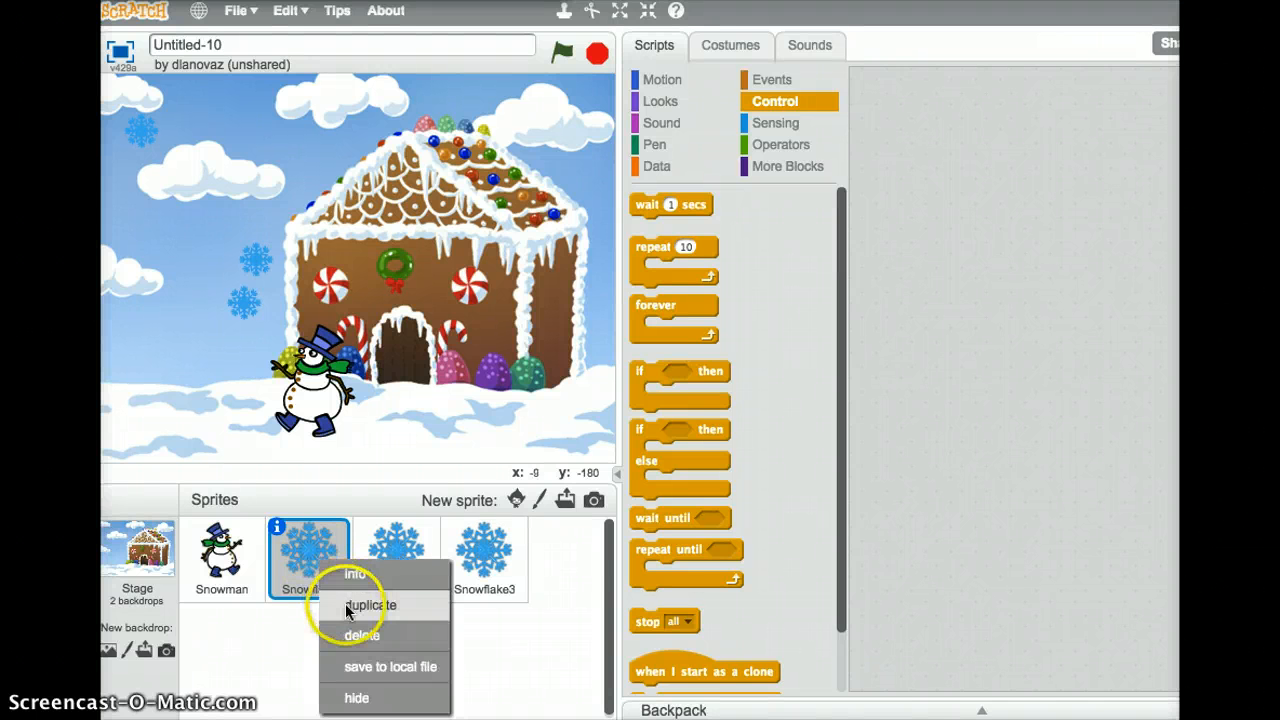
{"action": "left_click", "coordinate": [370, 598]}
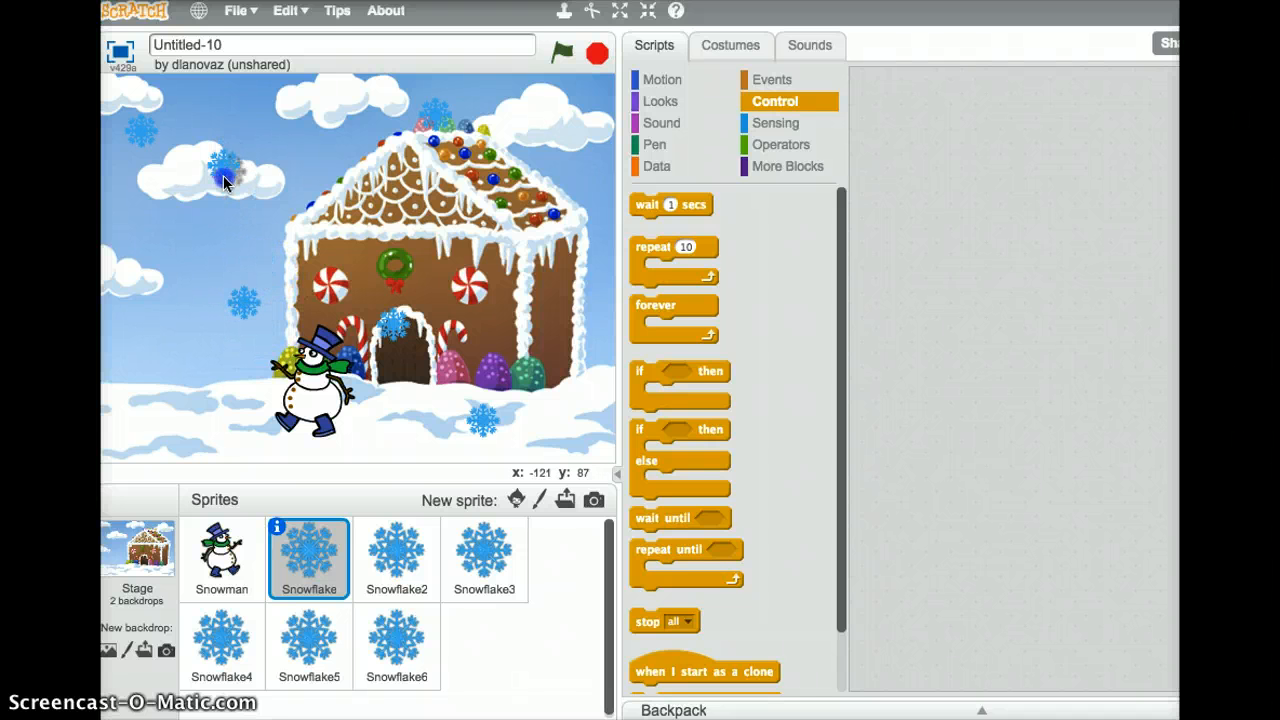
{"action": "left_click", "coordinate": [484, 558]}
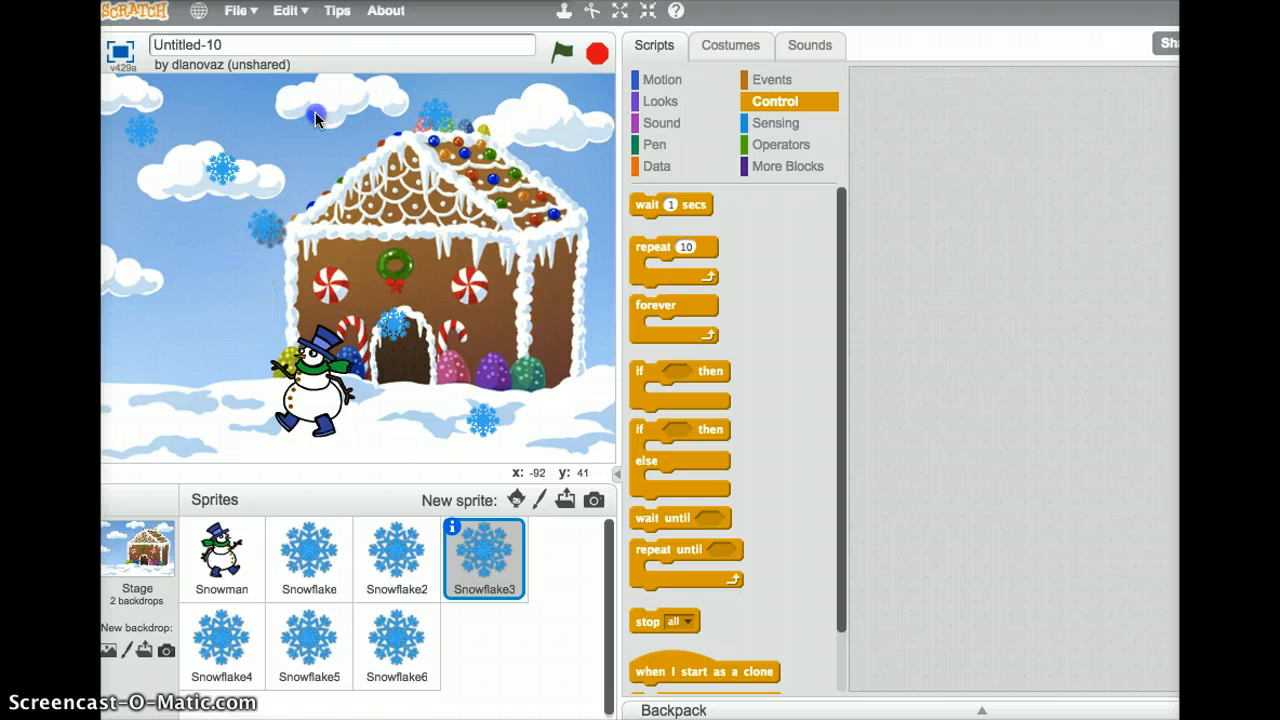
{"action": "mouse_move", "coordinate": [287, 297]}
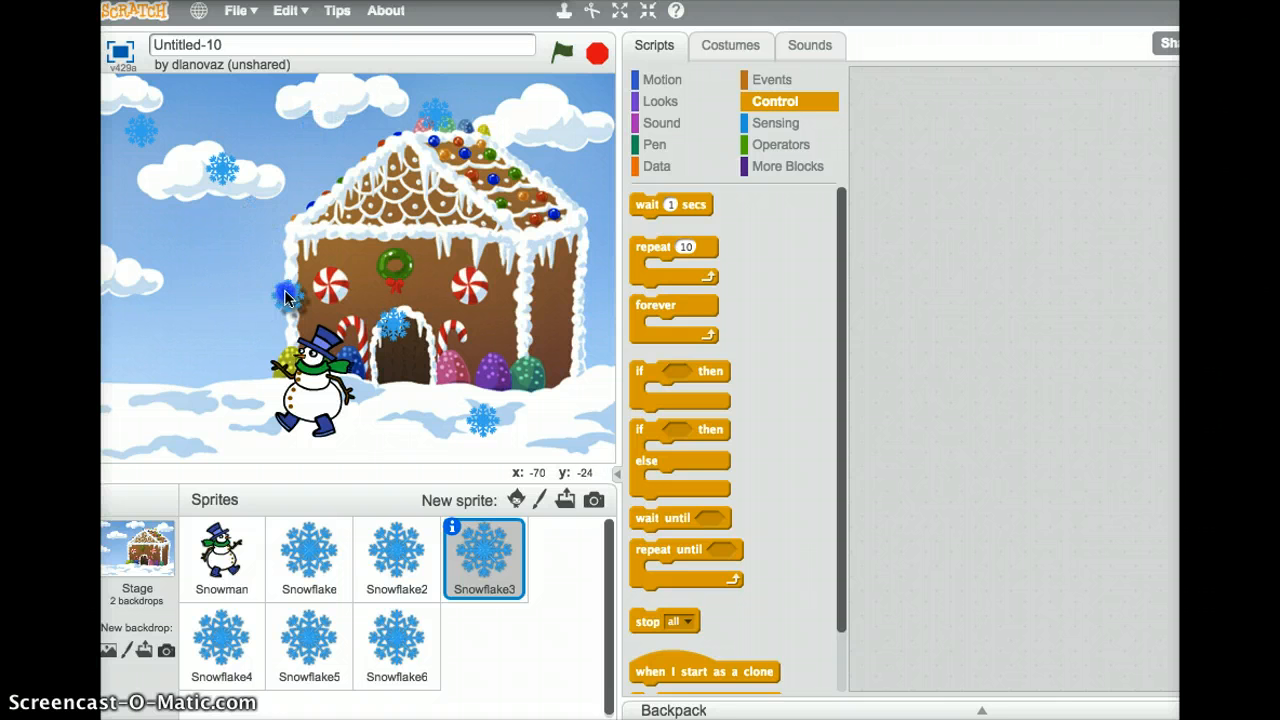
{"action": "left_click", "coordinate": [396, 557]}
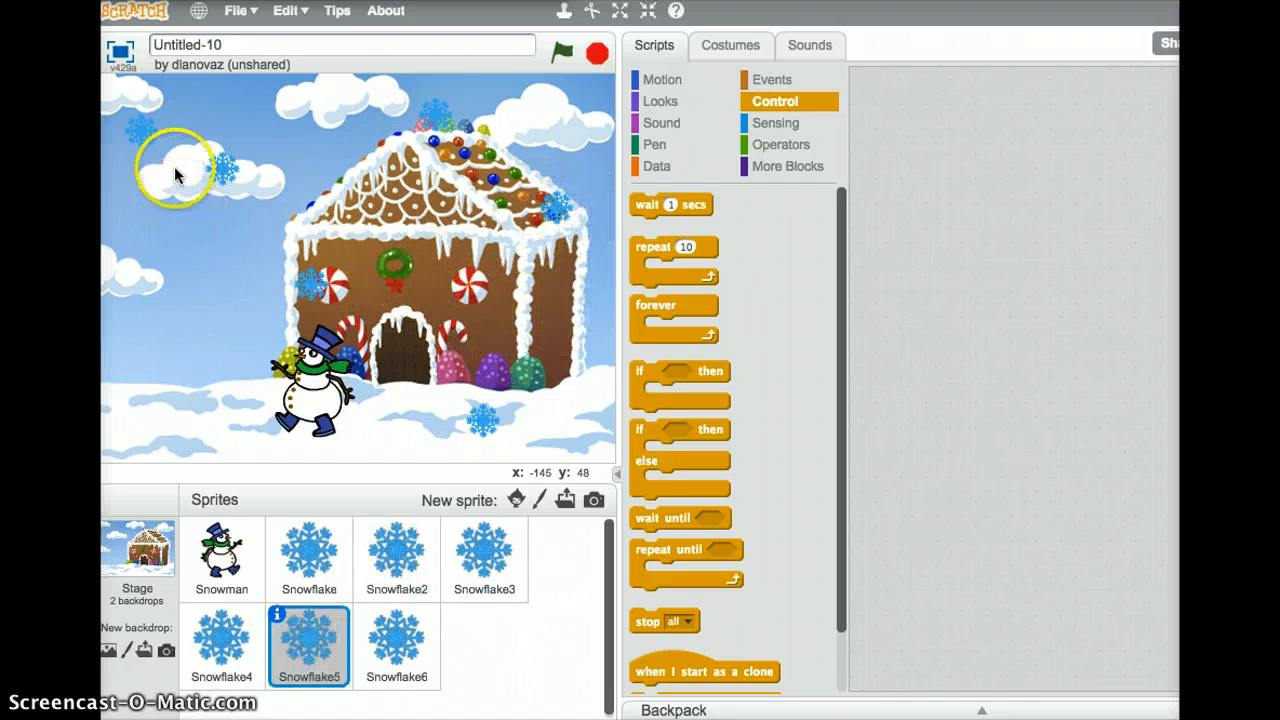
{"action": "mouse_move", "coordinate": [168, 220]}
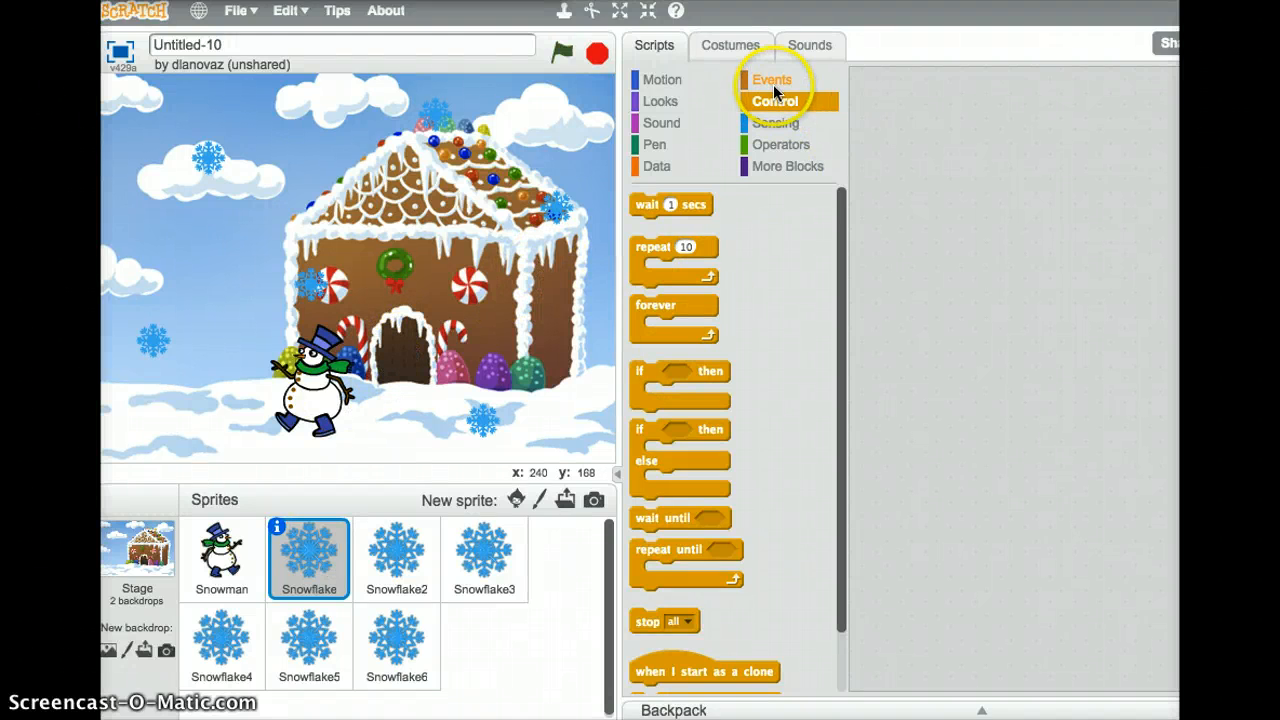
Place 'when flag clicked', attach 'forever' beneath it, and nest 'repeat until' inside
{"action": "left_click", "coordinate": [773, 79]}
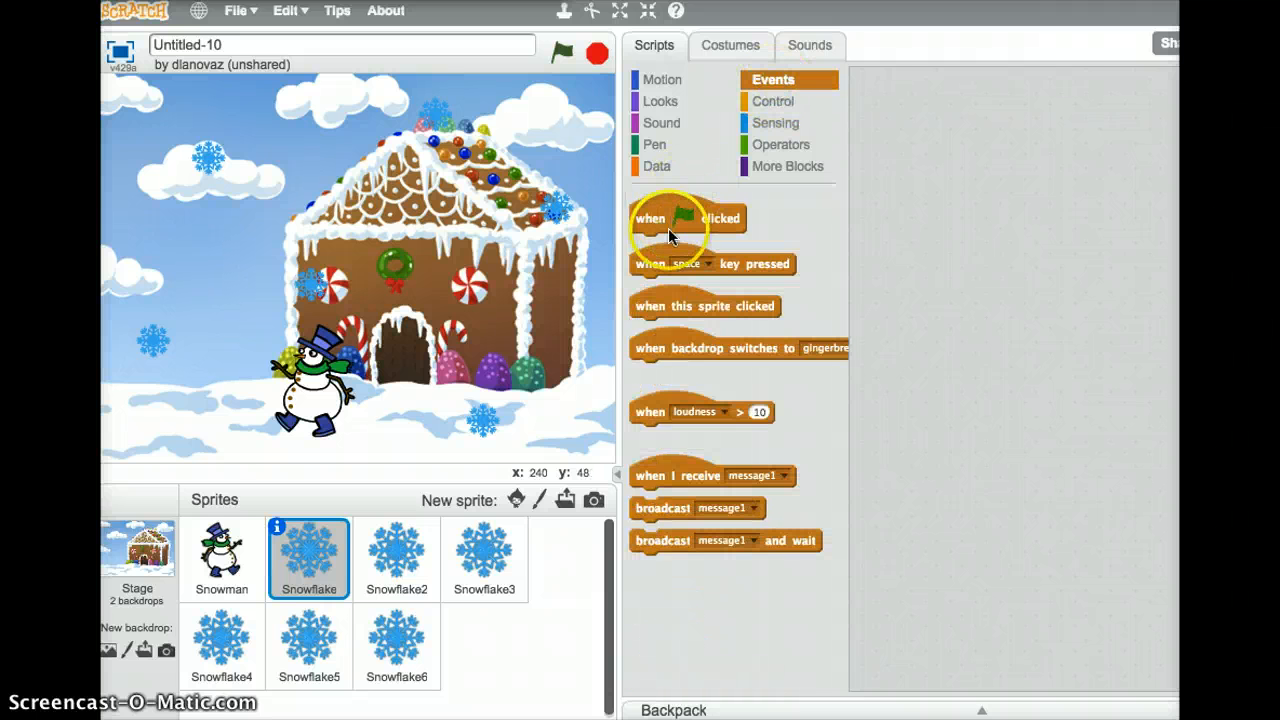
{"action": "left_click_drag", "start_coordinate": [688, 218], "coordinate": [920, 109]}
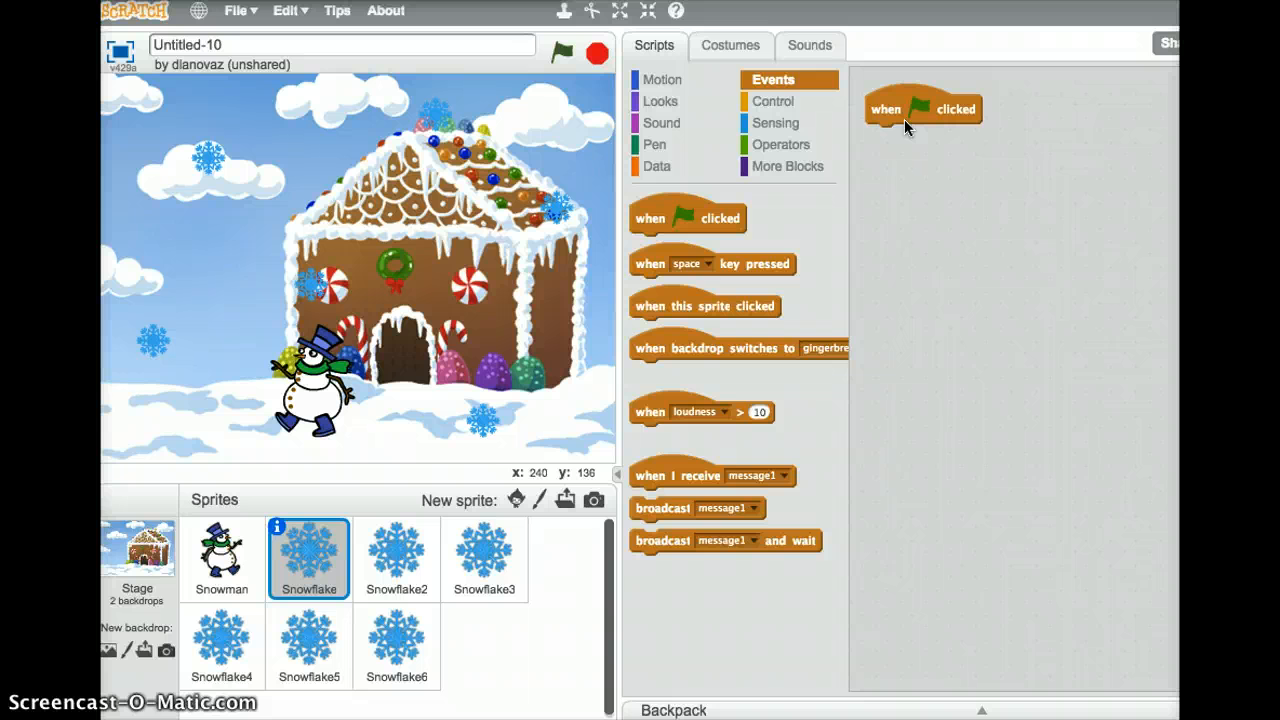
{"action": "left_click", "coordinate": [773, 101]}
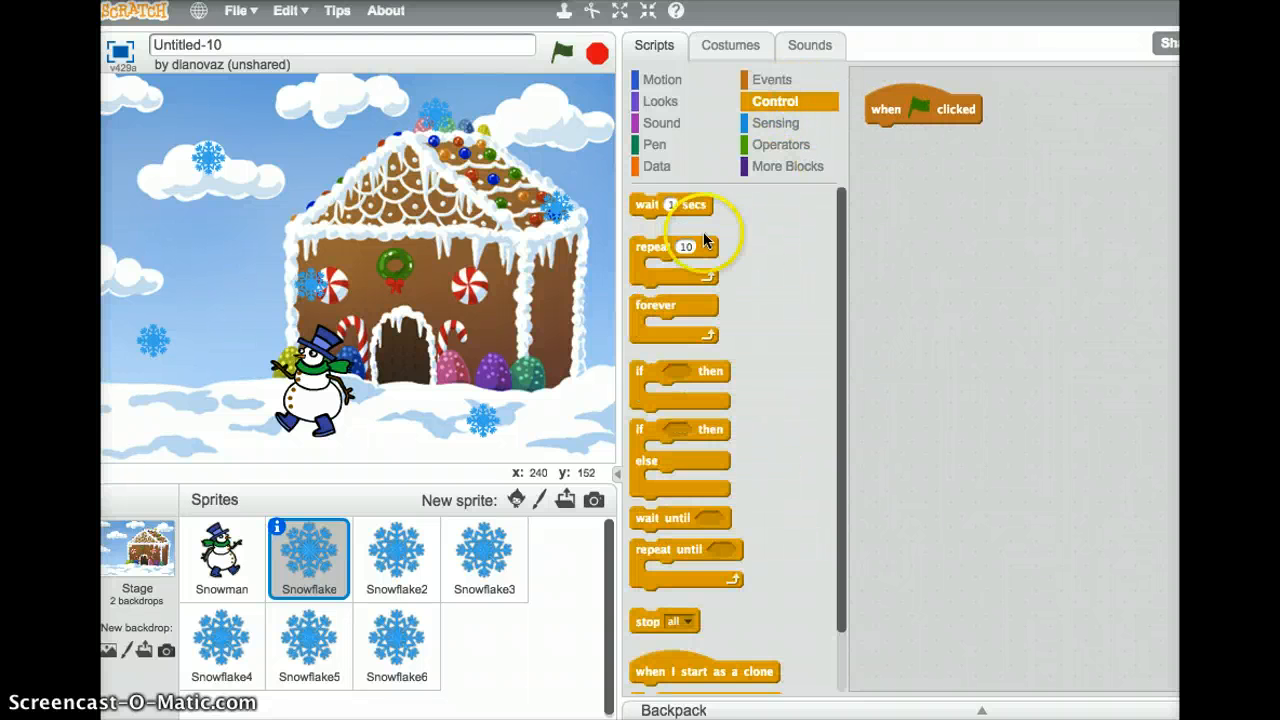
{"action": "left_click_drag", "start_coordinate": [675, 318], "coordinate": [963, 135]}
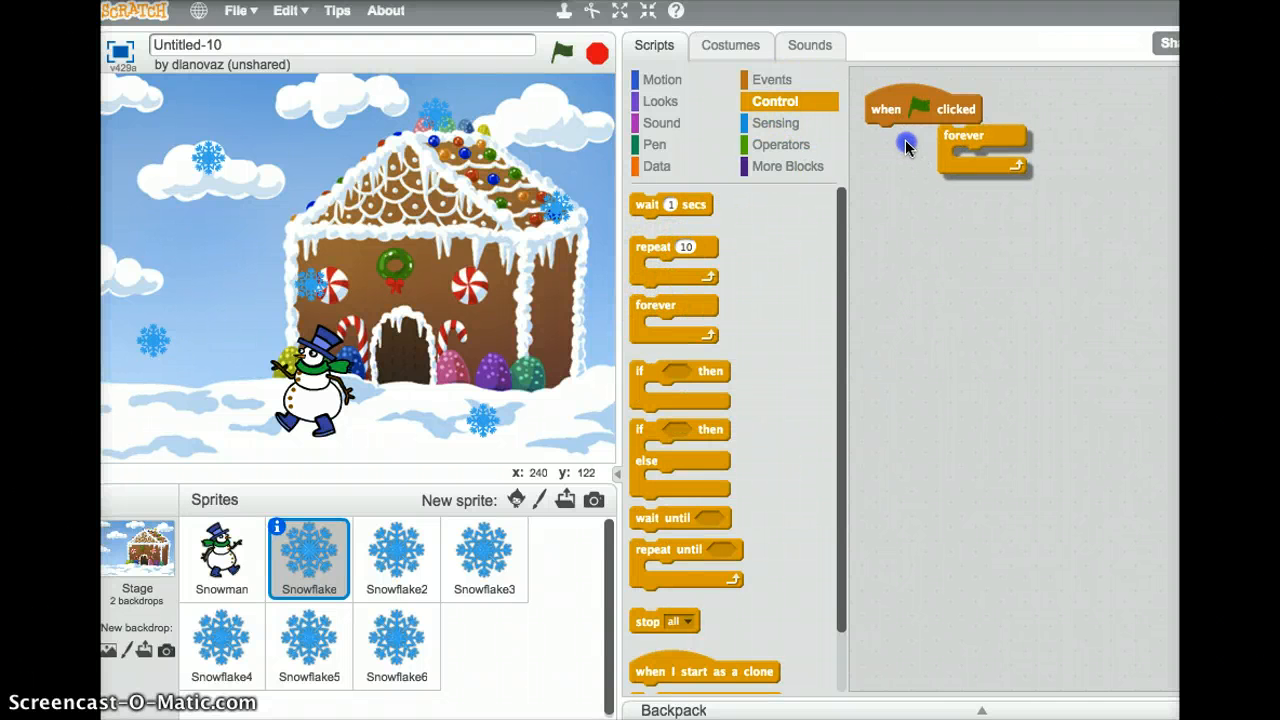
{"action": "left_click_drag", "start_coordinate": [963, 135], "coordinate": [890, 135]}
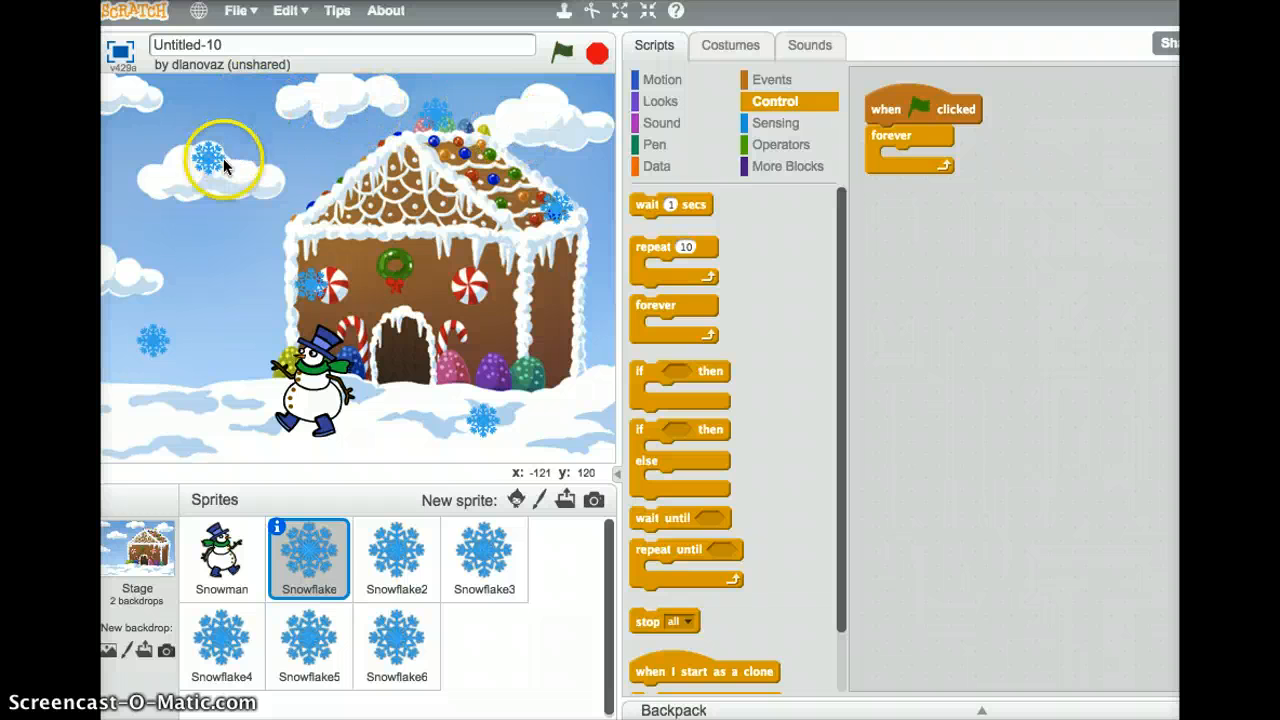
{"action": "mouse_move", "coordinate": [202, 455]}
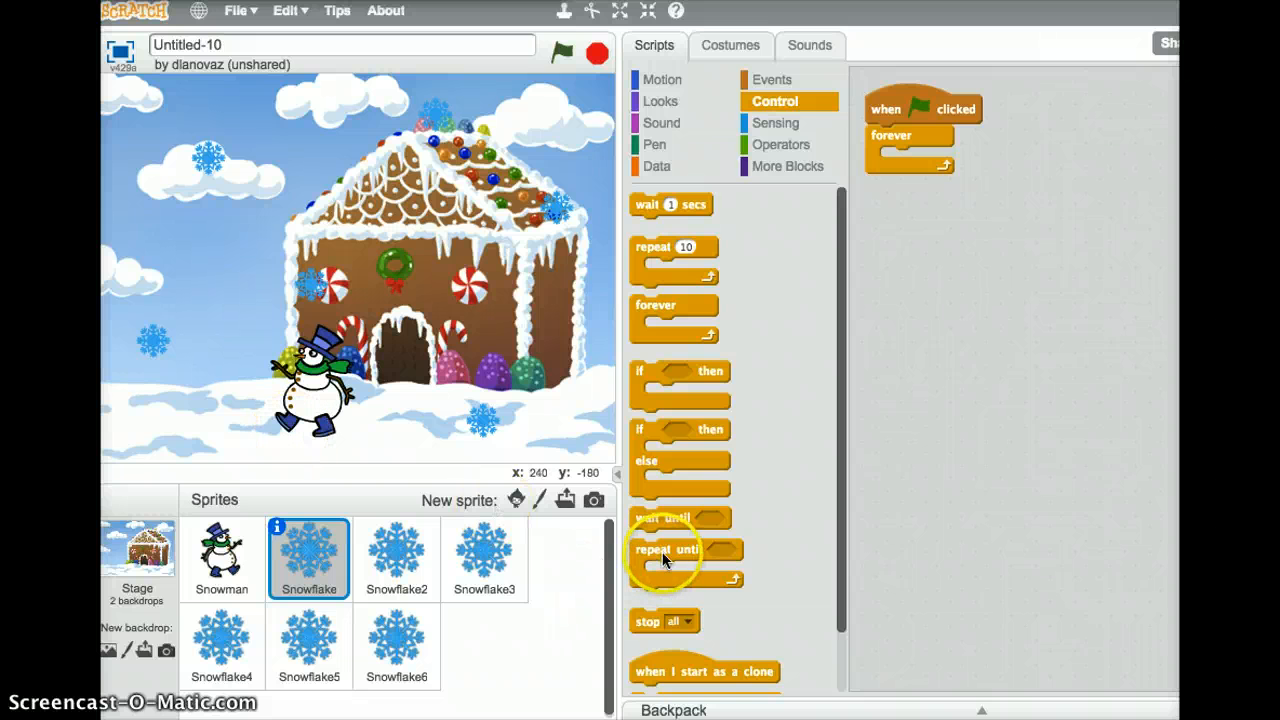
{"action": "left_click_drag", "start_coordinate": [667, 549], "coordinate": [905, 150]}
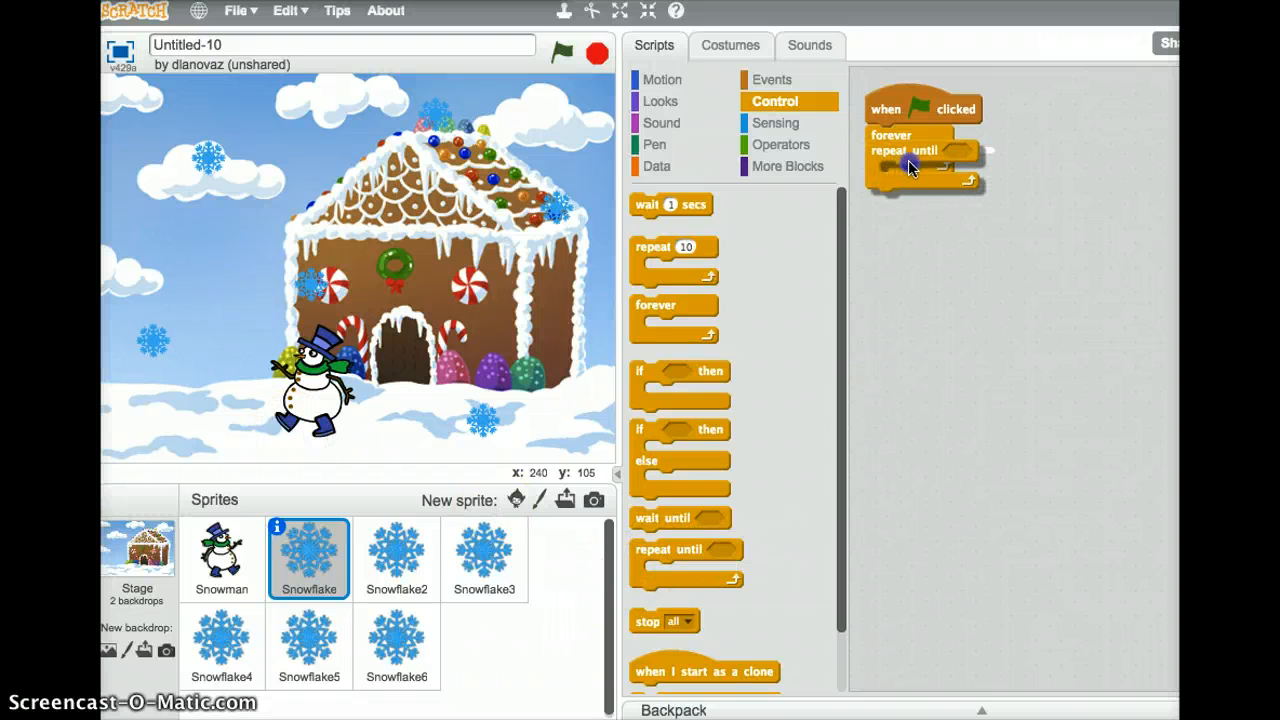
{"action": "left_click_drag", "start_coordinate": [905, 150], "coordinate": [920, 158]}
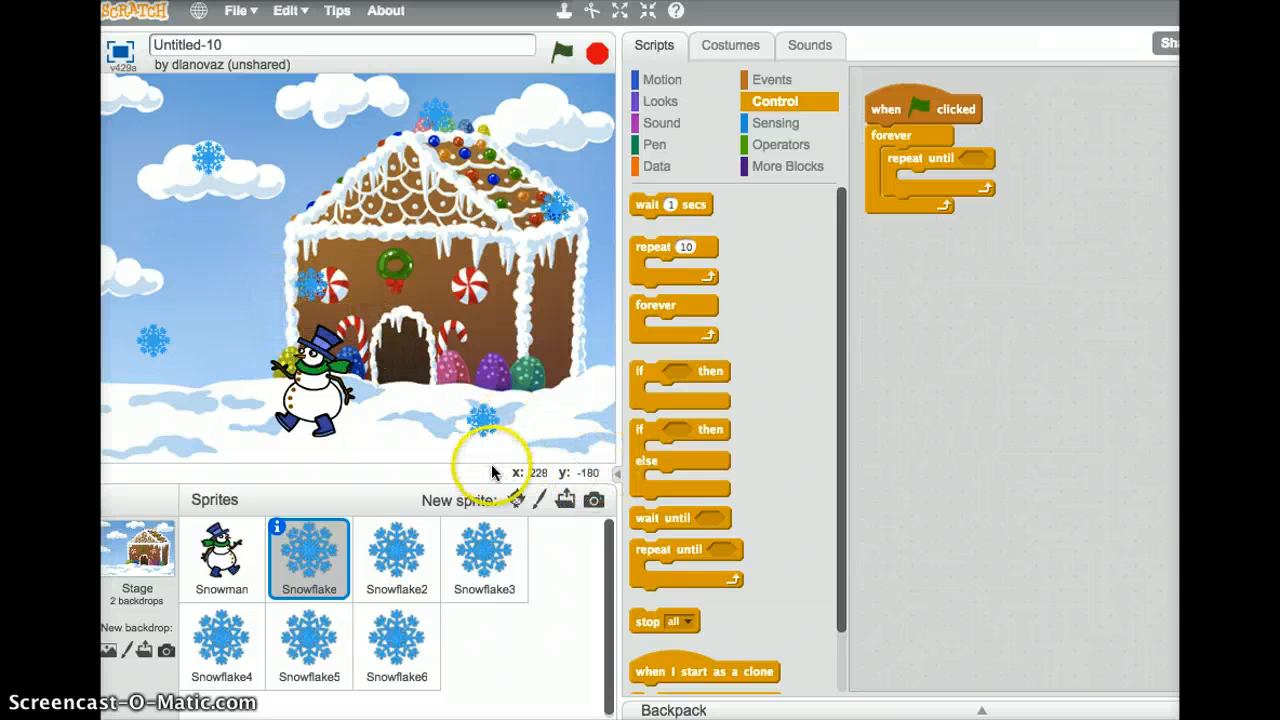
{"action": "mouse_move", "coordinate": [520, 488]}
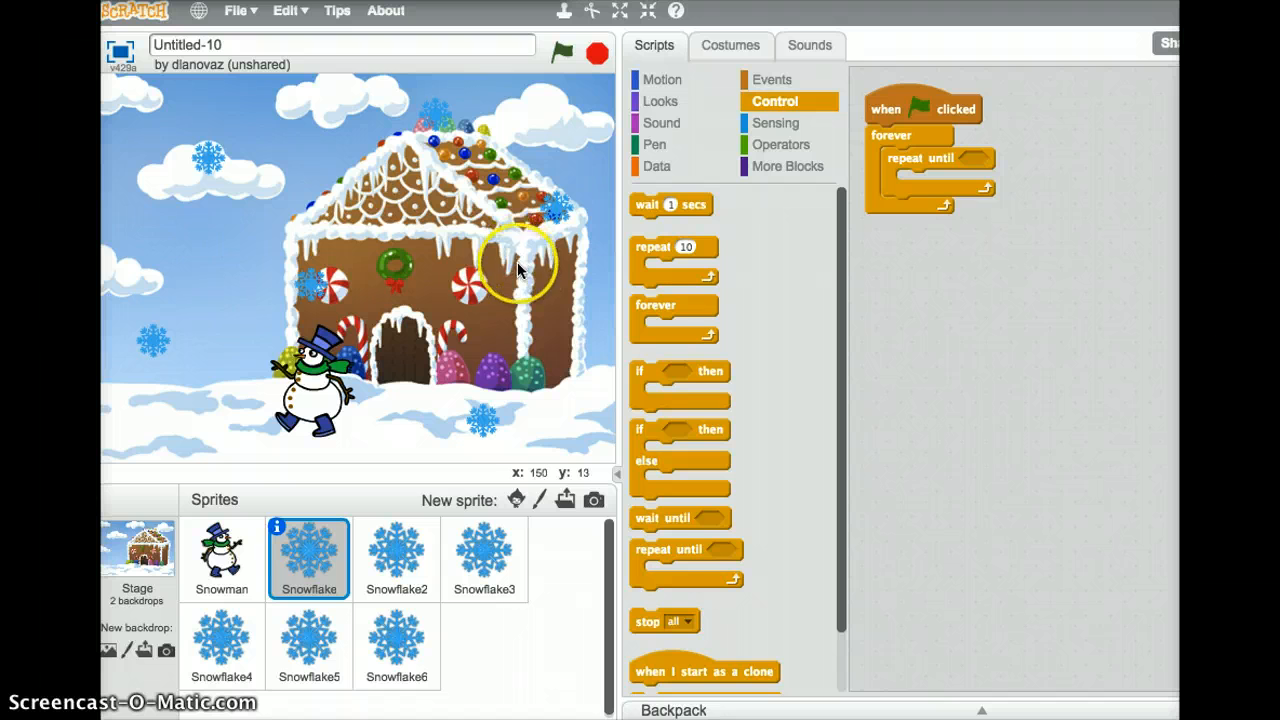
{"action": "mouse_move", "coordinate": [549, 303]}
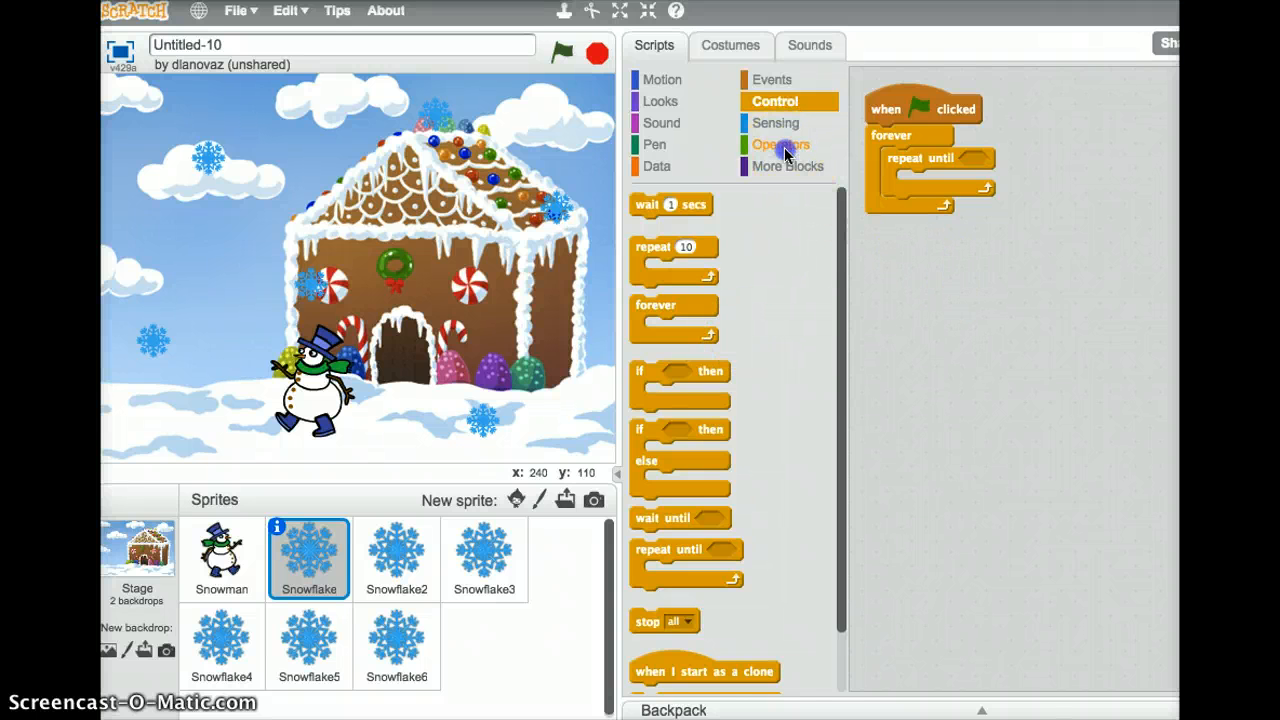
Drag the '=', '<' and 'or' operator blocks into the Snowflake's scripts area
{"action": "left_click", "coordinate": [786, 144]}
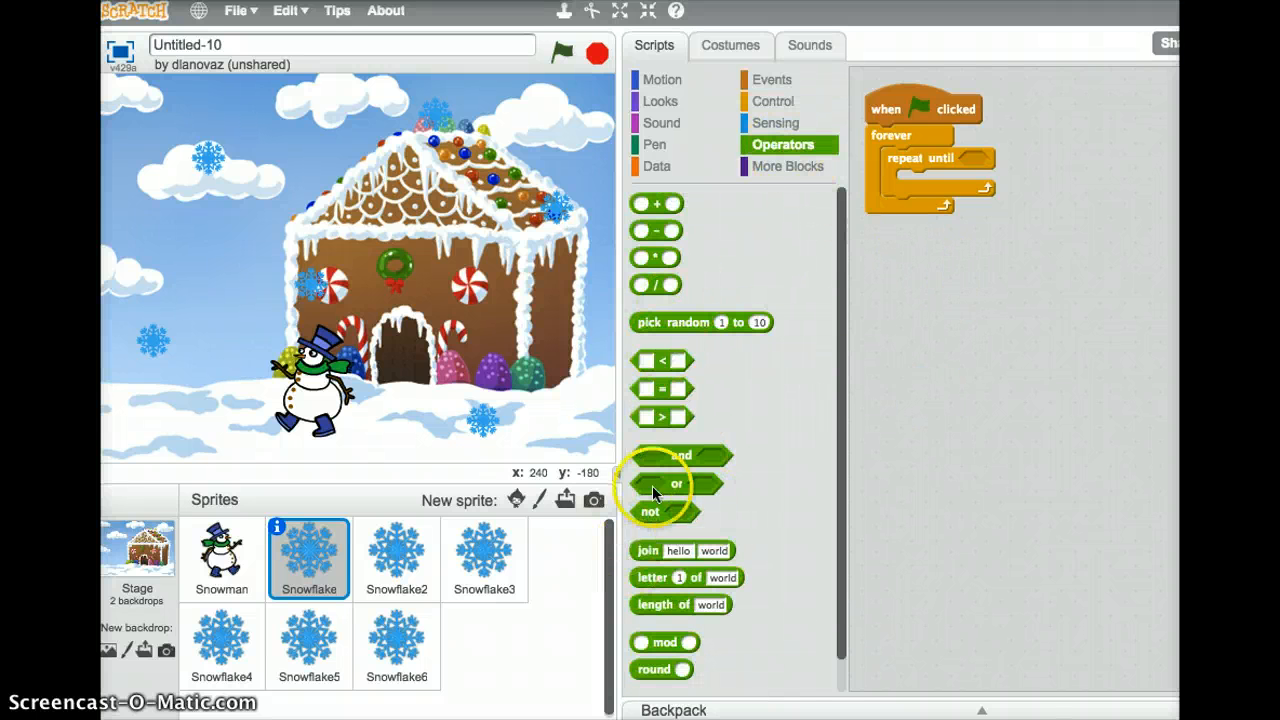
{"action": "left_click_drag", "start_coordinate": [676, 483], "coordinate": [1010, 392]}
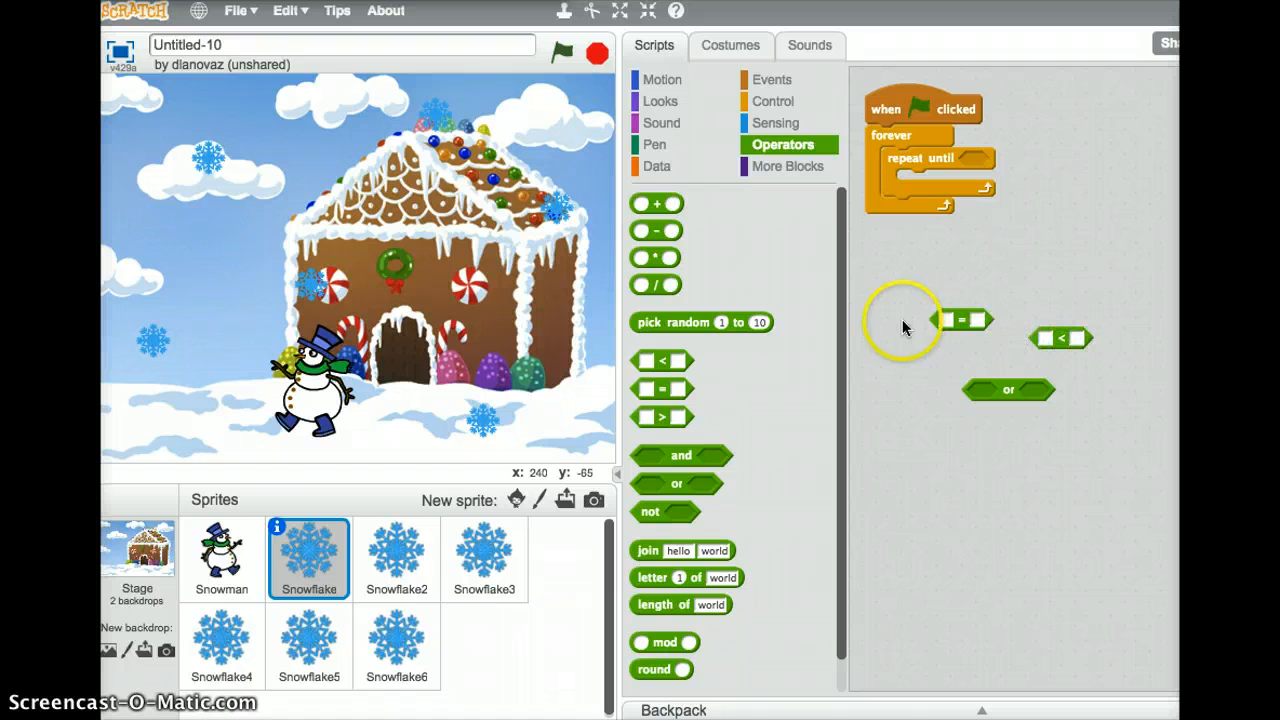
{"action": "mouse_move", "coordinate": [838, 354]}
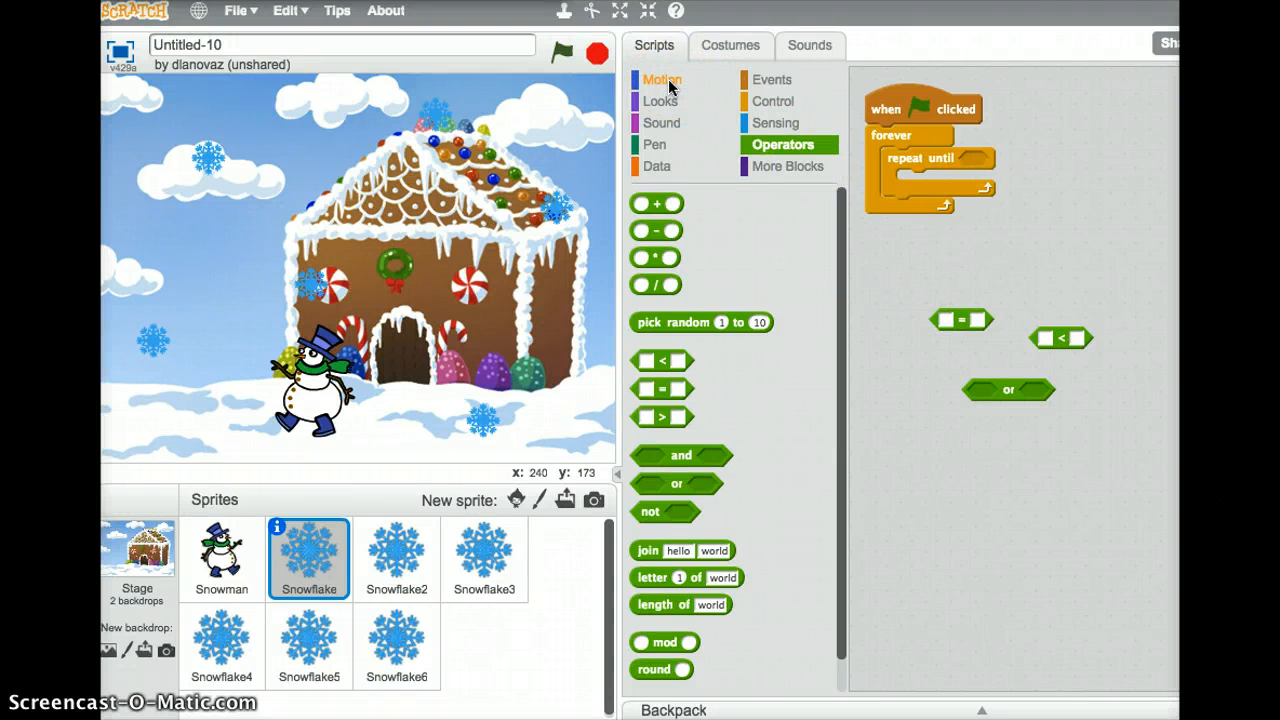
Put y position into the comparisons, join them with 'or', and set it as the repeat-until condition
{"action": "left_click", "coordinate": [662, 79]}
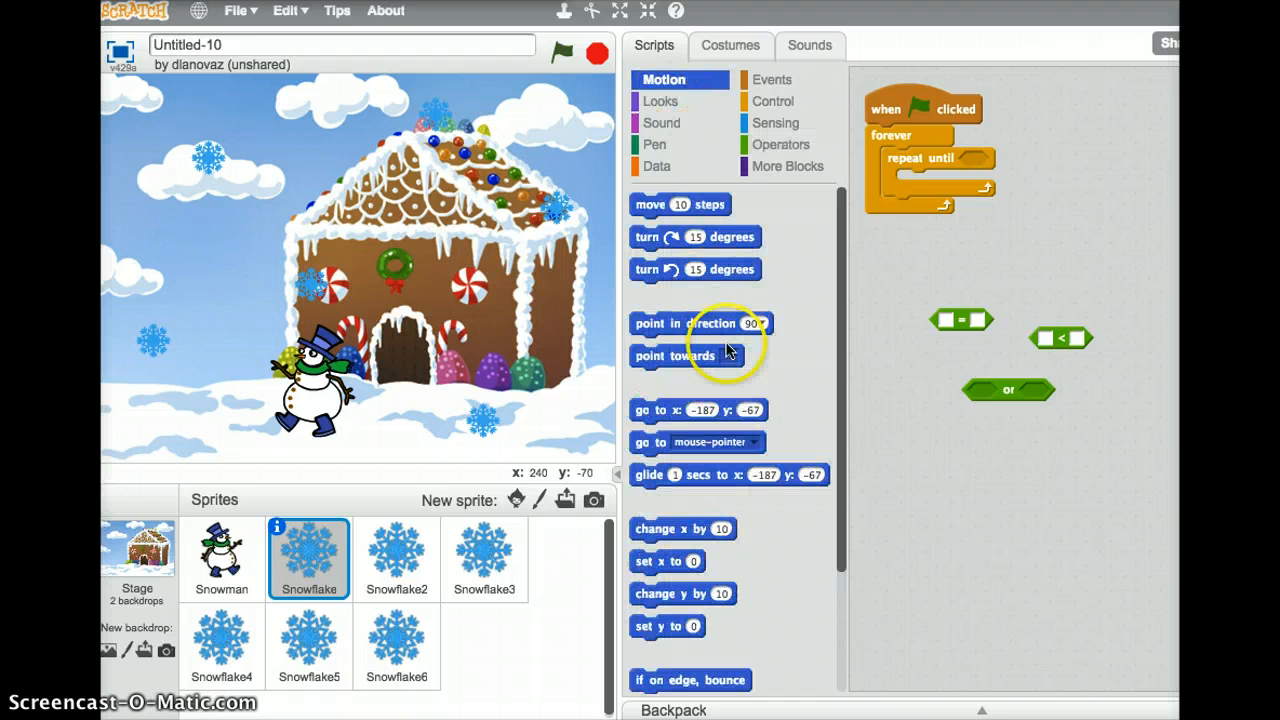
{"action": "scroll", "scroll_direction": "down", "scroll_amount": 3}
{"action": "type", "text": "180"}
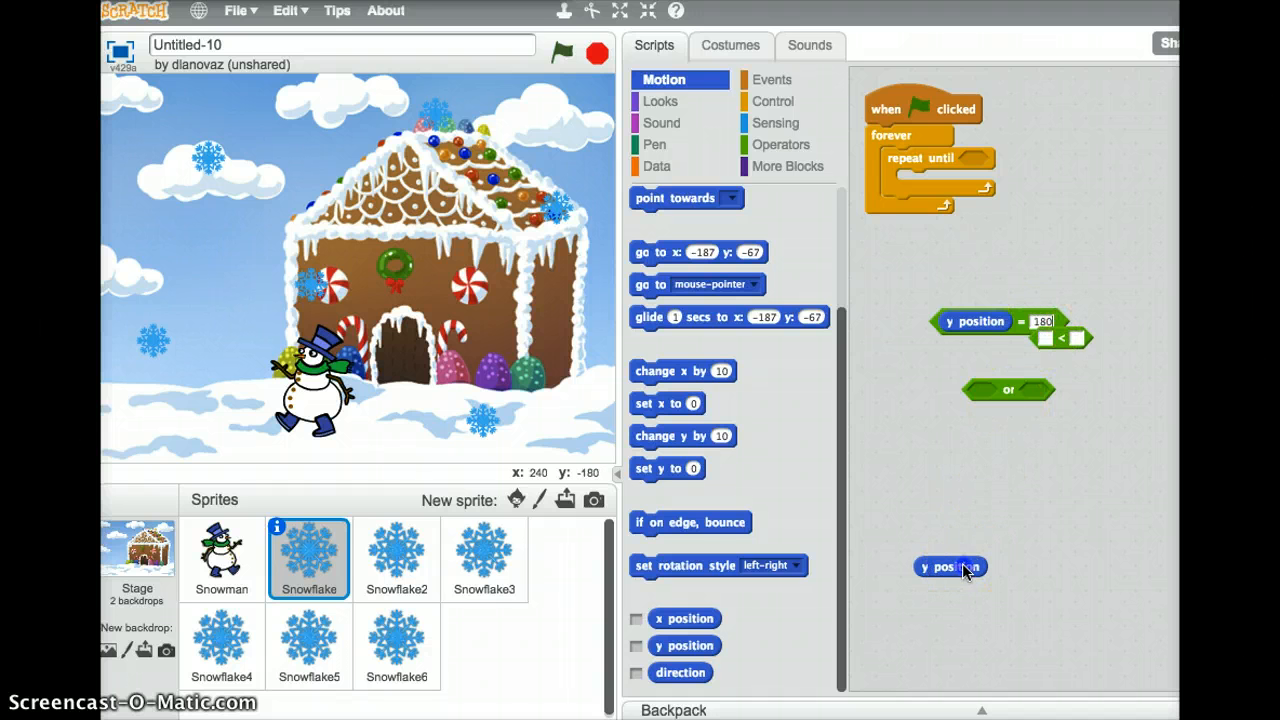
{"action": "left_click_drag", "start_coordinate": [950, 567], "coordinate": [1085, 340]}
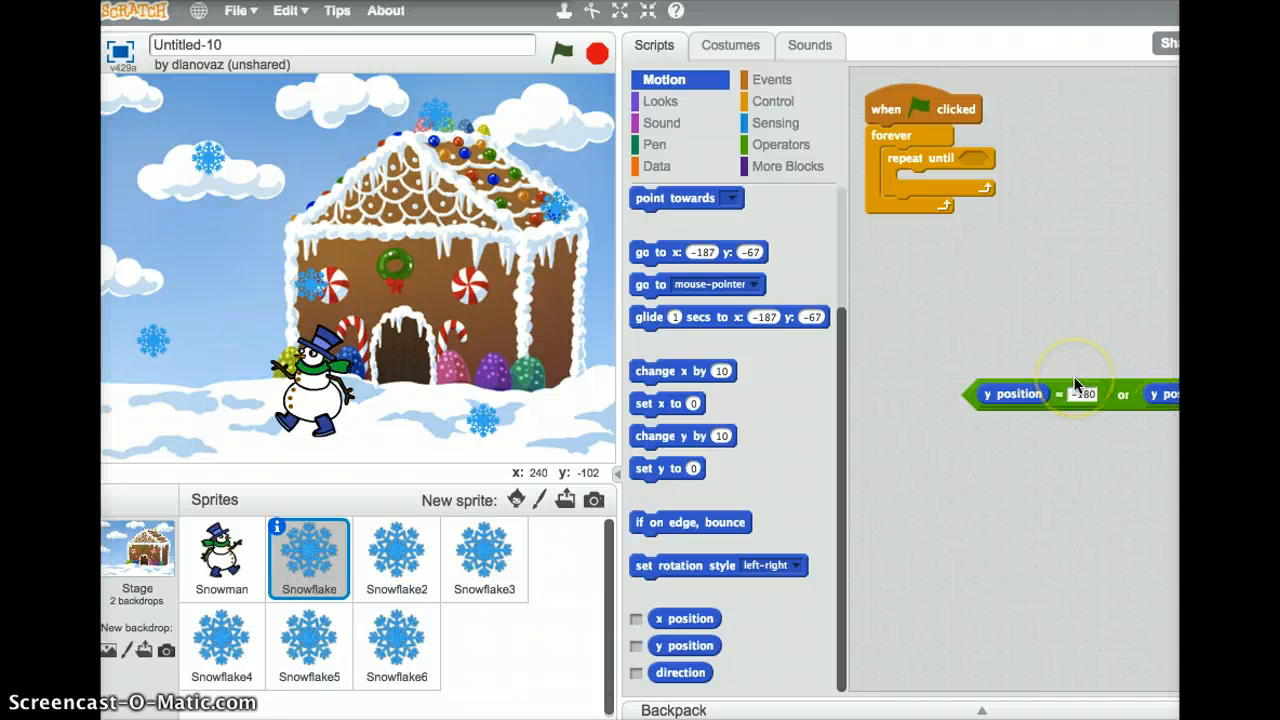
{"action": "left_click_drag", "start_coordinate": [1080, 393], "coordinate": [995, 285]}
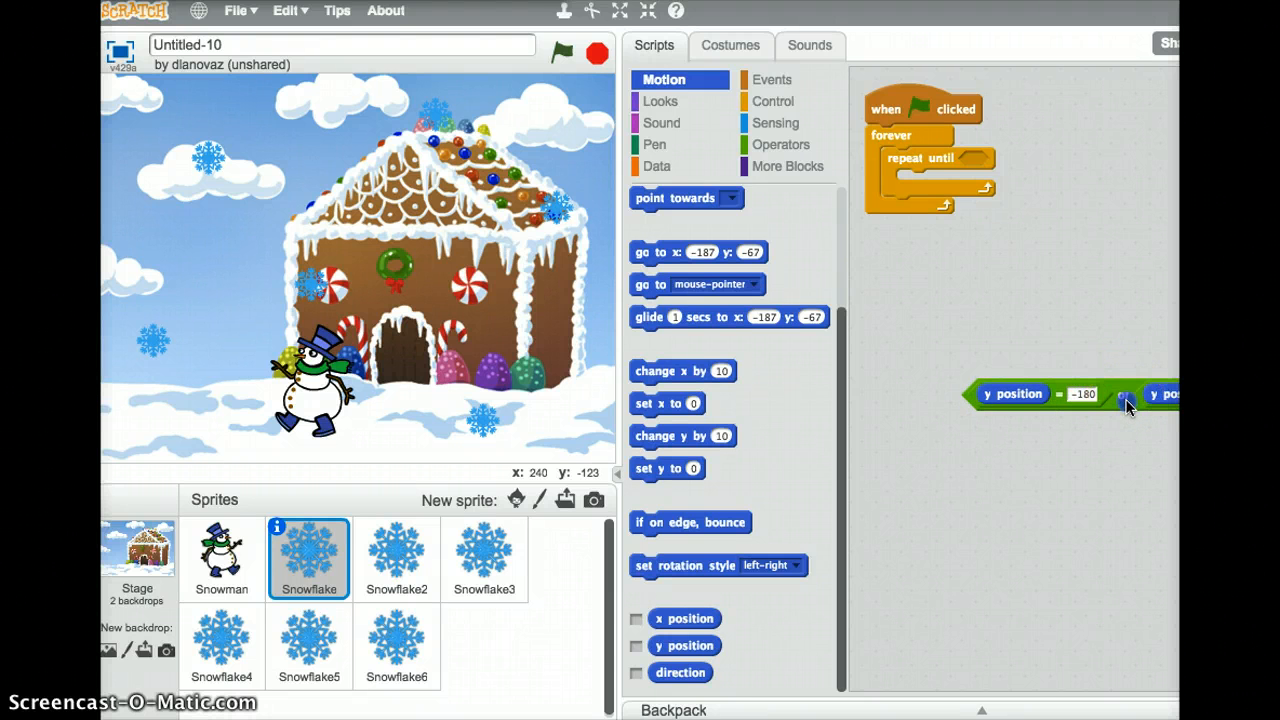
{"action": "left_click_drag", "start_coordinate": [1040, 393], "coordinate": [1010, 187]}
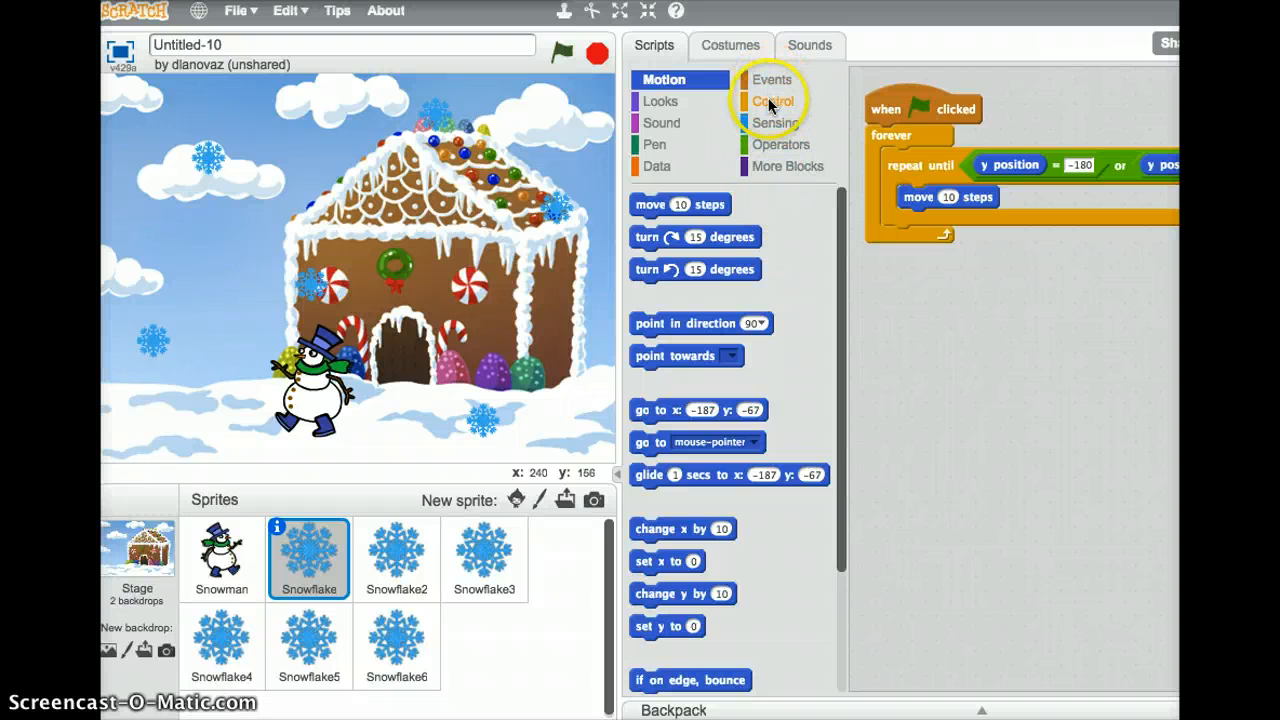
Add 'wait .1 secs' after the move and 'set y to 180' after the repeat-until
{"action": "left_click", "coordinate": [775, 101]}
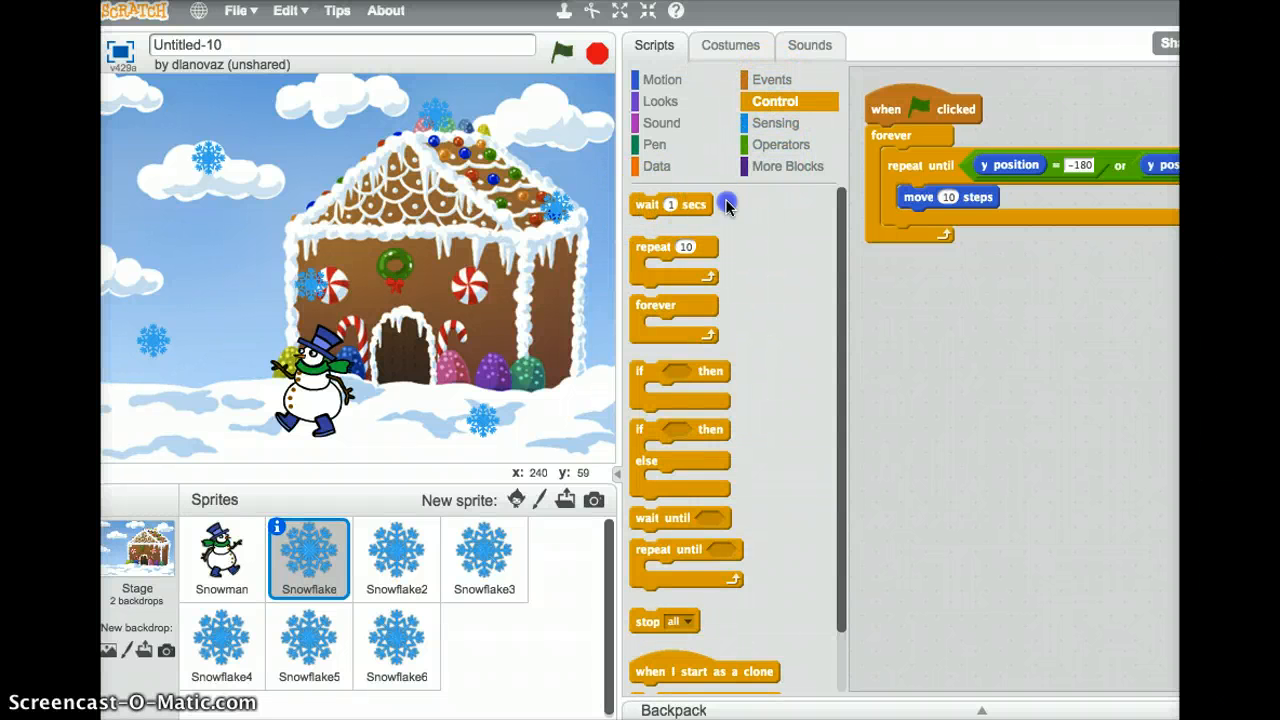
{"action": "left_click_drag", "start_coordinate": [648, 205], "coordinate": [915, 221]}
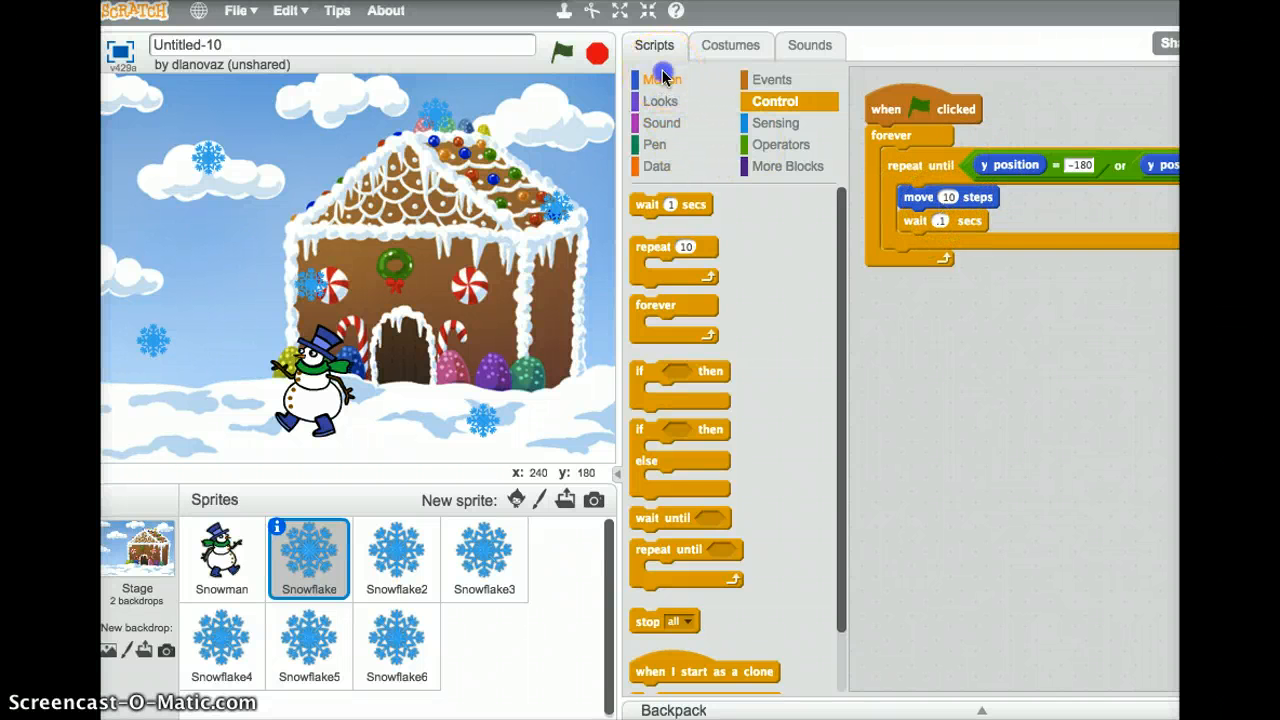
{"action": "left_click", "coordinate": [659, 79]}
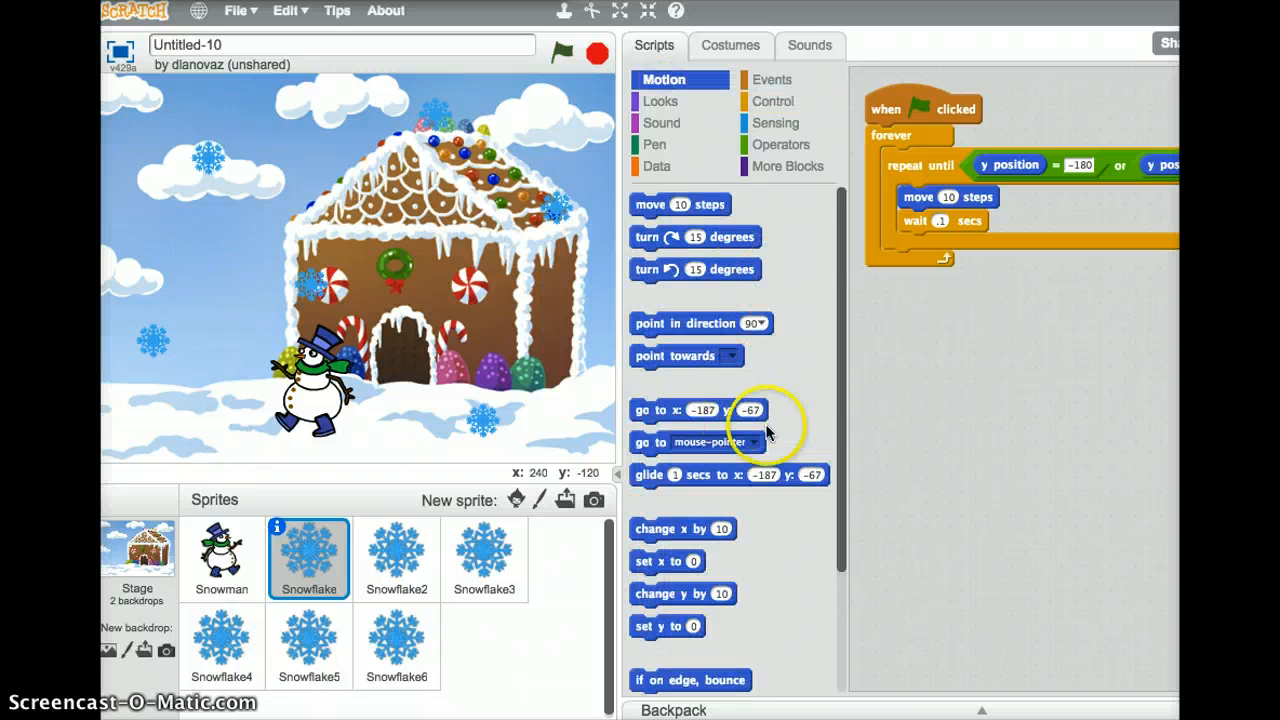
{"action": "mouse_move", "coordinate": [670, 637]}
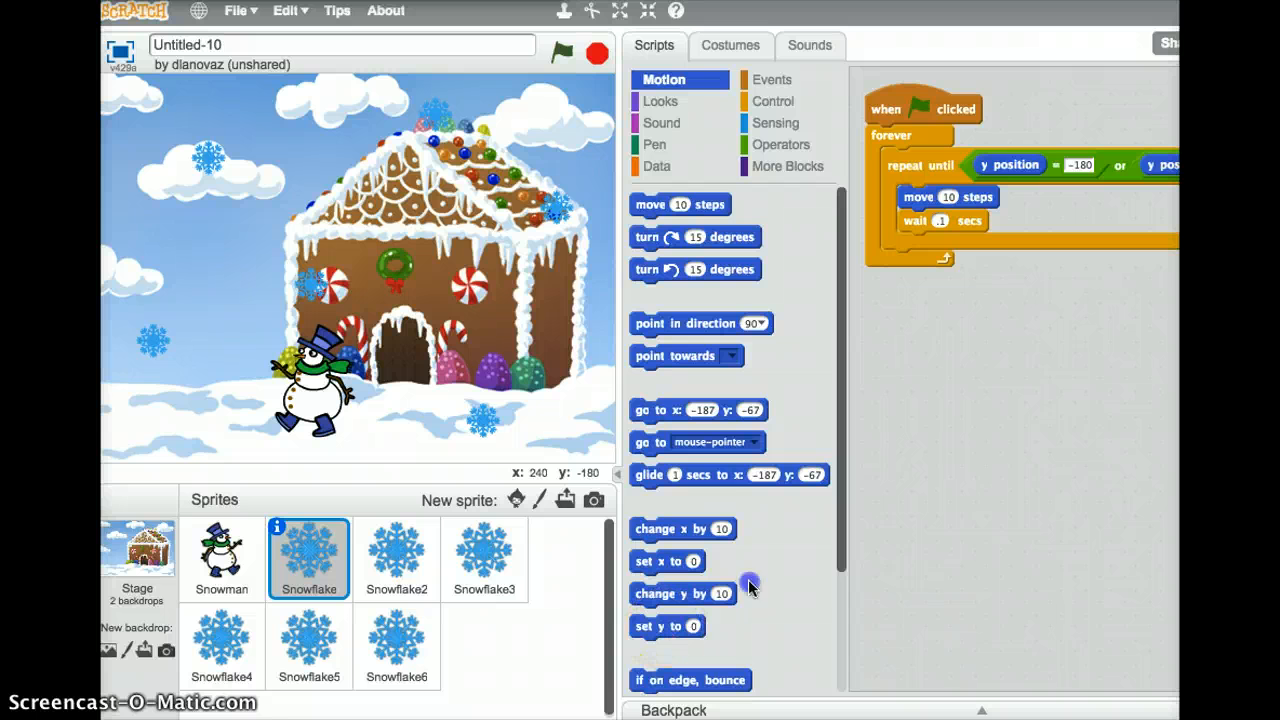
{"action": "left_click_drag", "start_coordinate": [667, 626], "coordinate": [925, 261]}
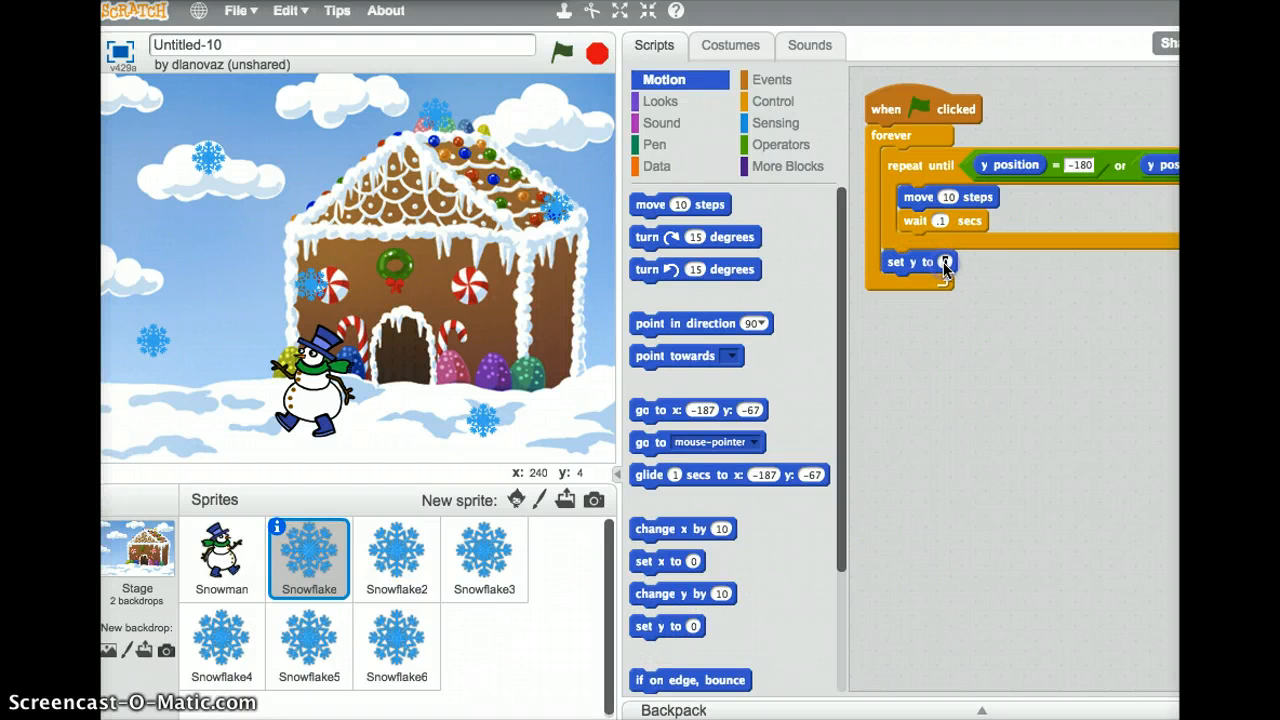
{"action": "type", "text": "180"}
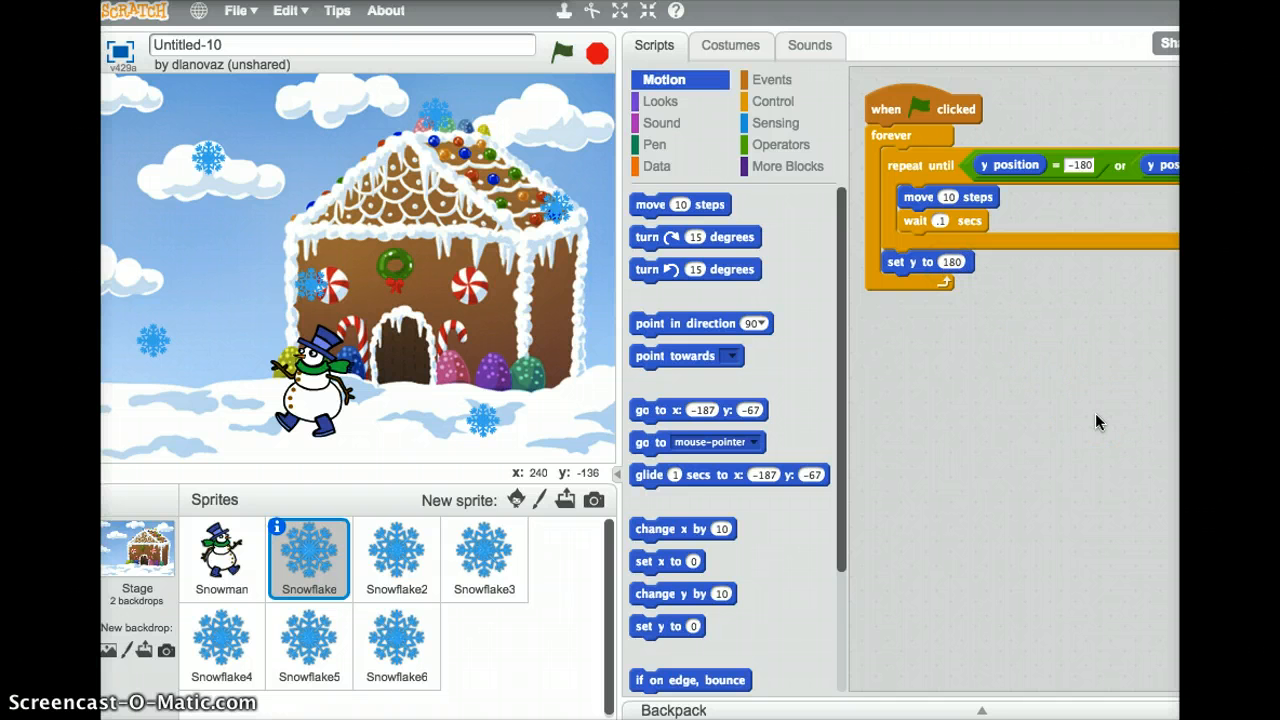
{"action": "left_click", "coordinate": [559, 52]}
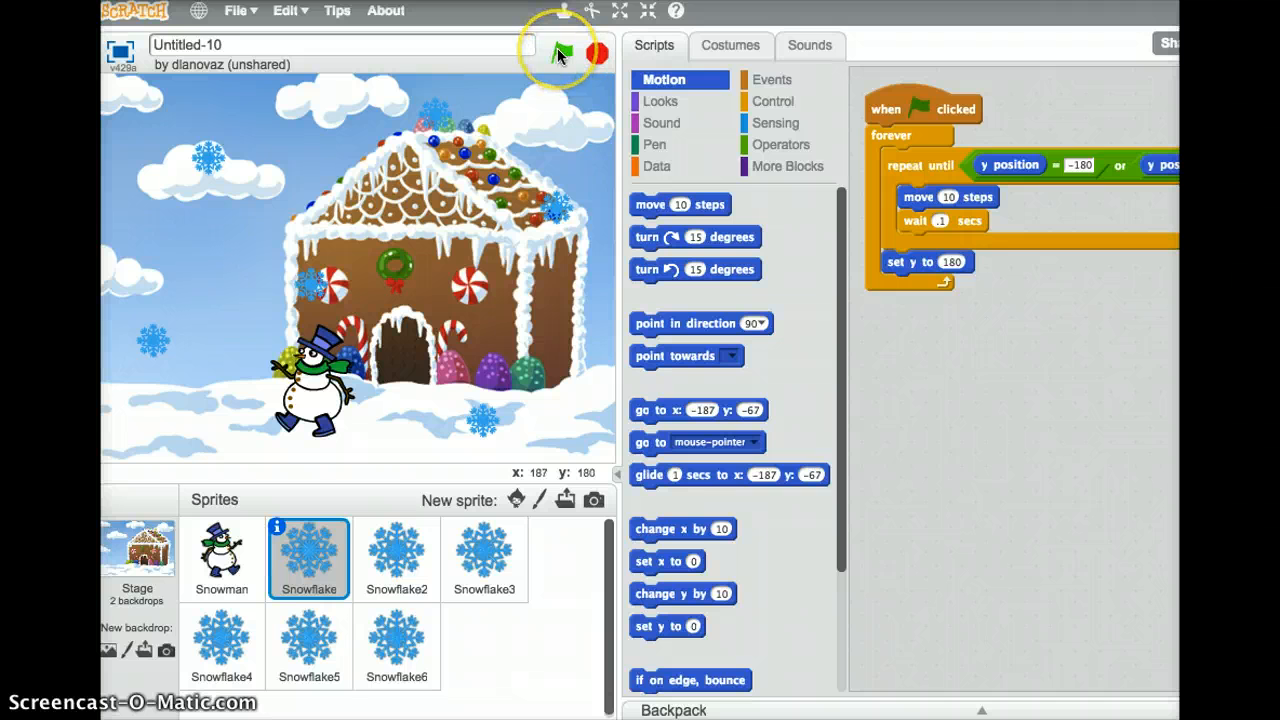
{"action": "left_click", "coordinate": [559, 50]}
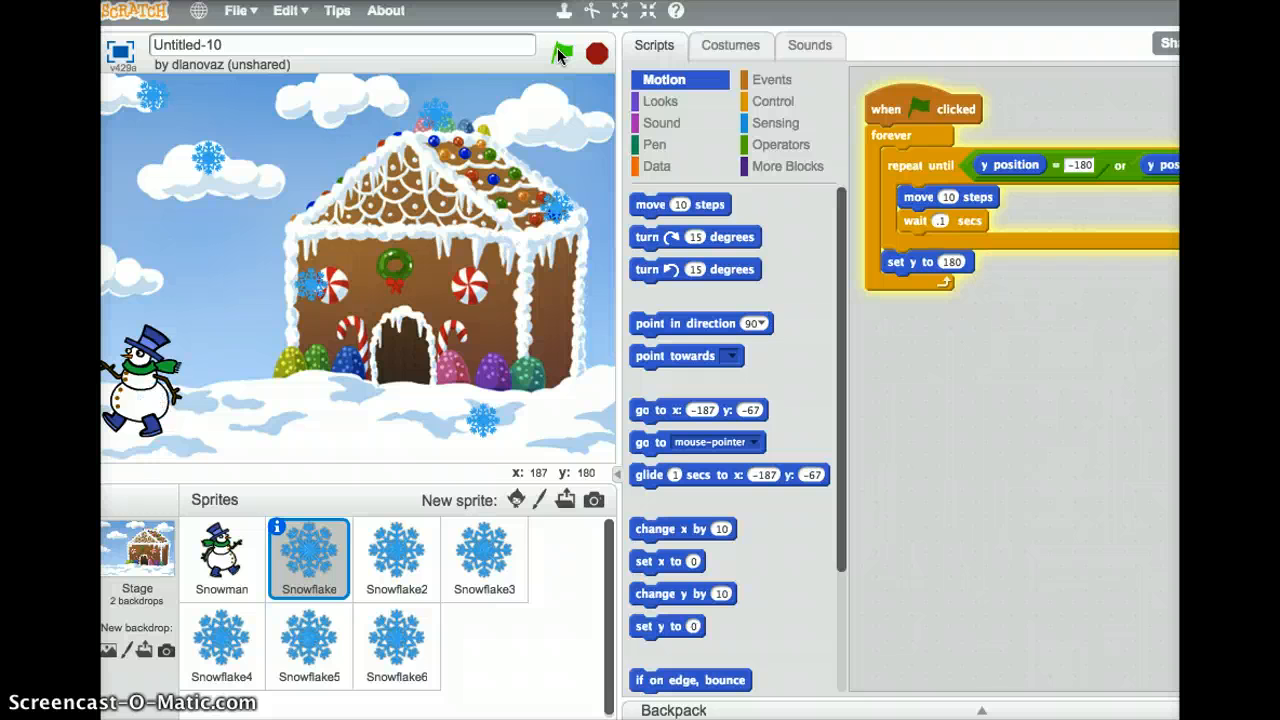
{"action": "left_click", "coordinate": [563, 52]}
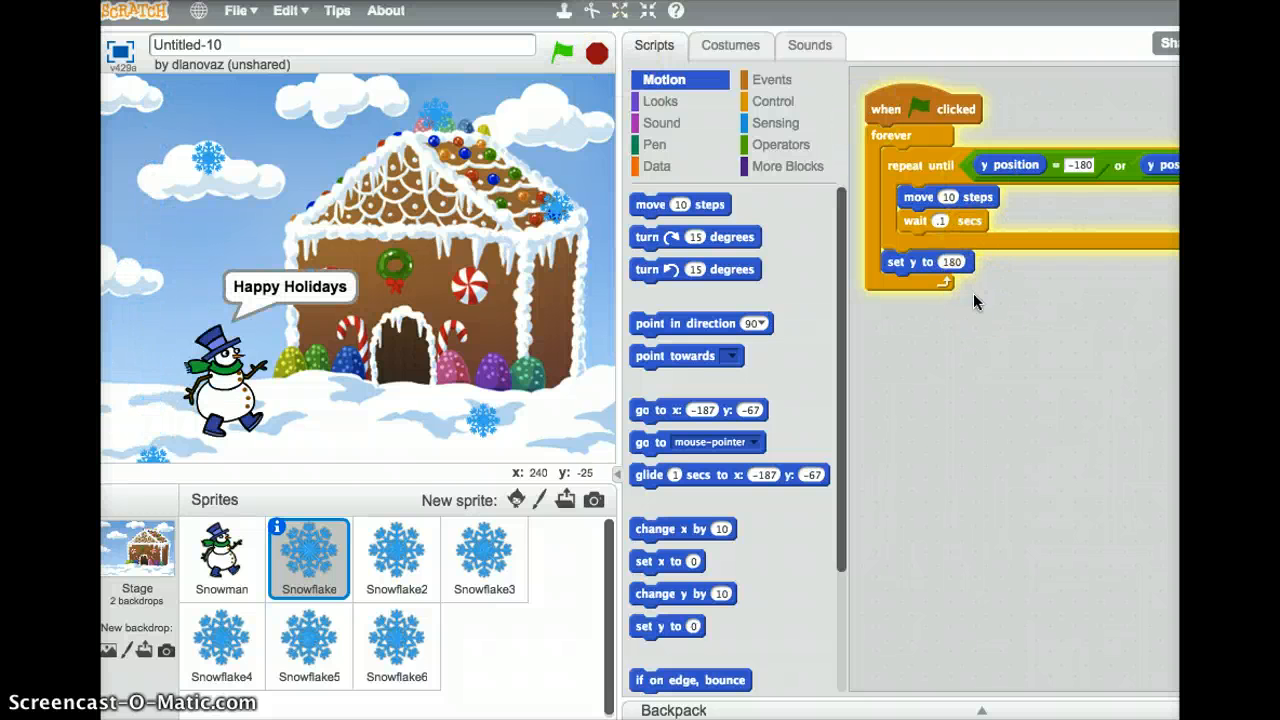
{"action": "left_click", "coordinate": [561, 52]}
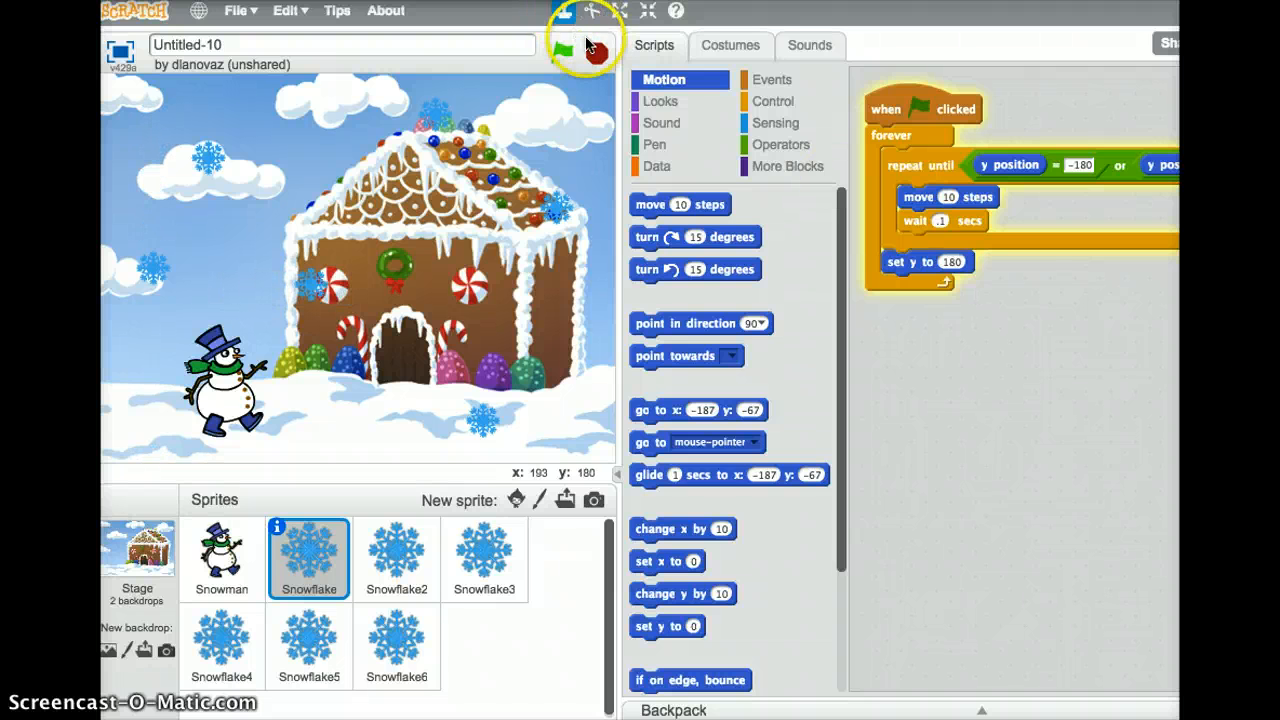
{"action": "left_click", "coordinate": [565, 48]}
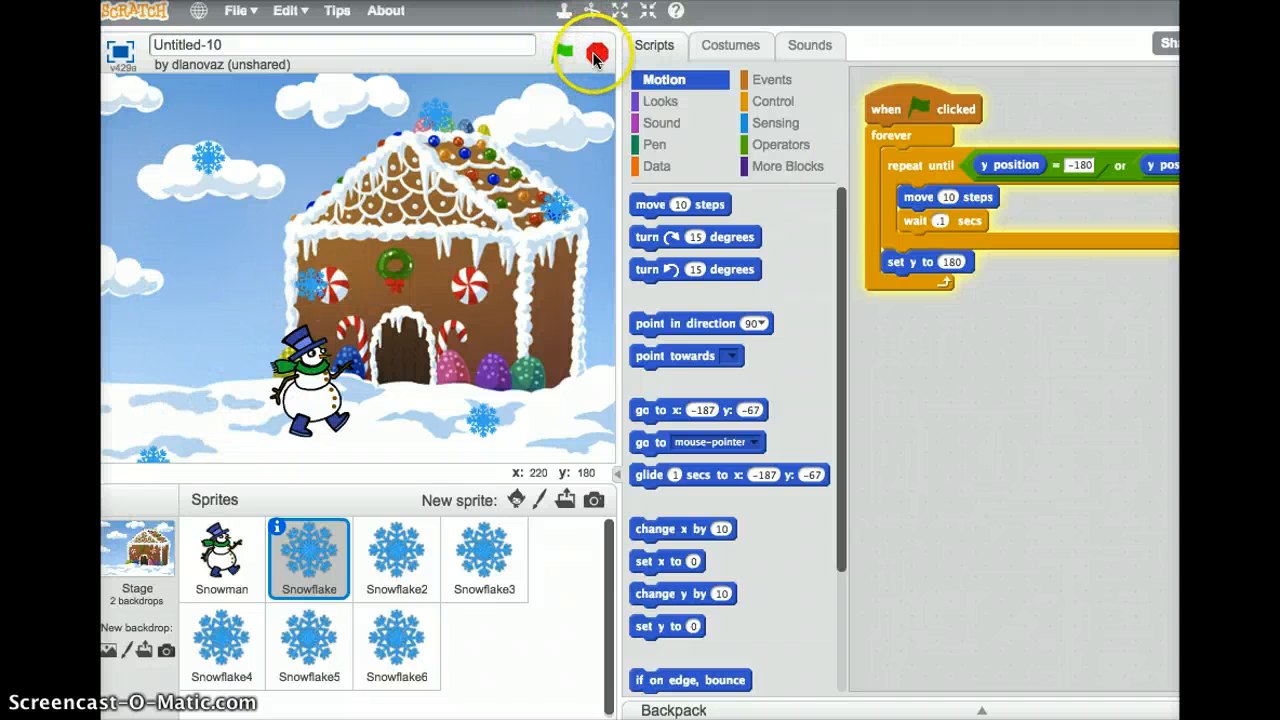
{"action": "left_click", "coordinate": [563, 52]}
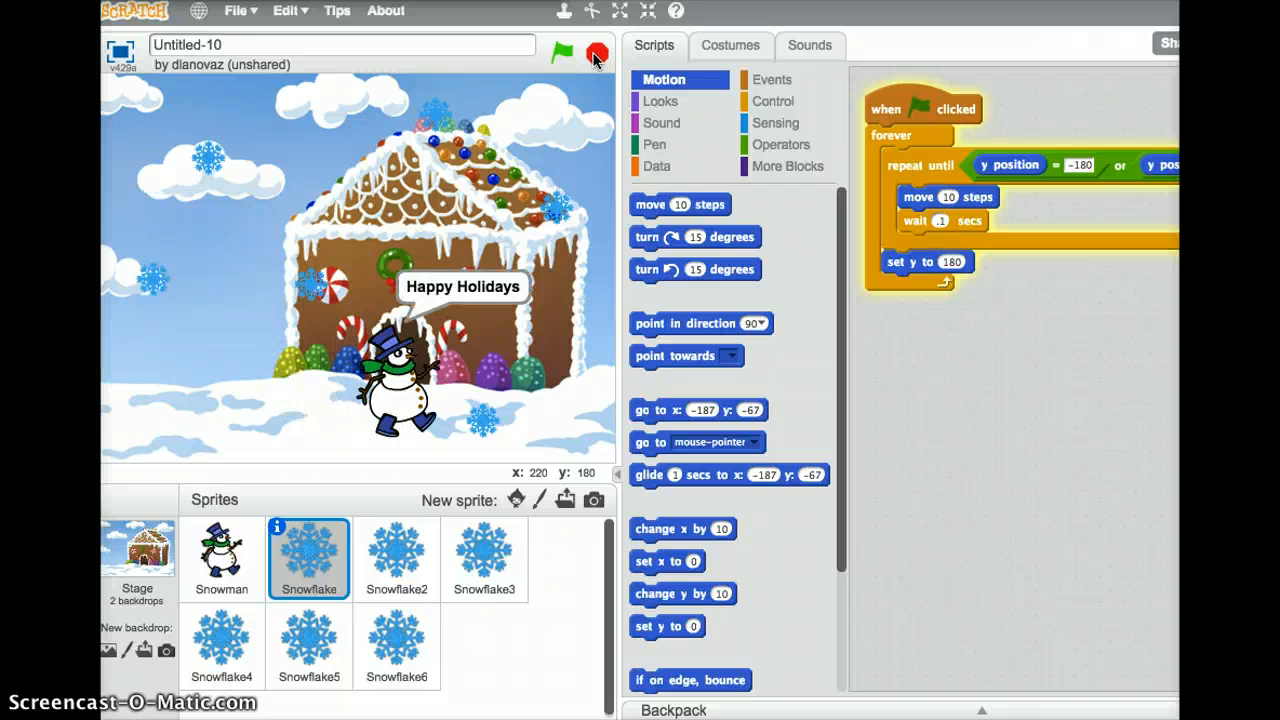
{"action": "left_click", "coordinate": [594, 56]}
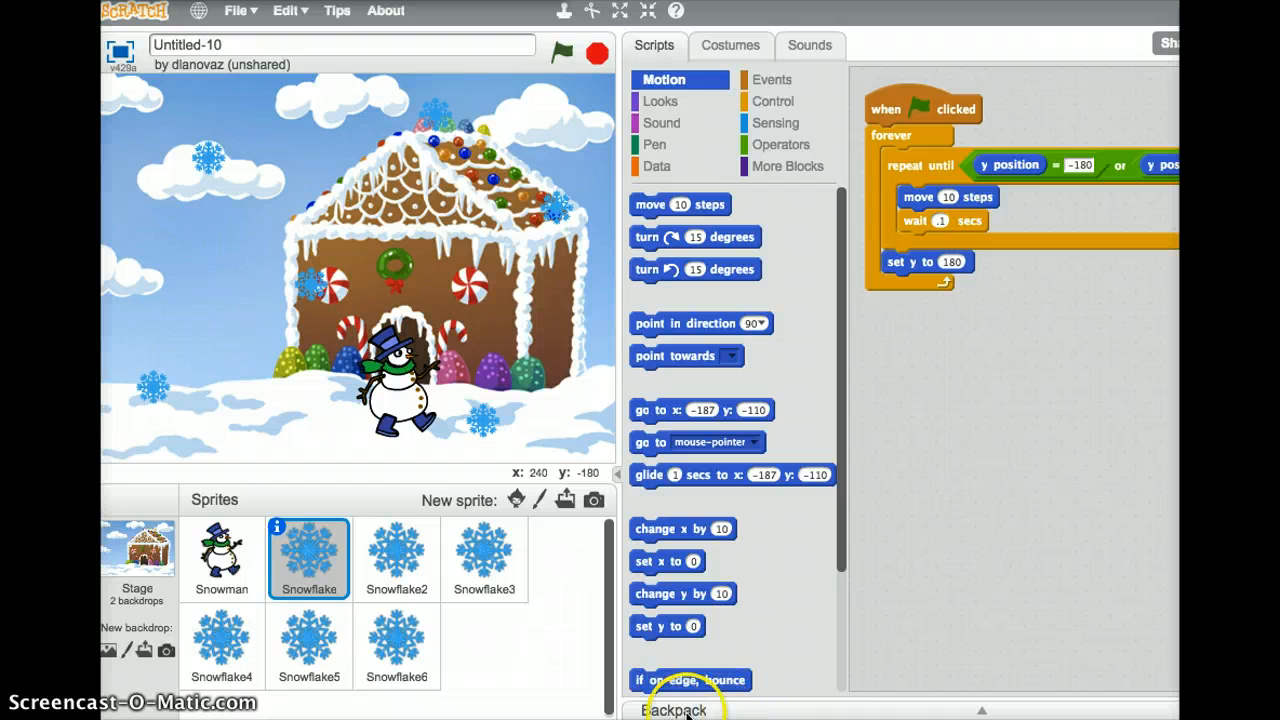
{"action": "mouse_move", "coordinate": [747, 710]}
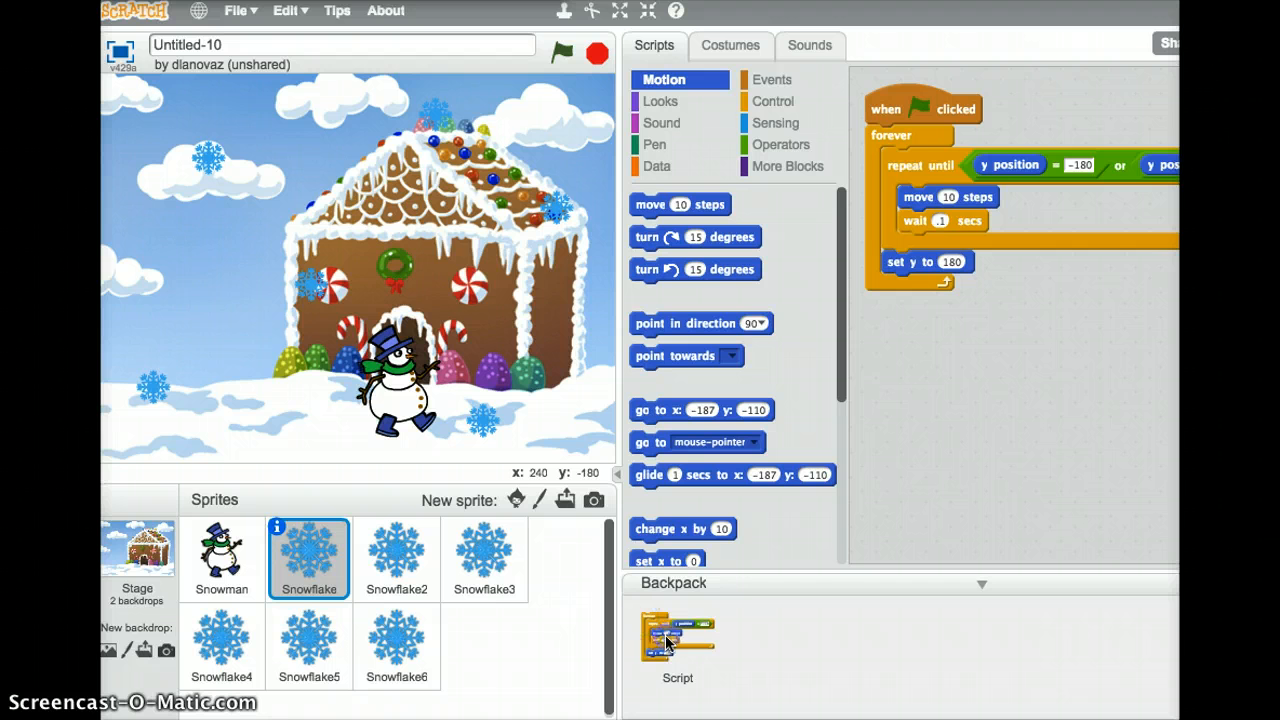
Open the Backpack and view the scripts of Snowflake2, Snowflake3, Snowflake5 and Snowflake6
{"action": "left_click", "coordinate": [924, 109]}
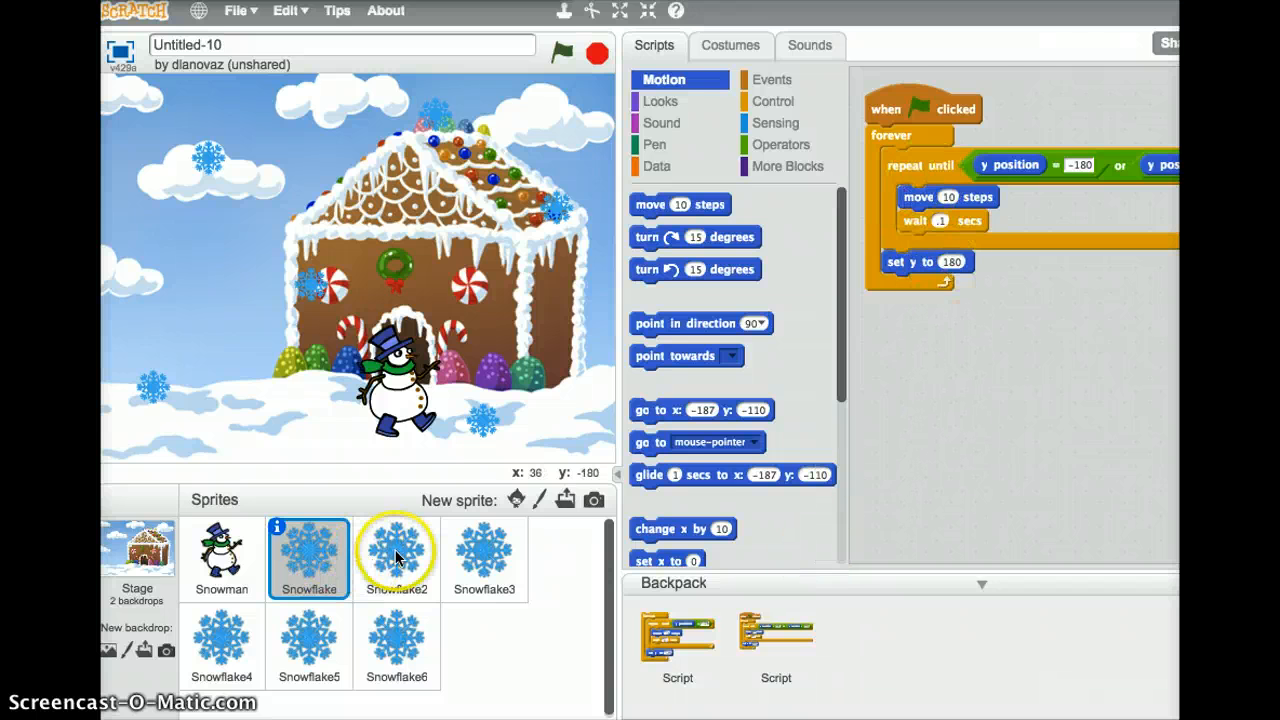
{"action": "left_click", "coordinate": [396, 555]}
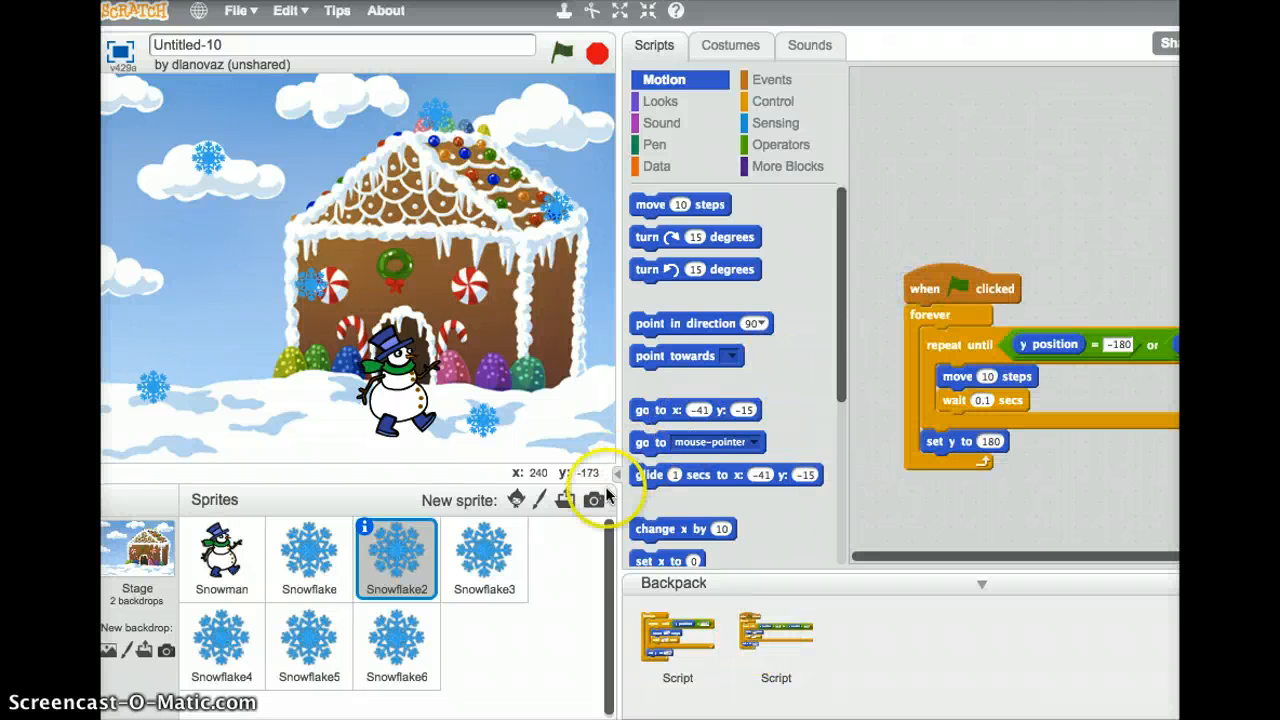
{"action": "left_click", "coordinate": [484, 558]}
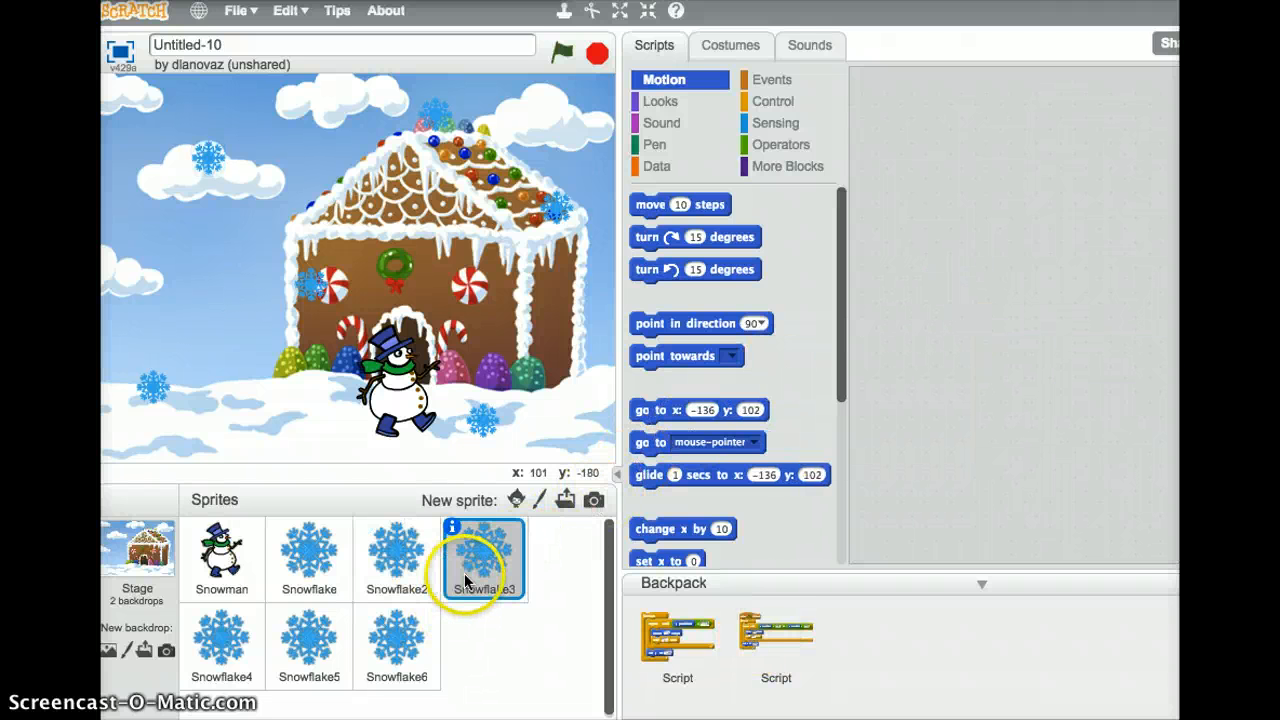
{"action": "left_click", "coordinate": [484, 558]}
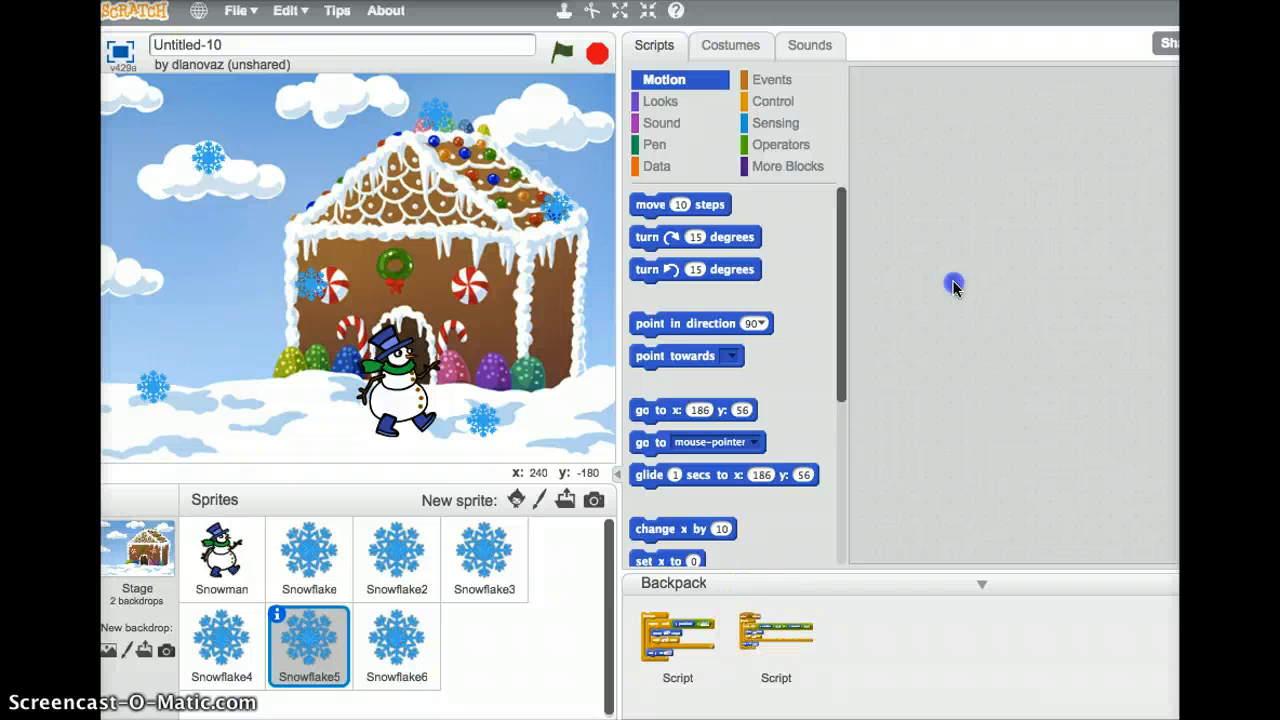
{"action": "left_click", "coordinate": [400, 650]}
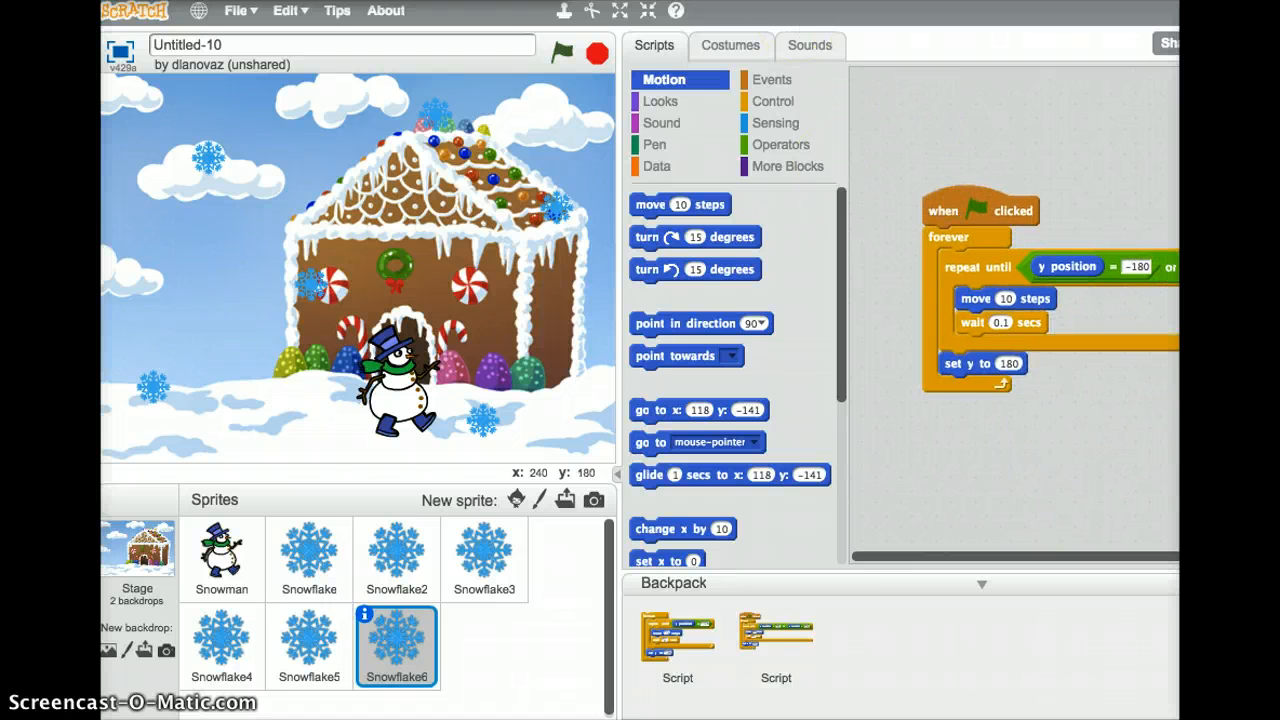
Run the project repeatedly with the green flag to watch the snowman and falling snowflakes
{"action": "left_click", "coordinate": [562, 52]}
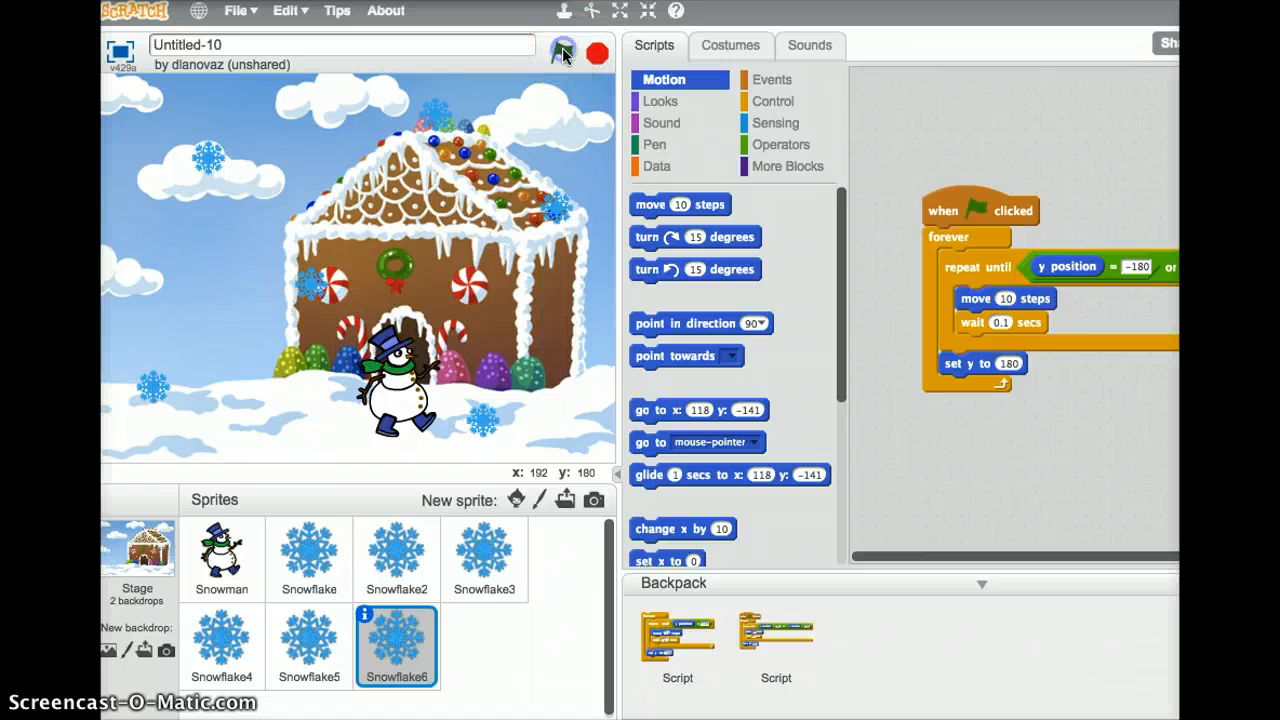
{"action": "left_click", "coordinate": [558, 53]}
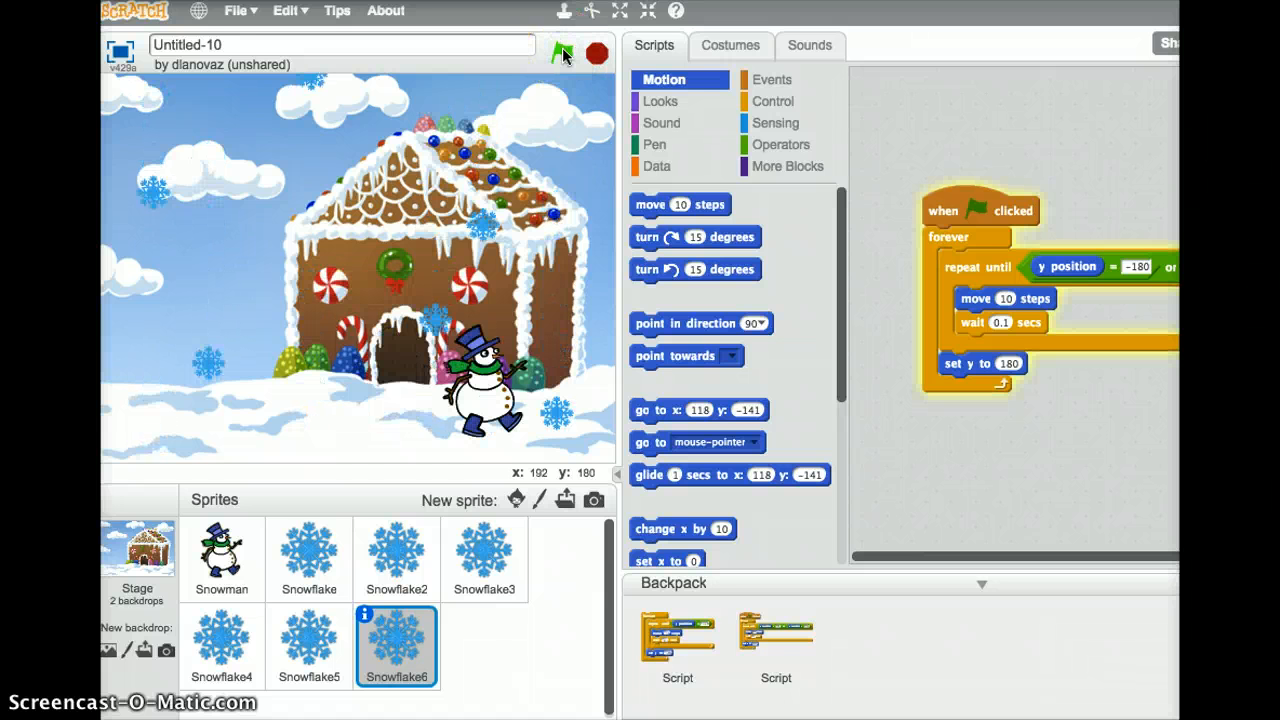
{"action": "left_click", "coordinate": [558, 52]}
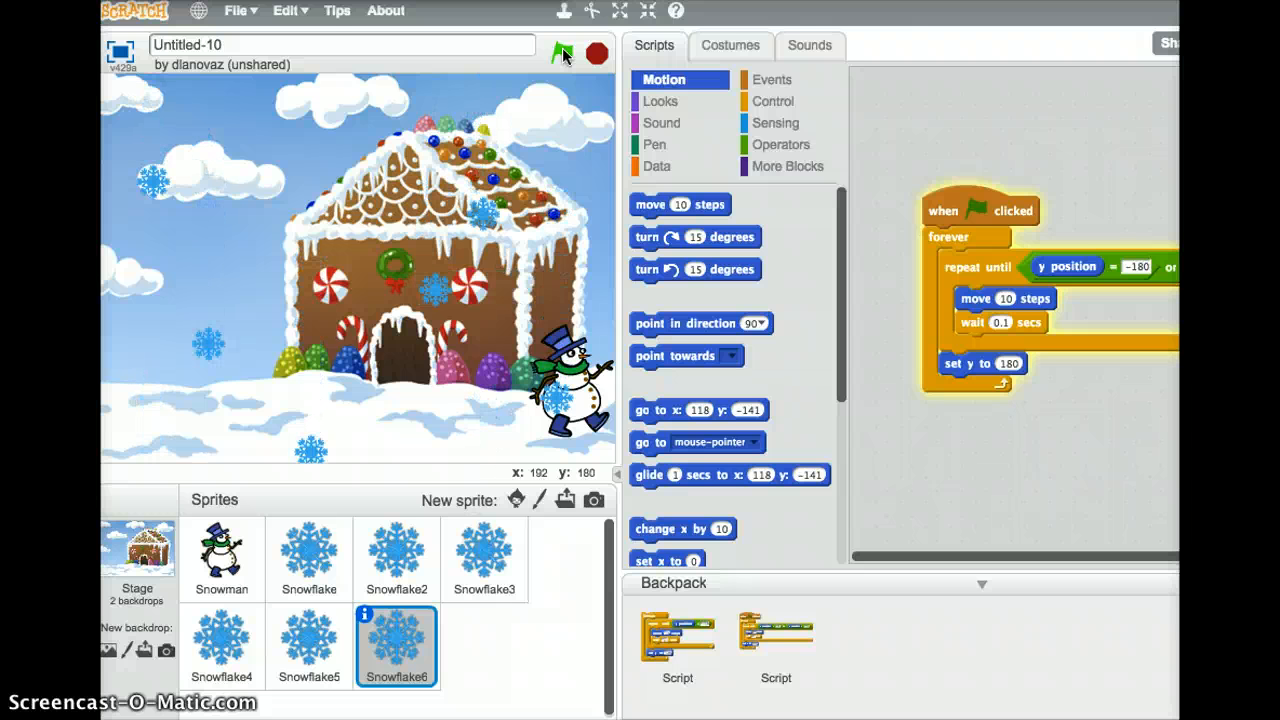
{"action": "left_click", "coordinate": [555, 53]}
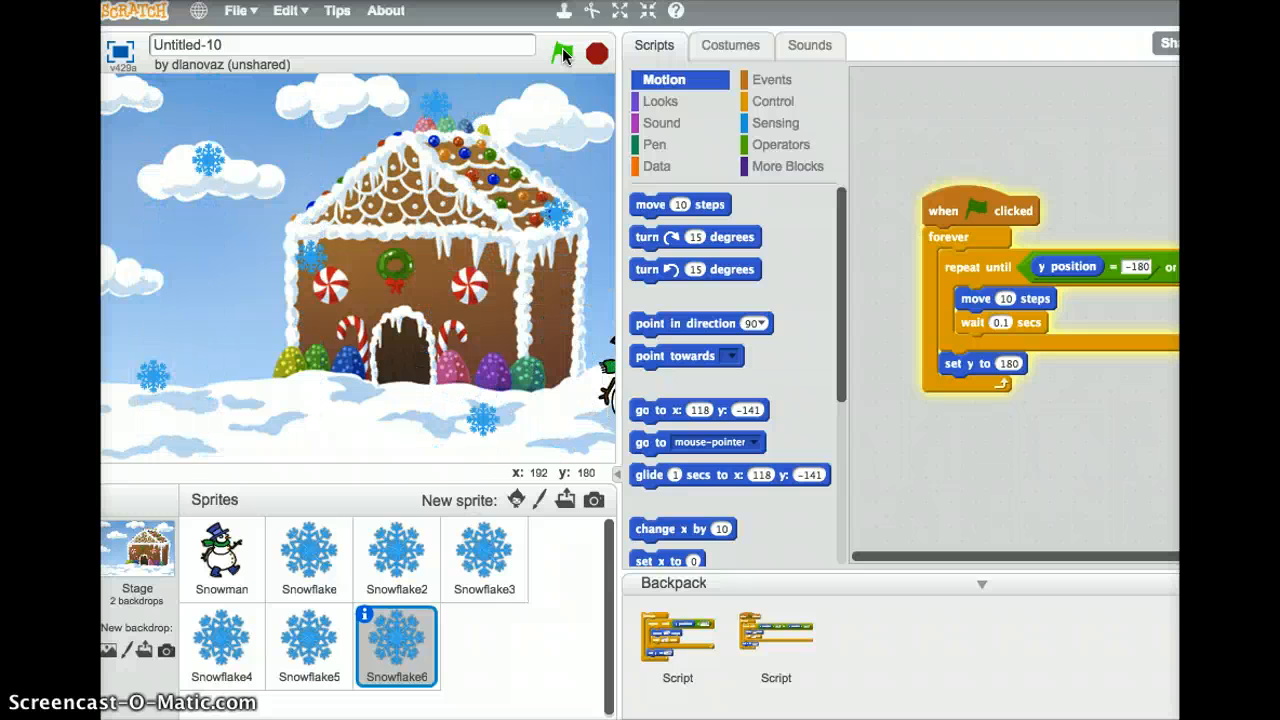
{"action": "left_click", "coordinate": [558, 53]}
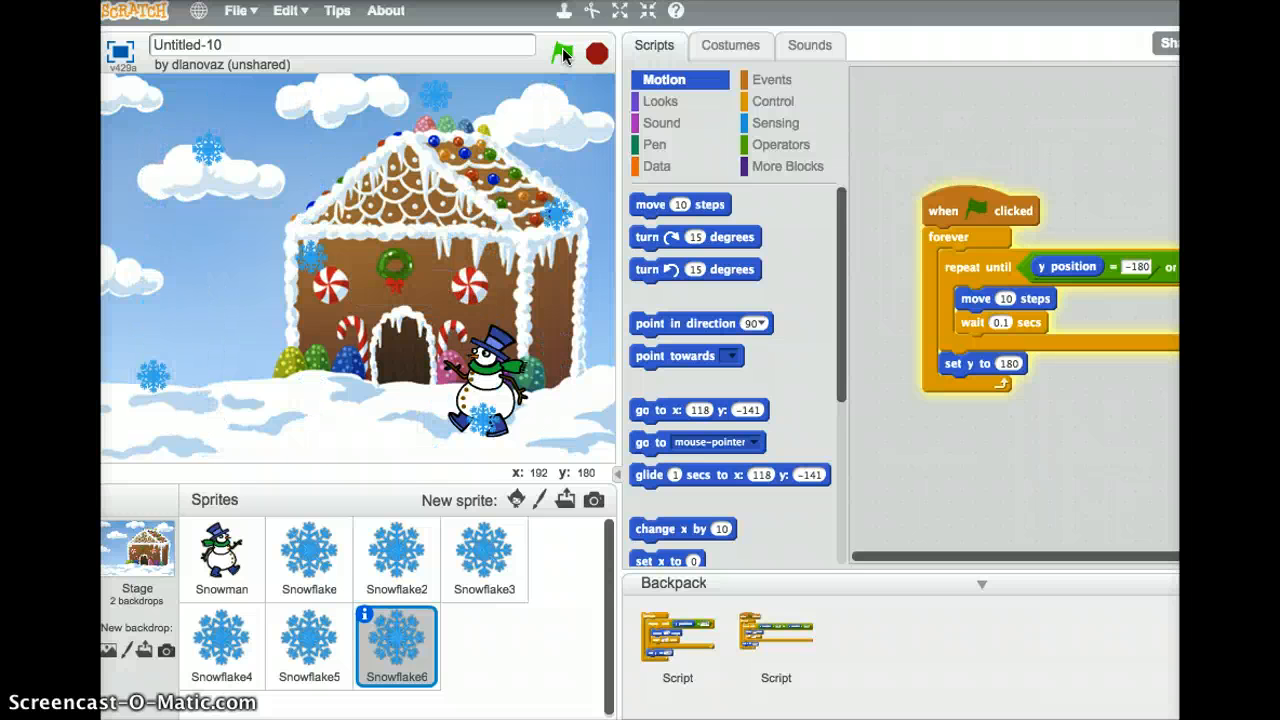
{"action": "left_click", "coordinate": [557, 55]}
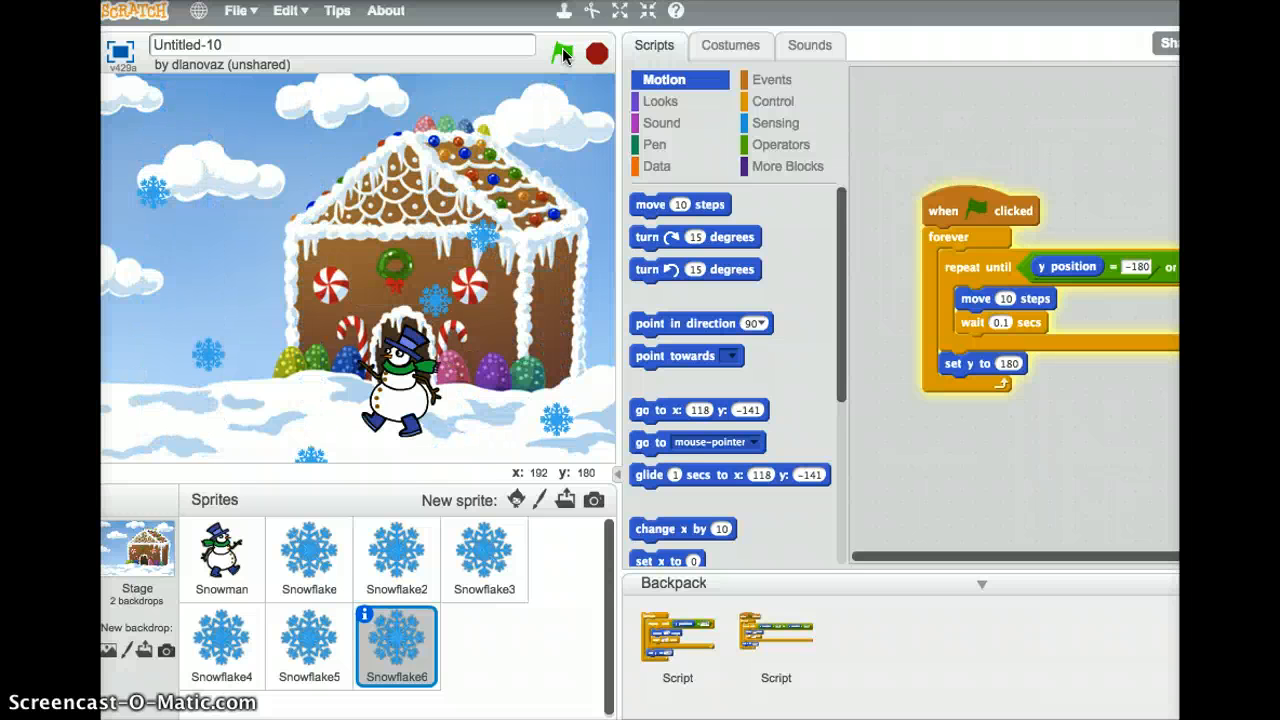
{"action": "left_click", "coordinate": [559, 52]}
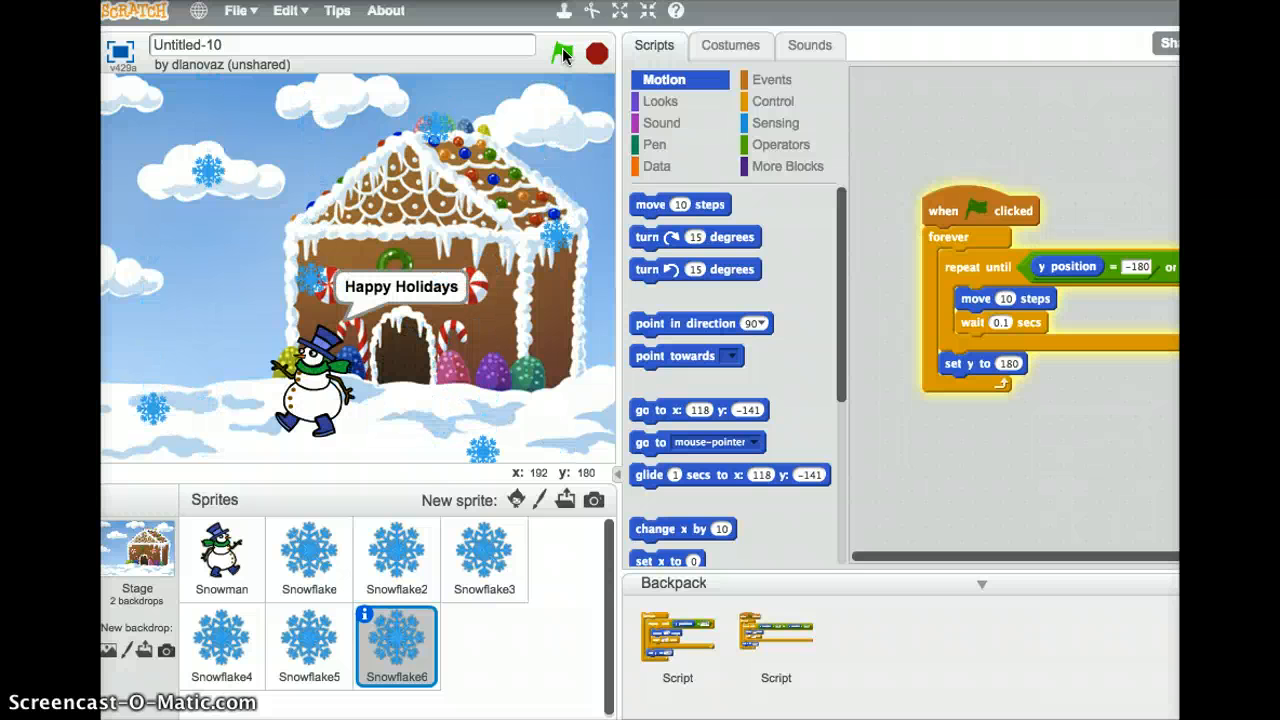
{"action": "left_click", "coordinate": [557, 52]}
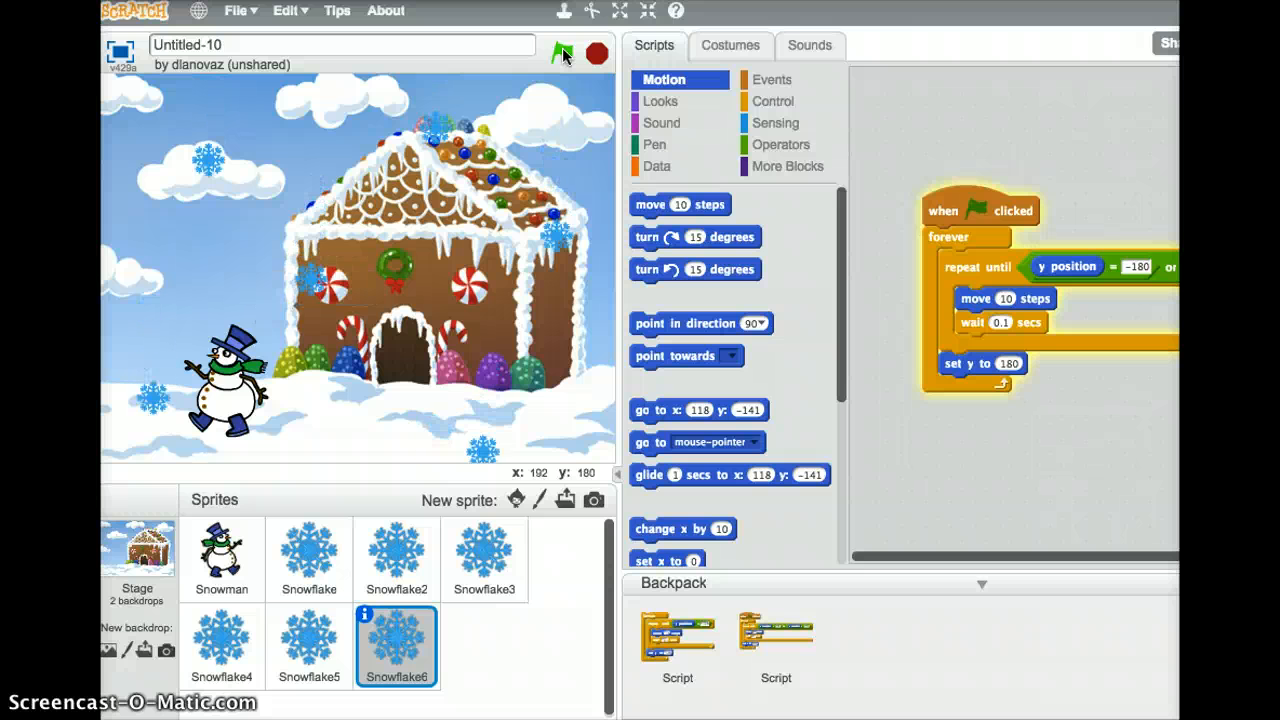
{"action": "left_click", "coordinate": [559, 53]}
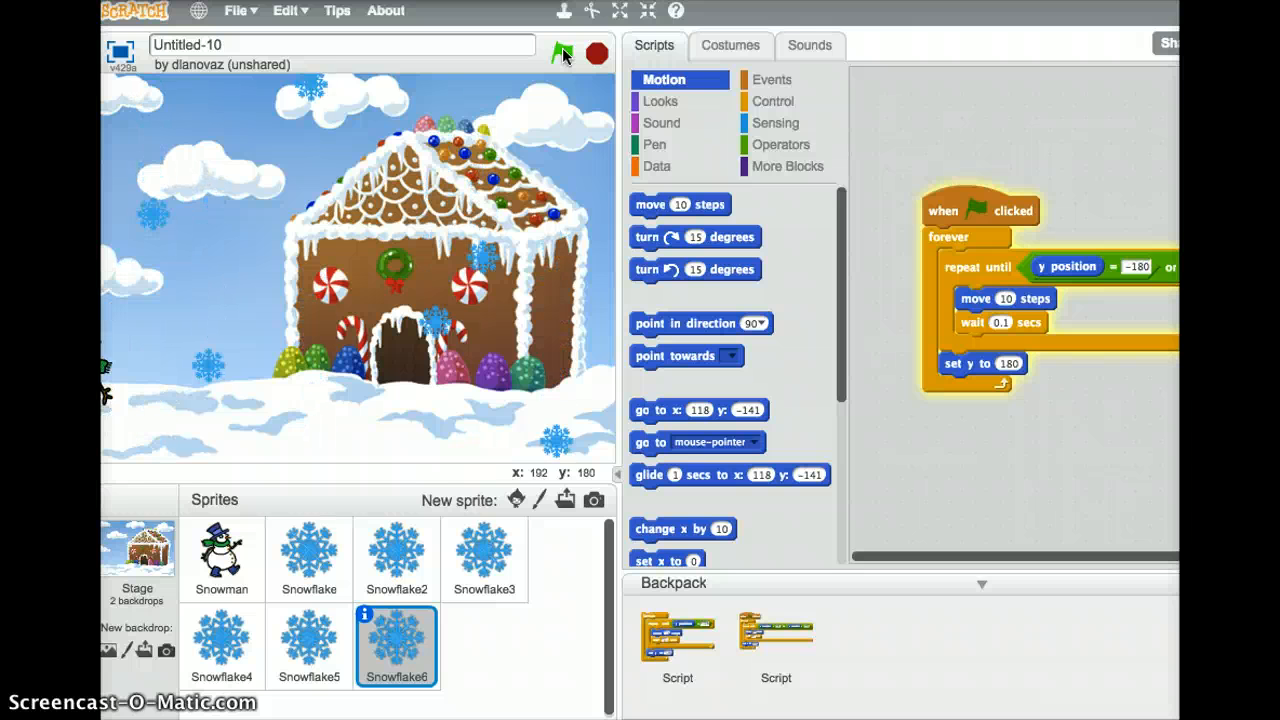
{"action": "left_click", "coordinate": [559, 53]}
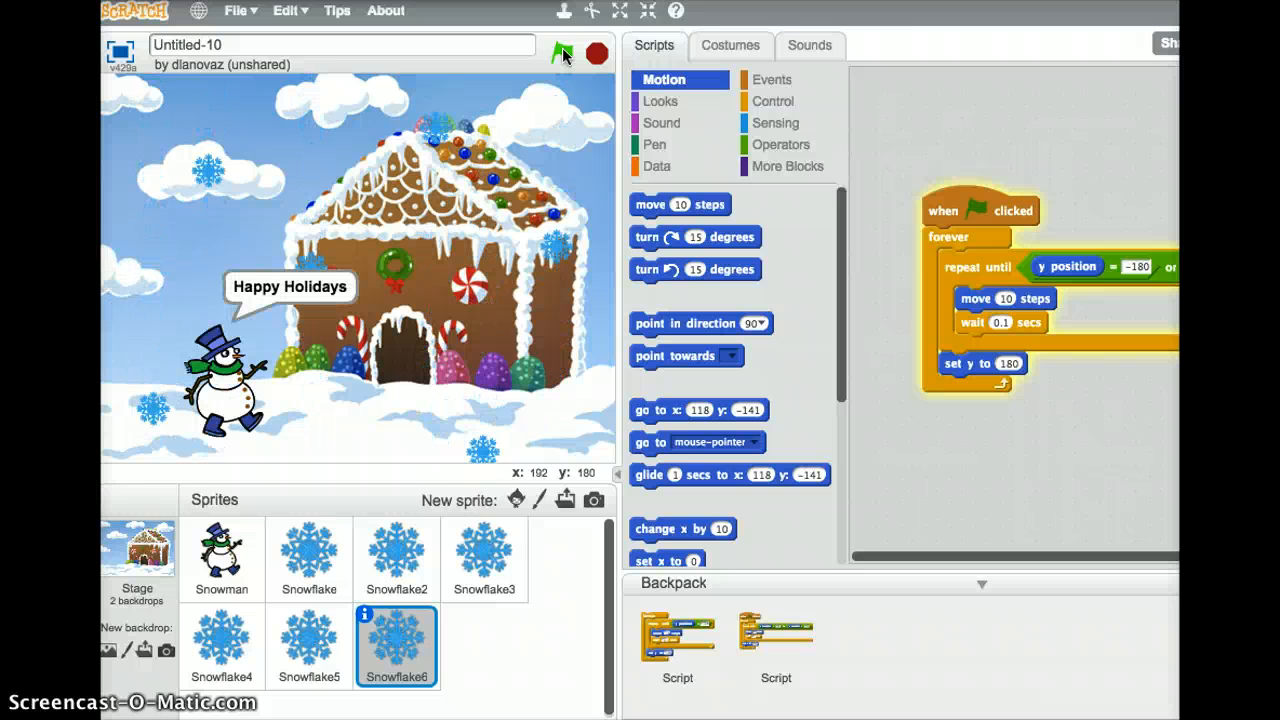